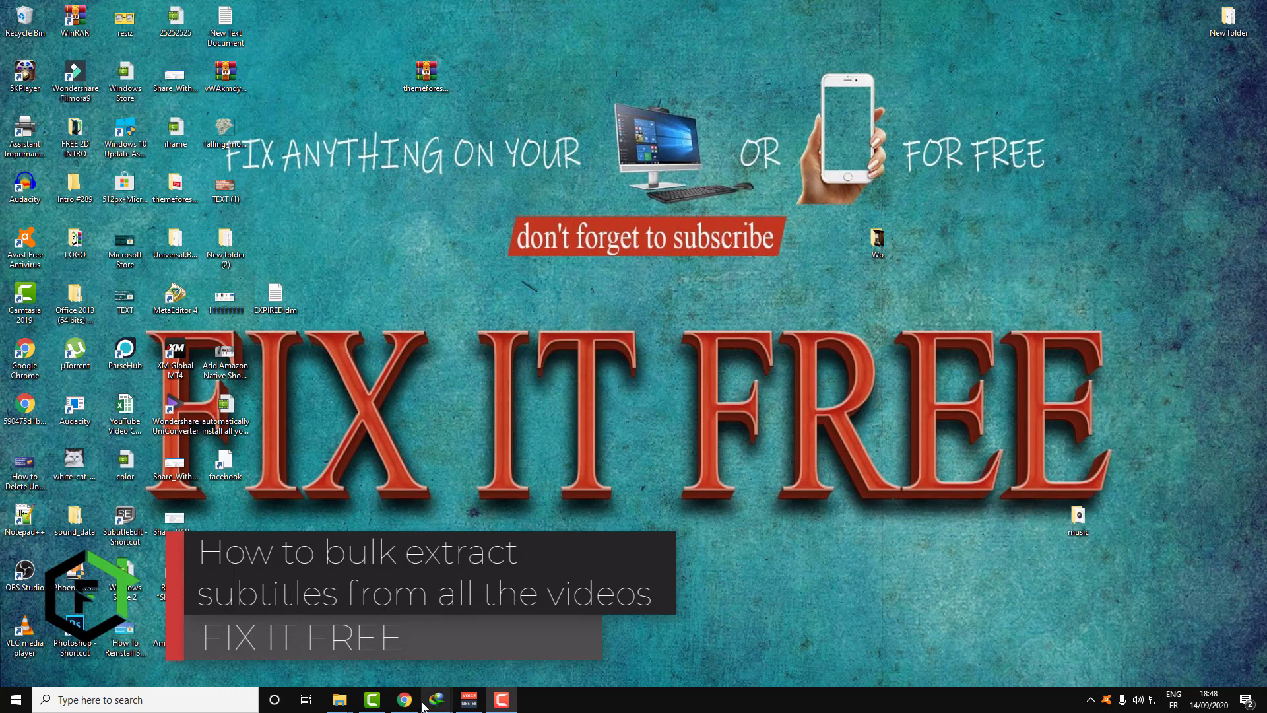
pyautogui.moveTo(403, 699)
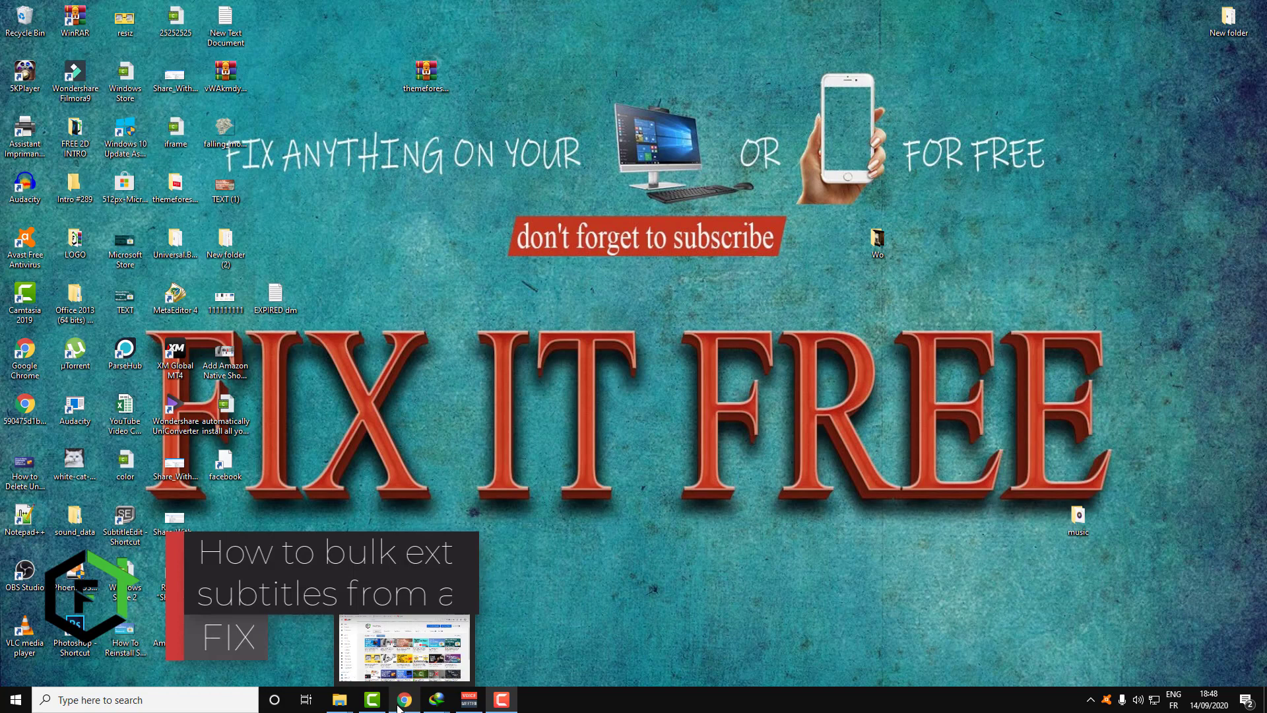
# - Open the channel's 'How to extract subtitles from video' video from its Videos tab in Chrome
pyautogui.click(405, 699)
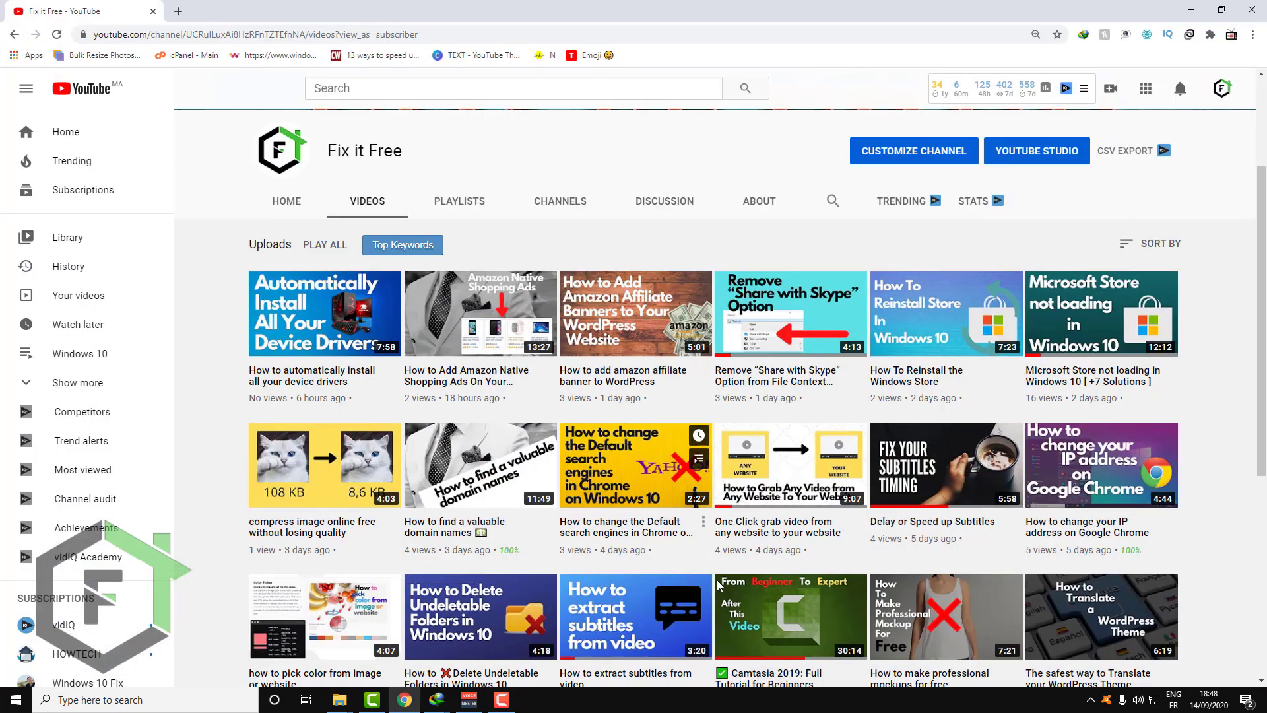
pyautogui.scroll(-3)
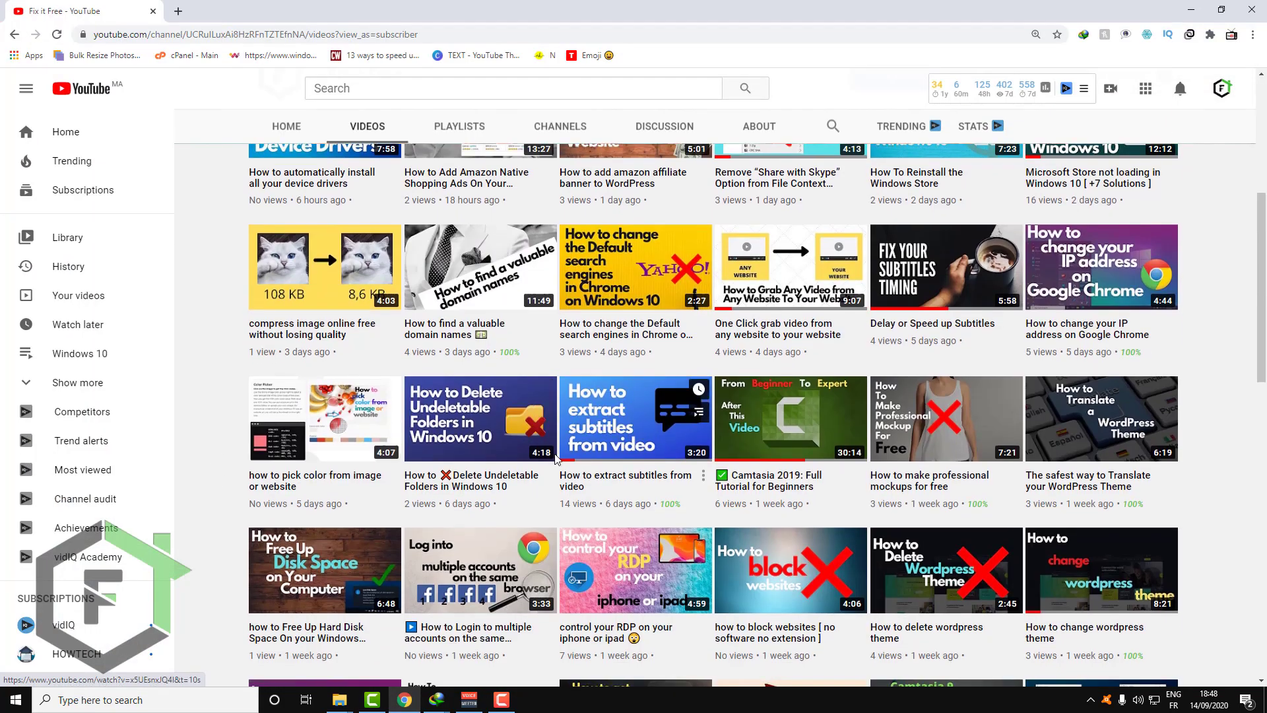
pyautogui.moveTo(612, 428)
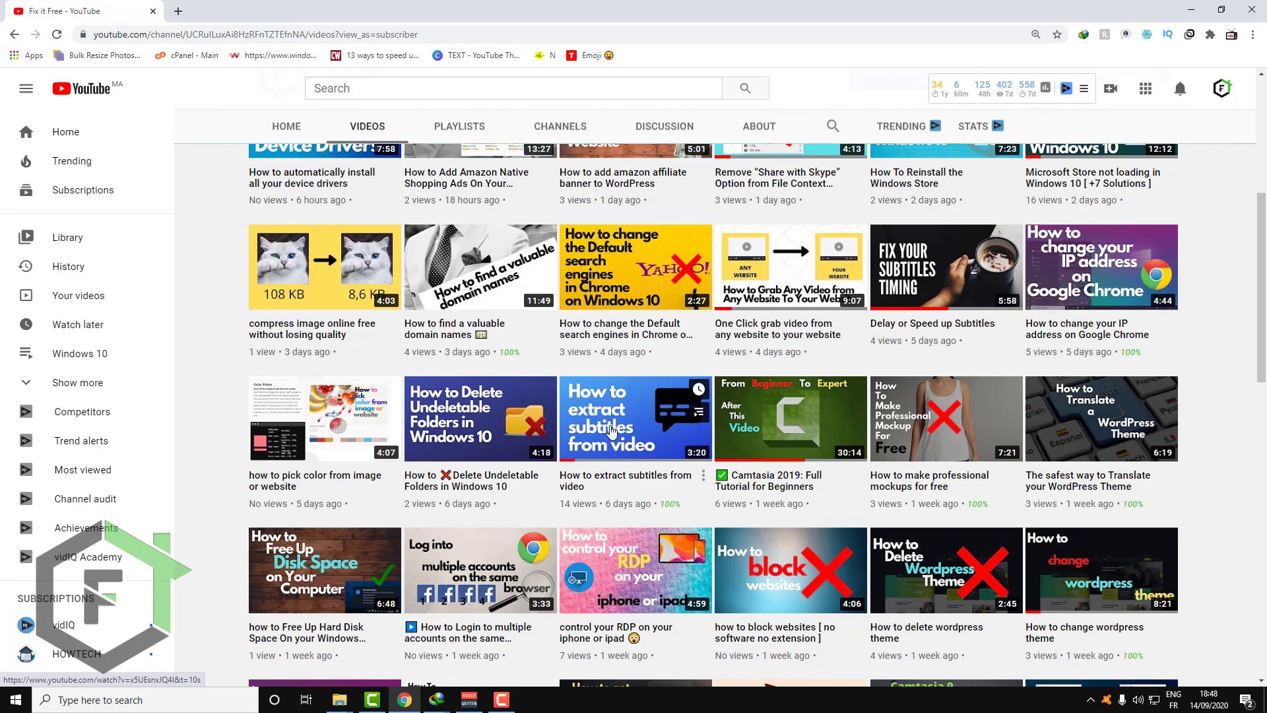
pyautogui.click(635, 417)
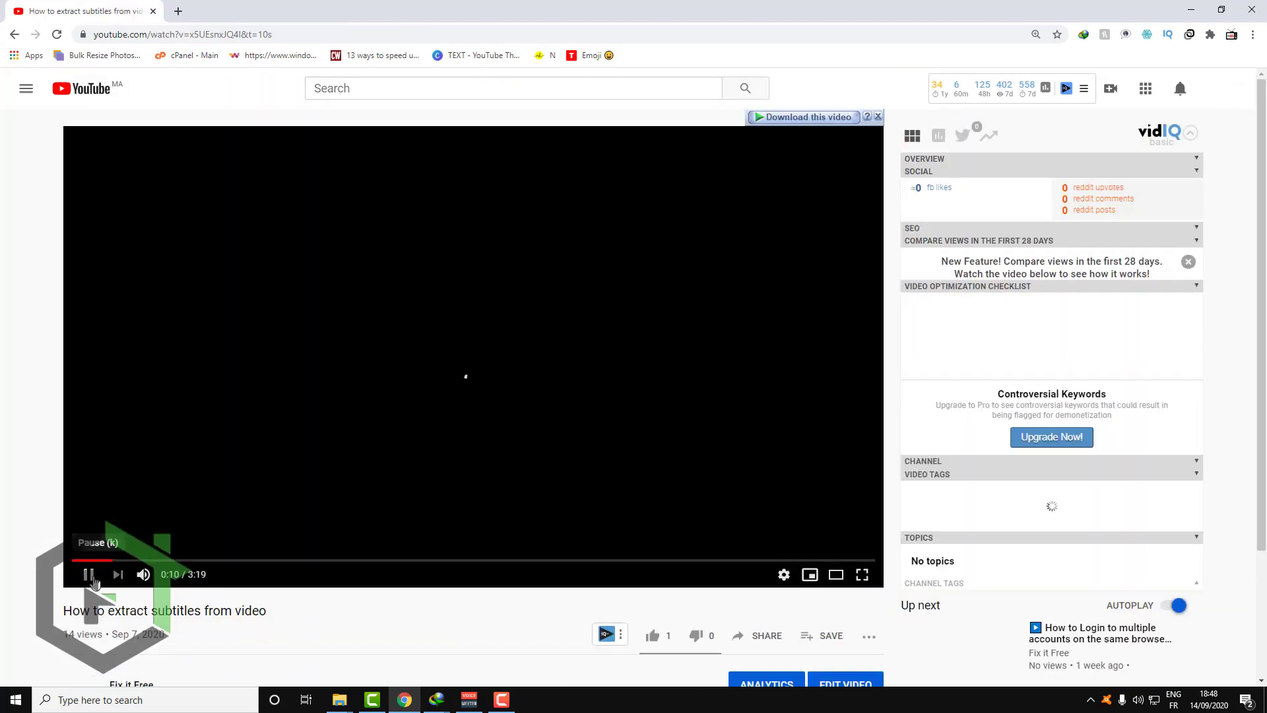
pyautogui.scroll(-3)
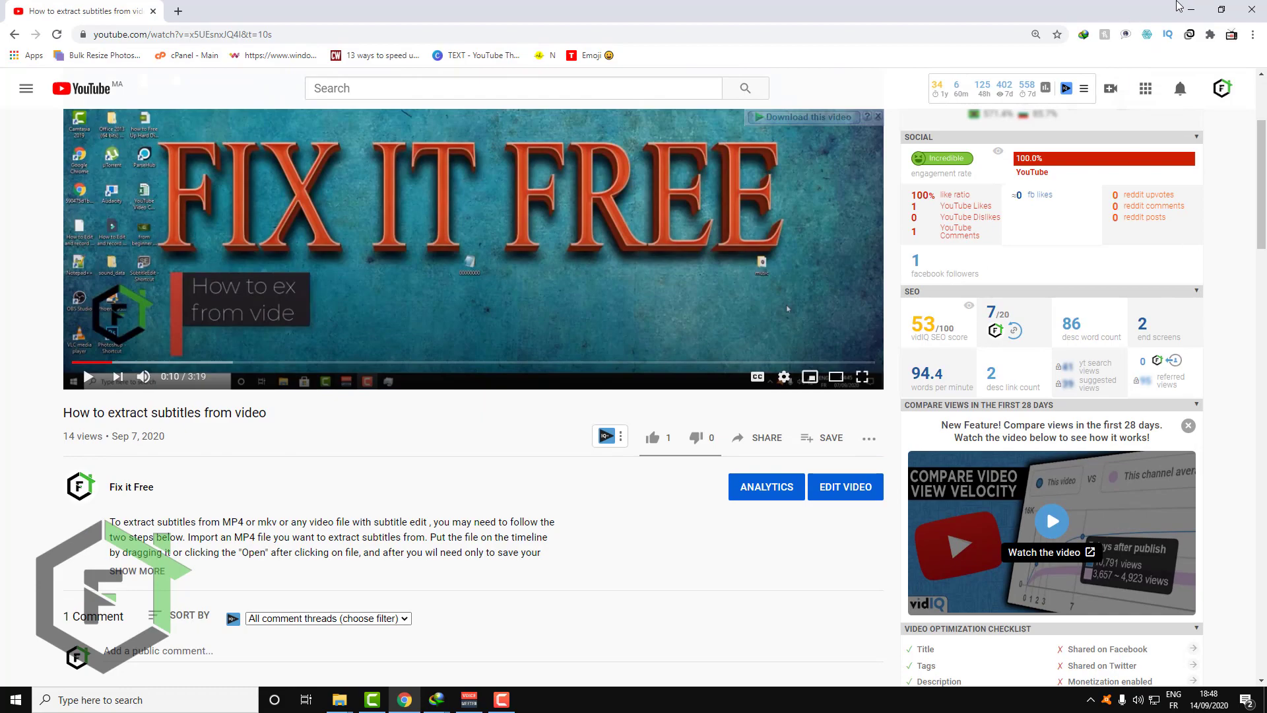
# - Minimize Chrome and open the desktop Wo folder showing Woke S01E01–S01E08, clearing the selection
pyautogui.click(1191, 8)
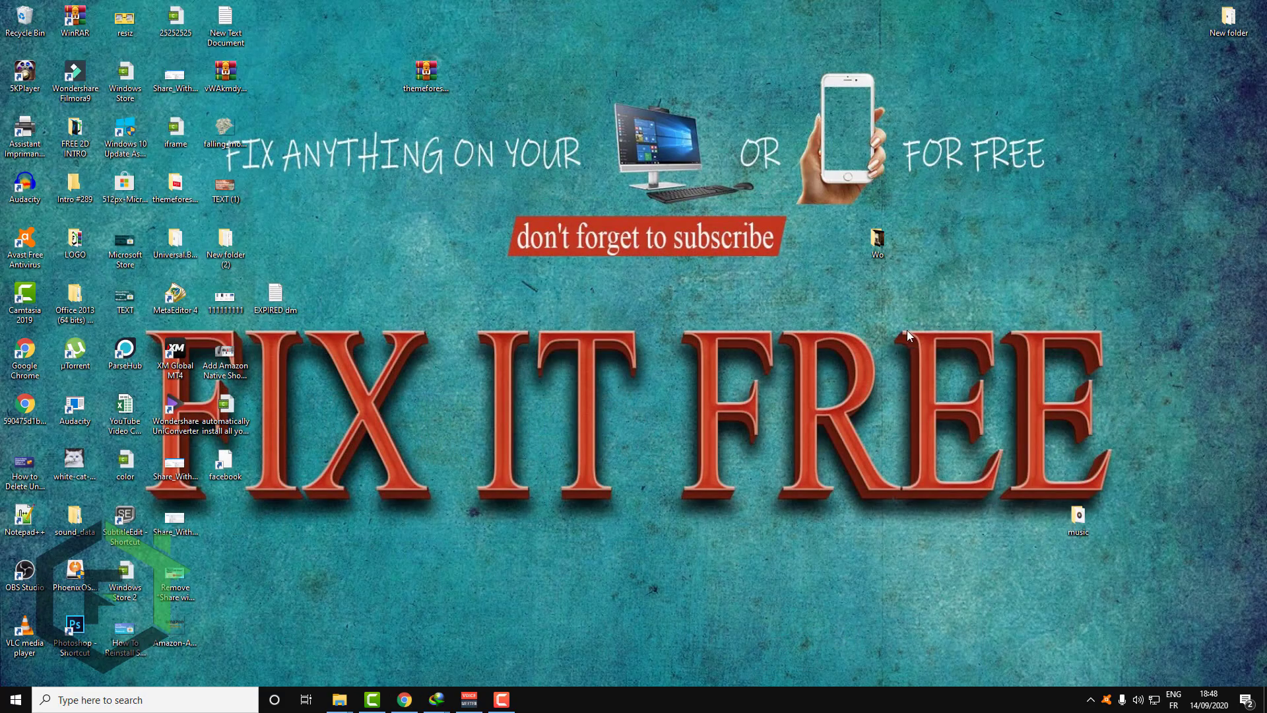
pyautogui.doubleClick(877, 241)
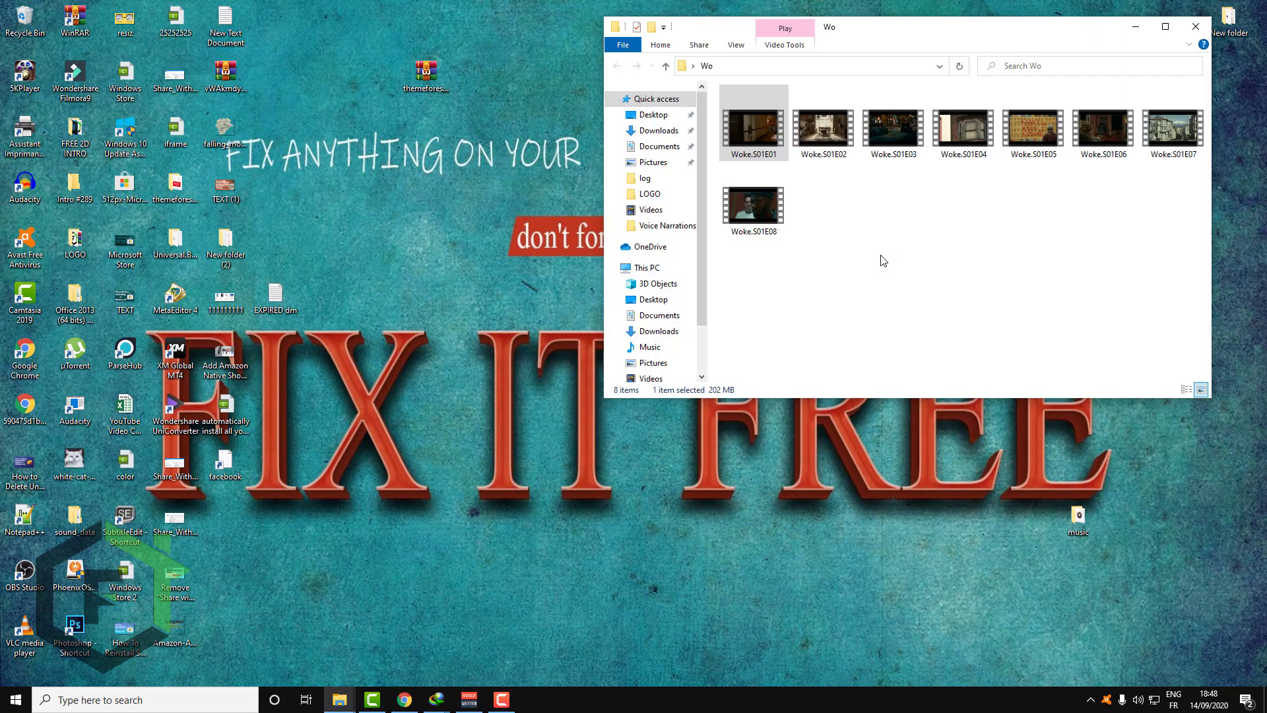
pyautogui.click(784, 347)
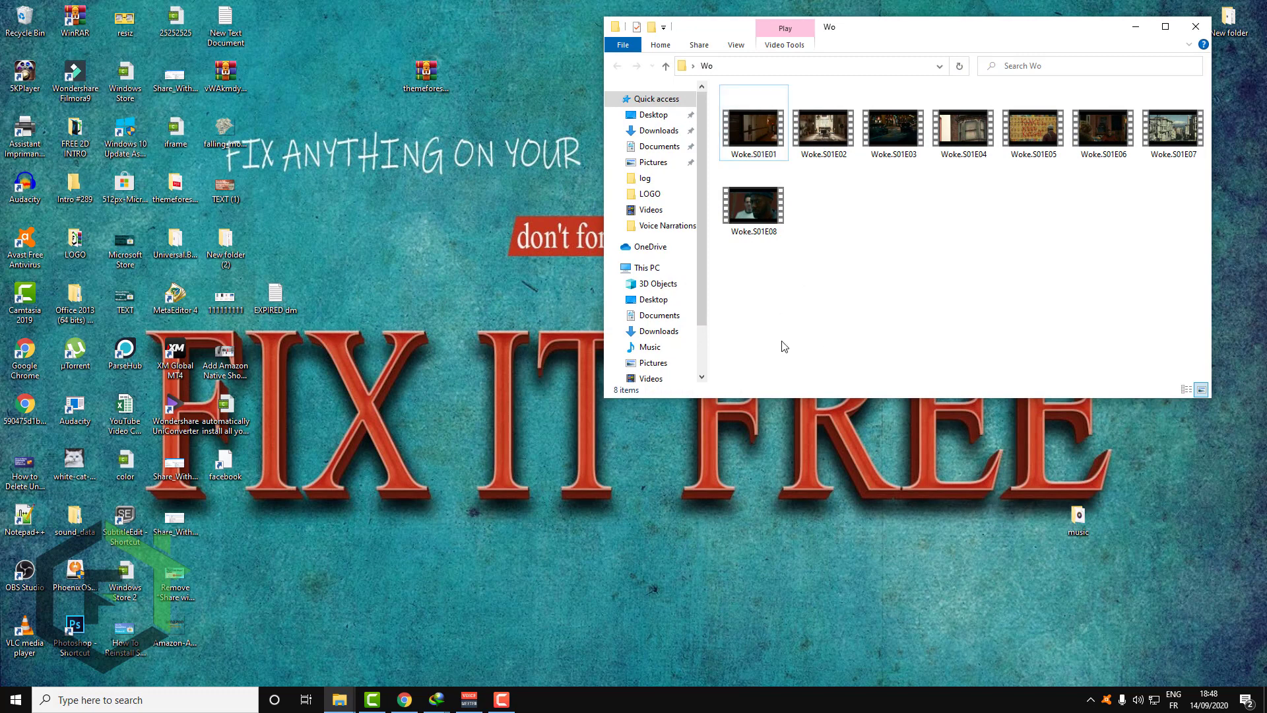
pyautogui.moveTo(751, 324)
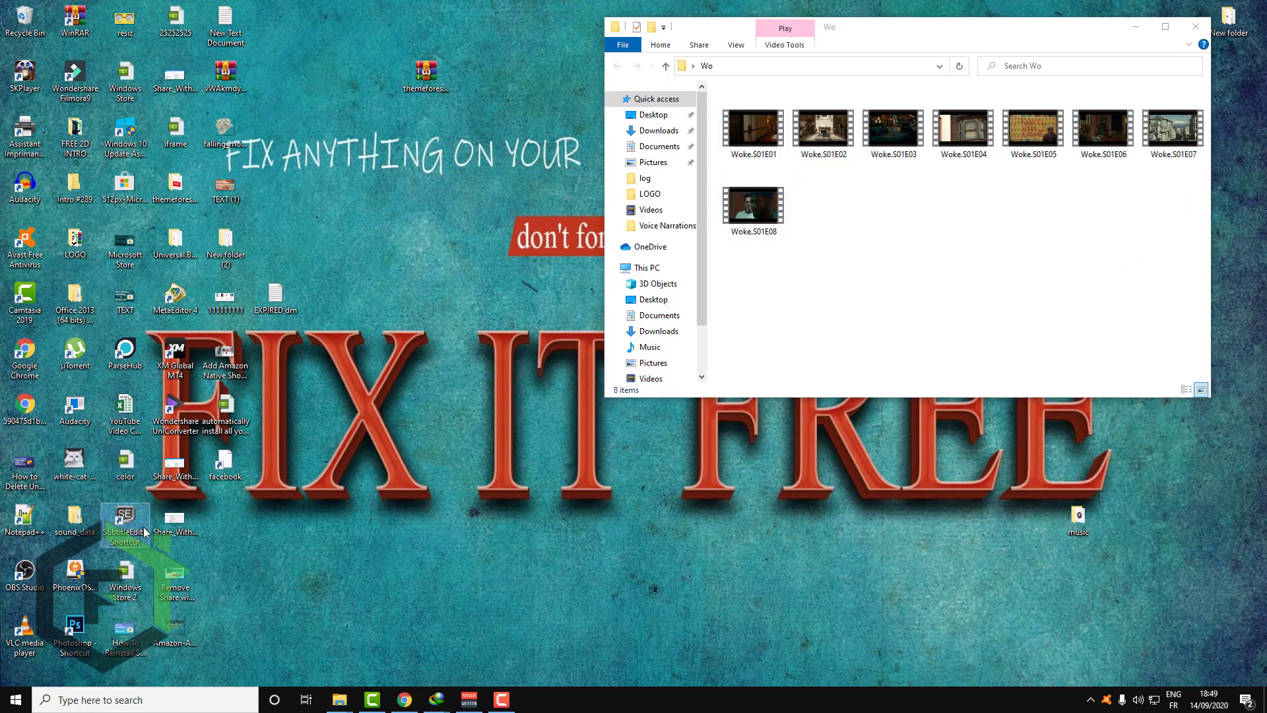
pyautogui.doubleClick(124, 523)
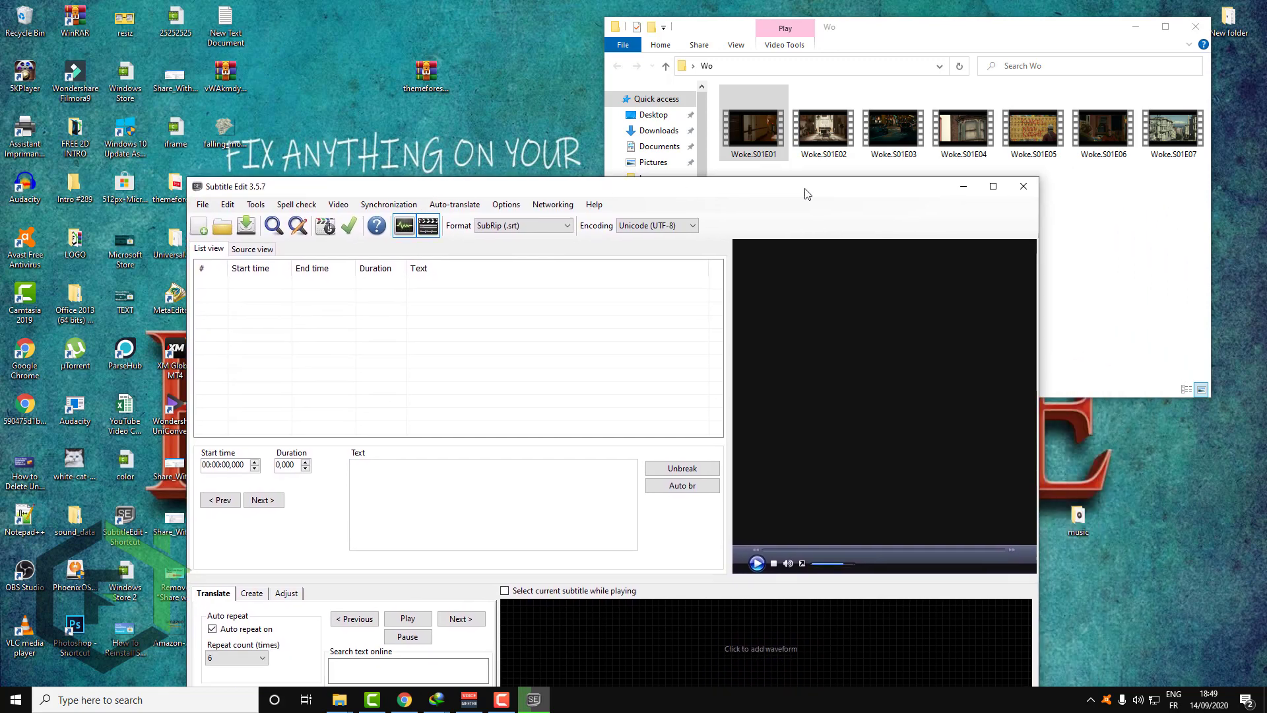
pyautogui.moveTo(653, 210)
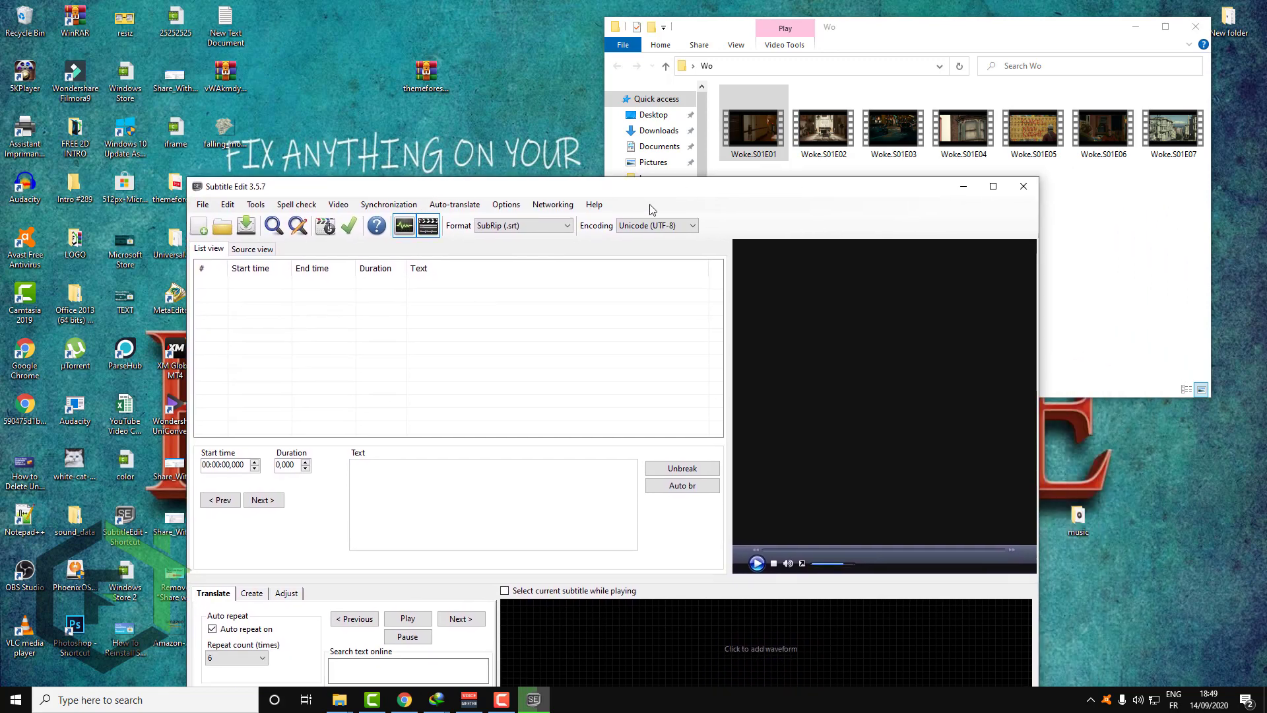
pyautogui.moveTo(690, 246)
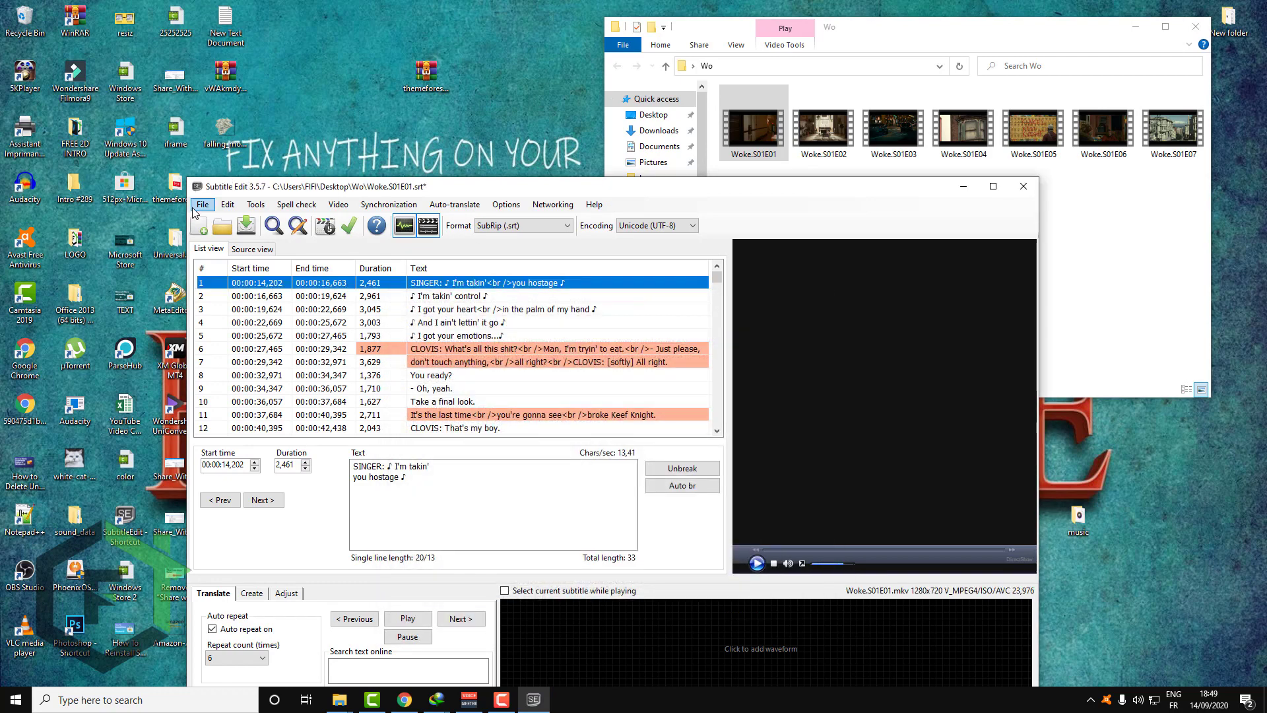
pyautogui.click(202, 203)
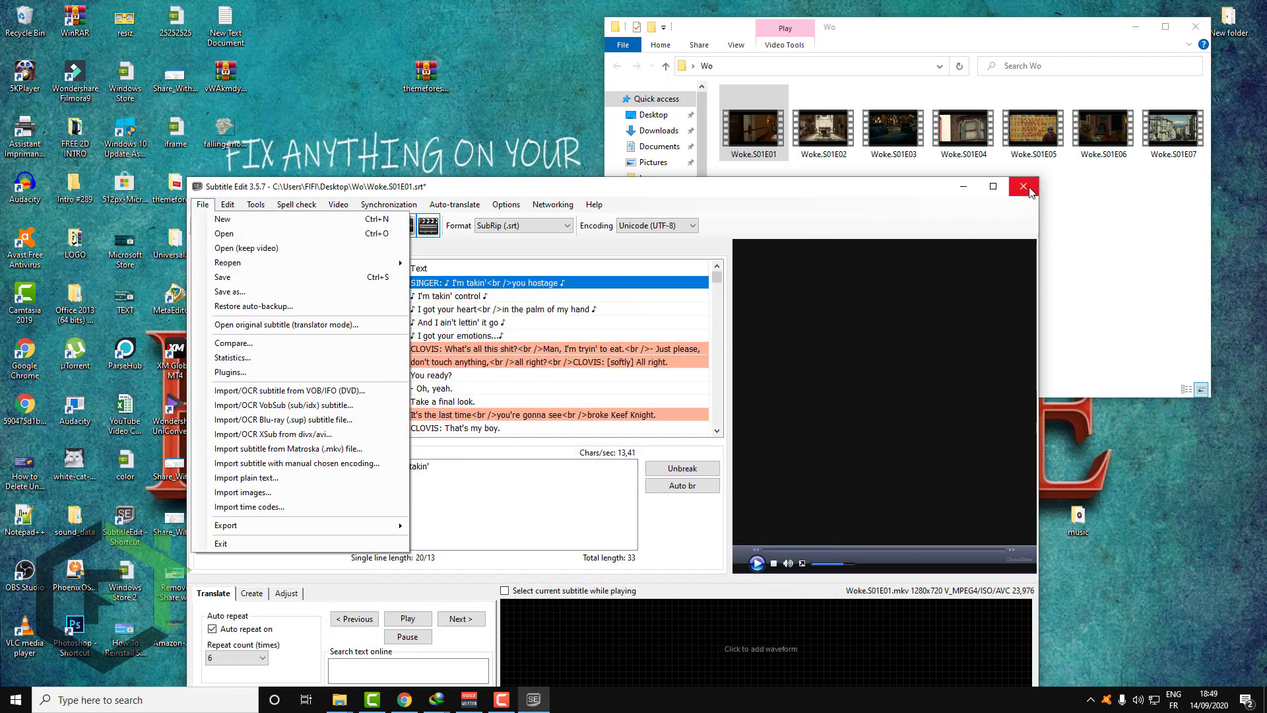
pyautogui.click(1023, 186)
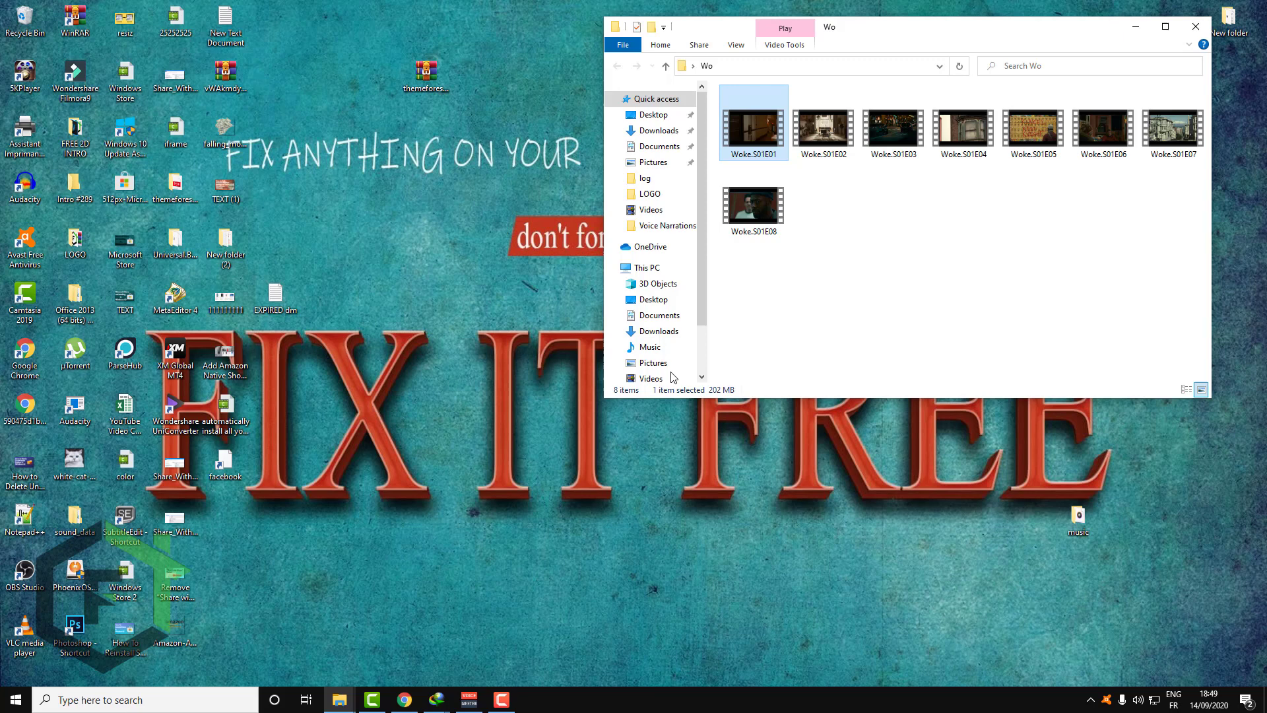
# - Focus the Wo folder window to select all eight Woke MKV files (1.01 GB)
pyautogui.click(758, 318)
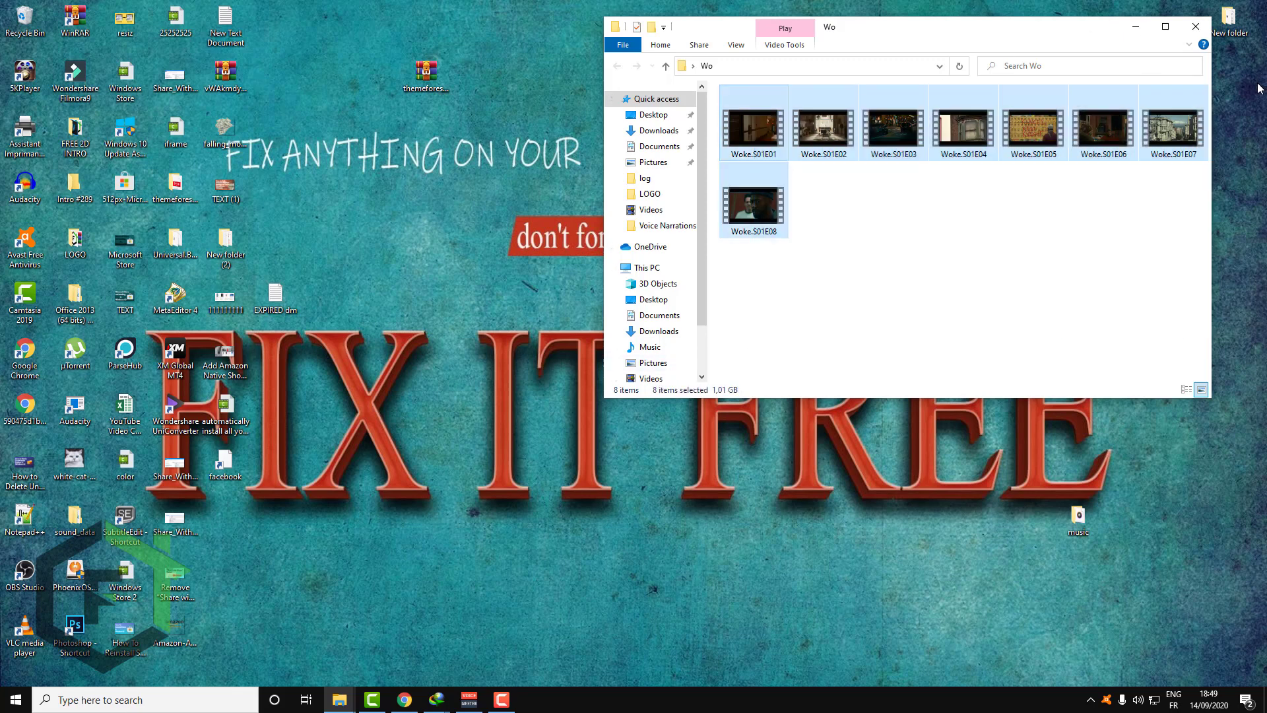
pyautogui.moveTo(473, 364)
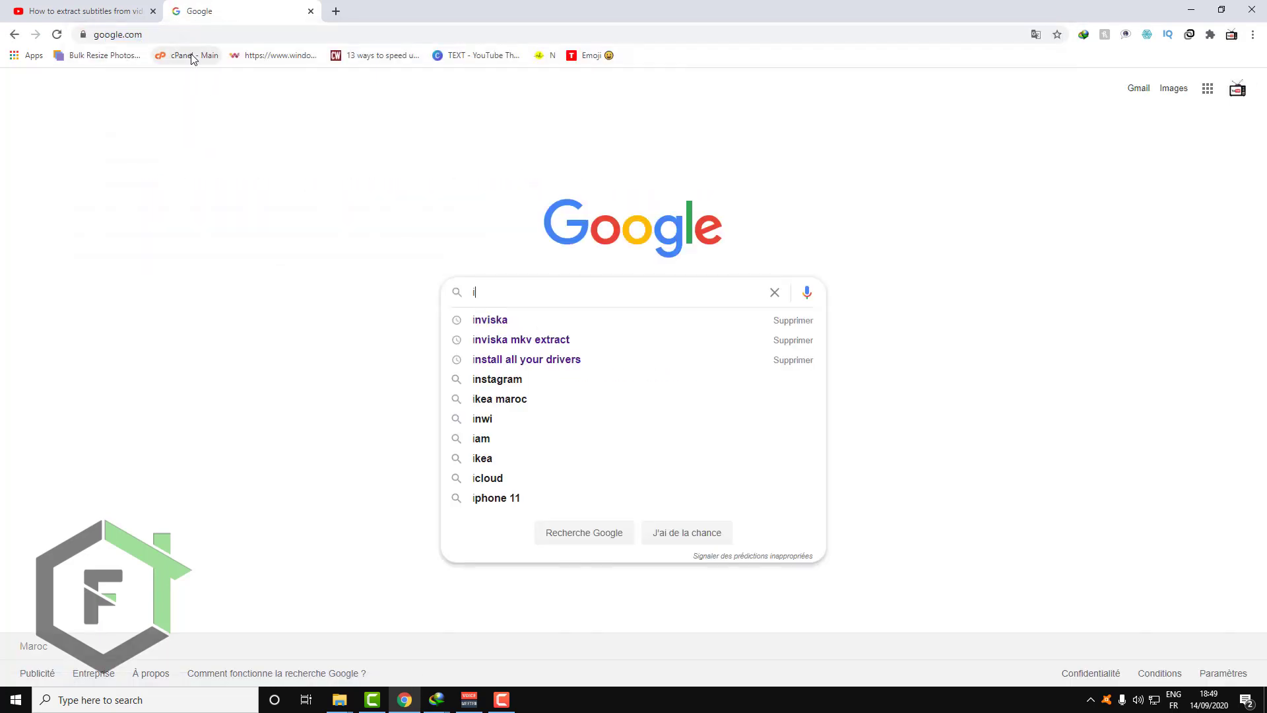
# - Google 'inviska' and open the VideoHelp Inviska MKV Extract 11.0 result in a new tab
pyautogui.write('nviska')
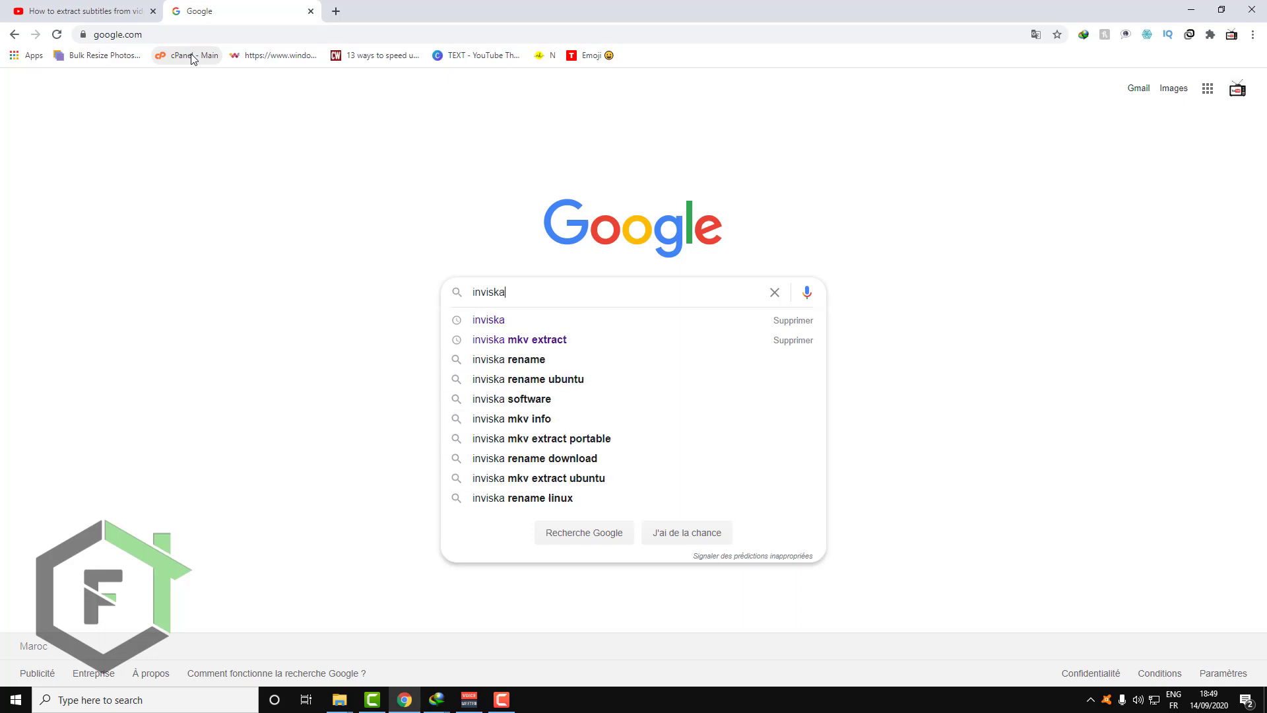
pyautogui.press('Return')
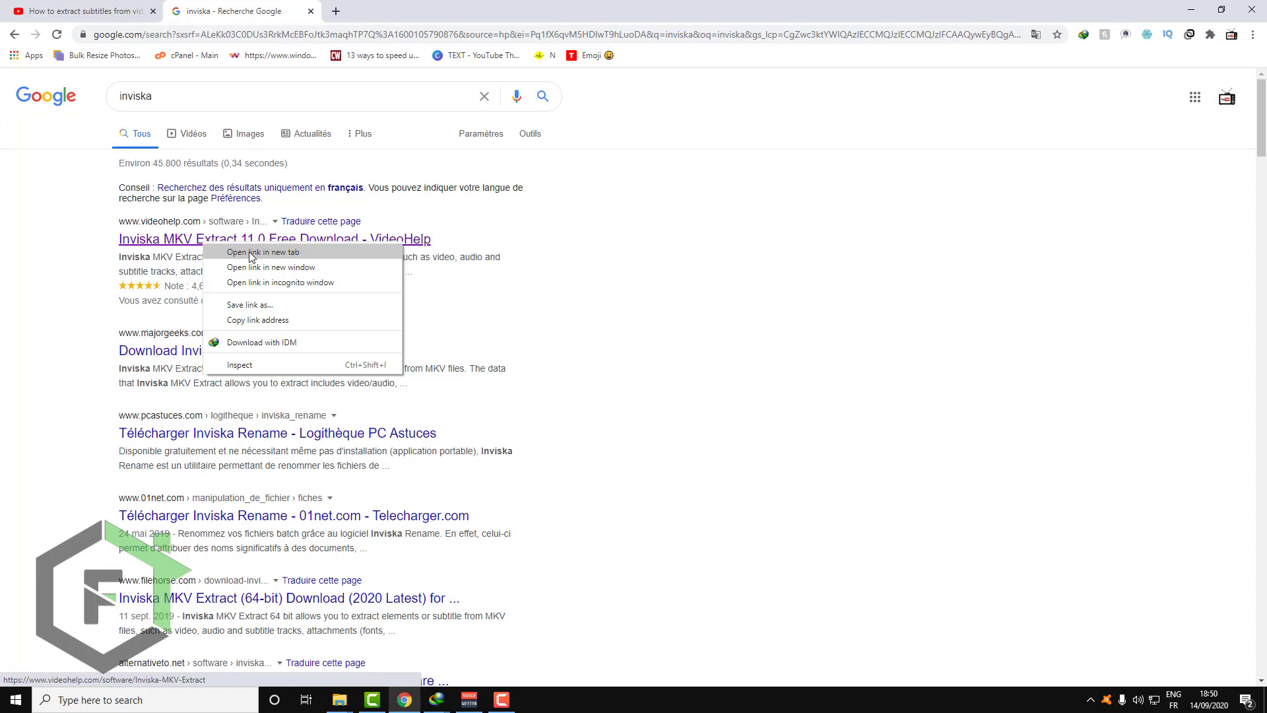
pyautogui.click(265, 252)
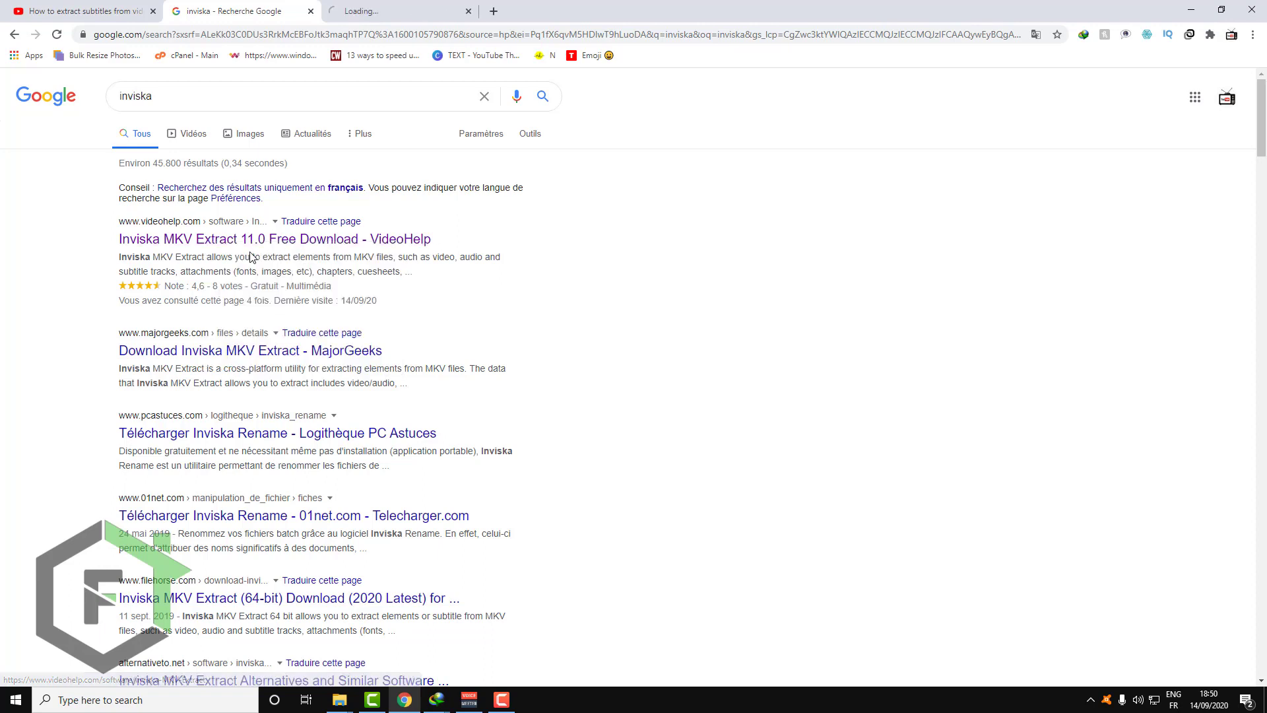
pyautogui.click(238, 238)
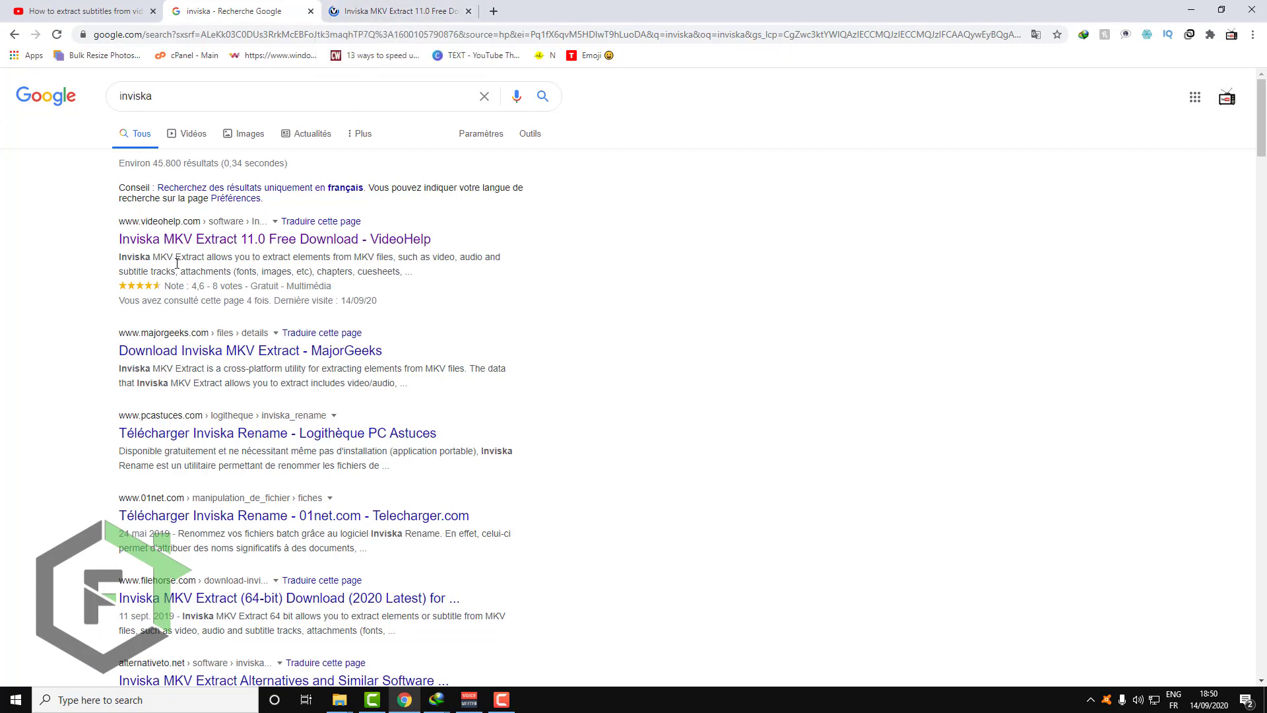
# - Save the 7.0 MB Inviska MKV Extract 11.0 Windows 64-bit installer to the desktop
pyautogui.click(274, 239)
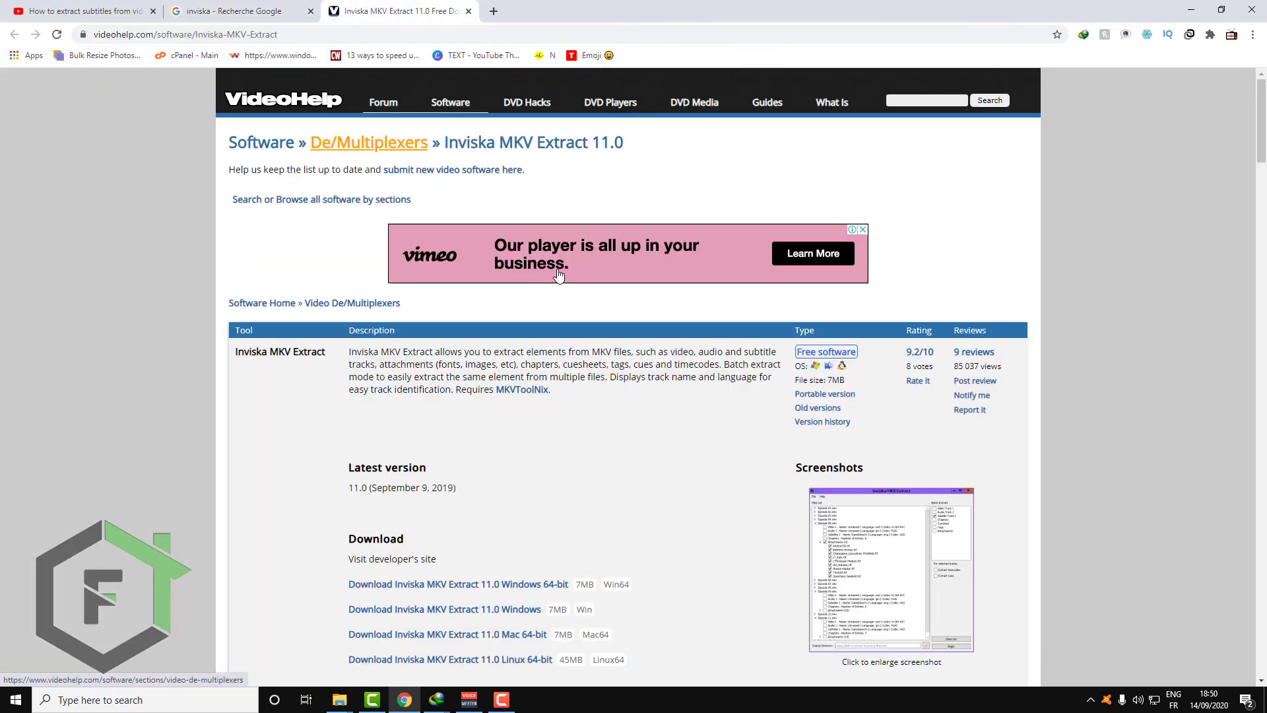
pyautogui.scroll(-3)
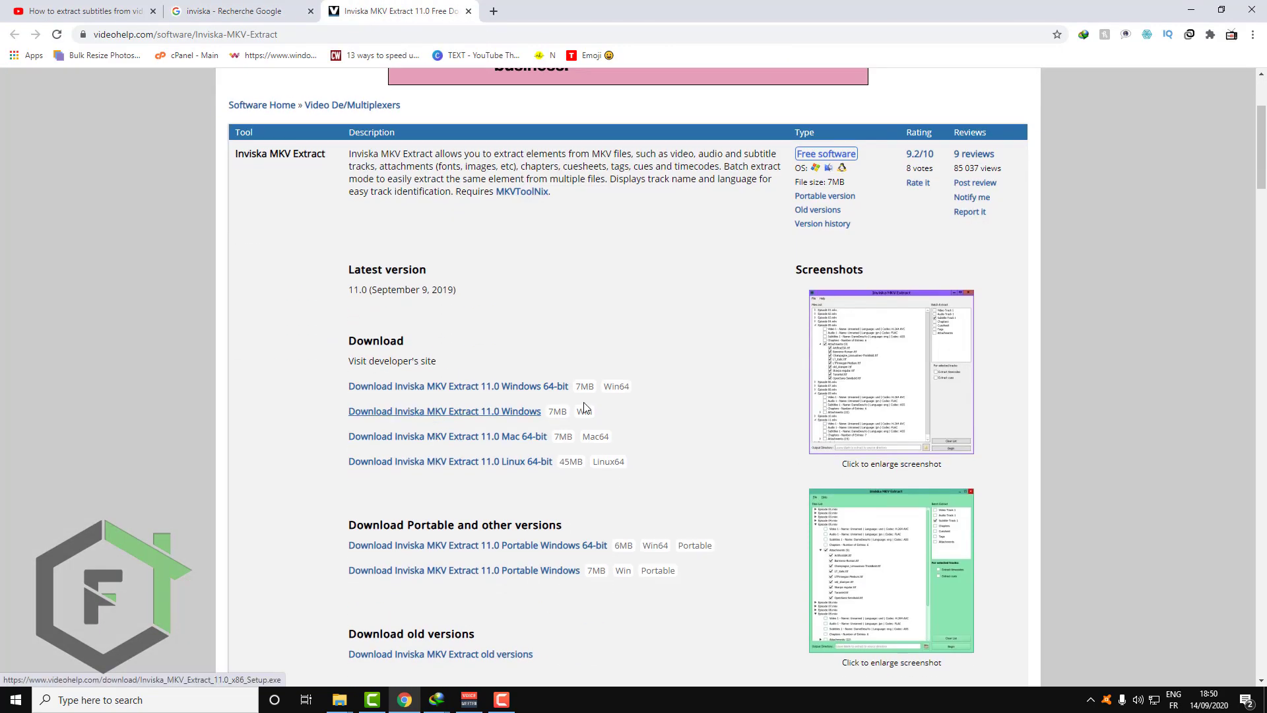
pyautogui.moveTo(300, 314)
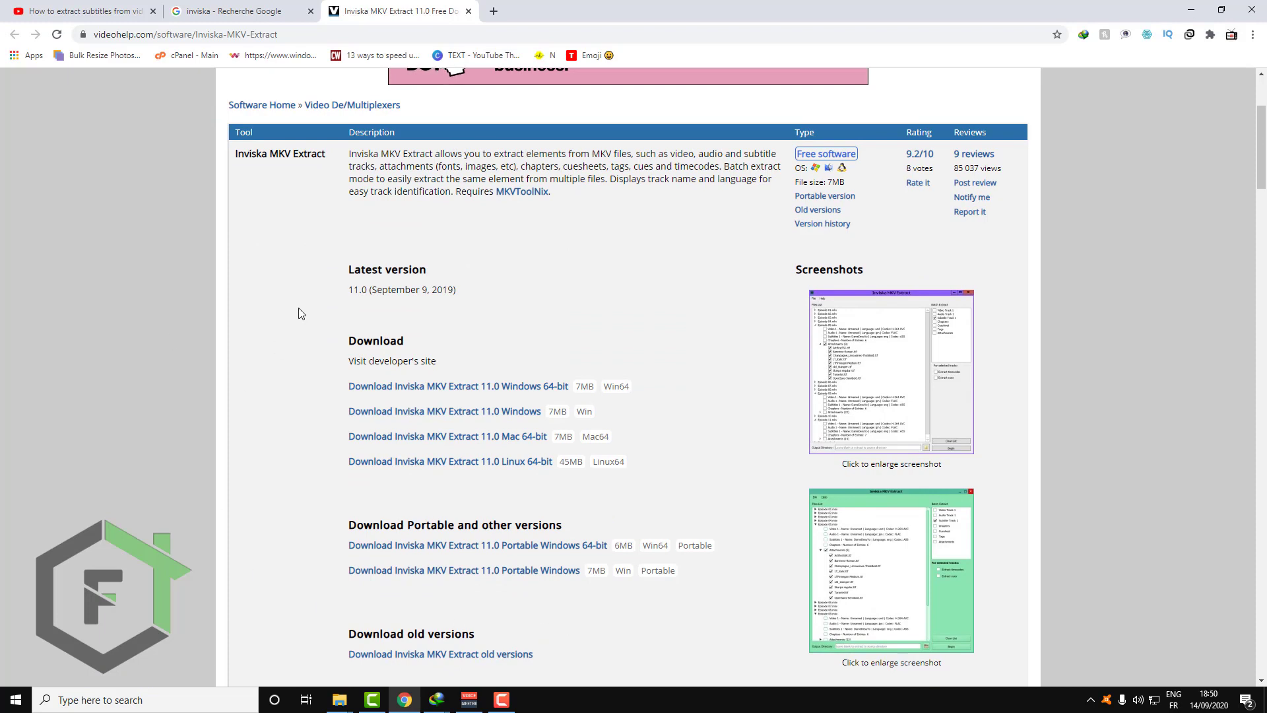
pyautogui.moveTo(490, 426)
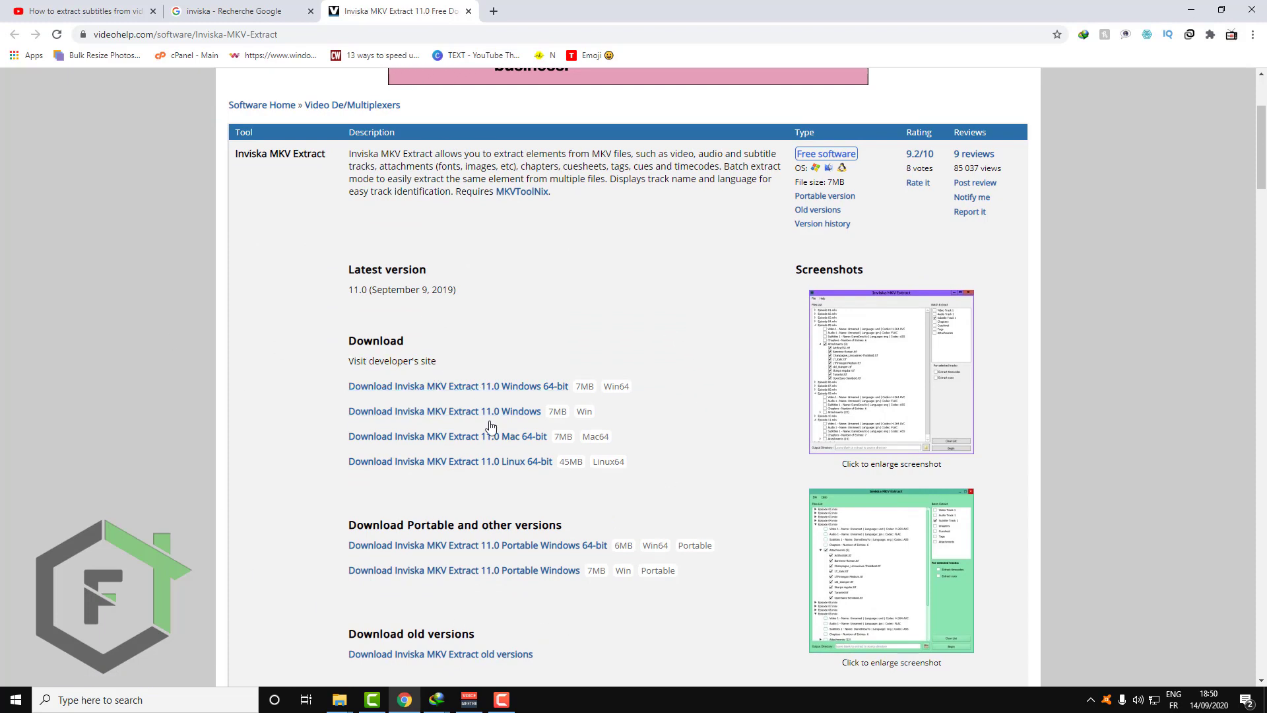
pyautogui.moveTo(396, 385)
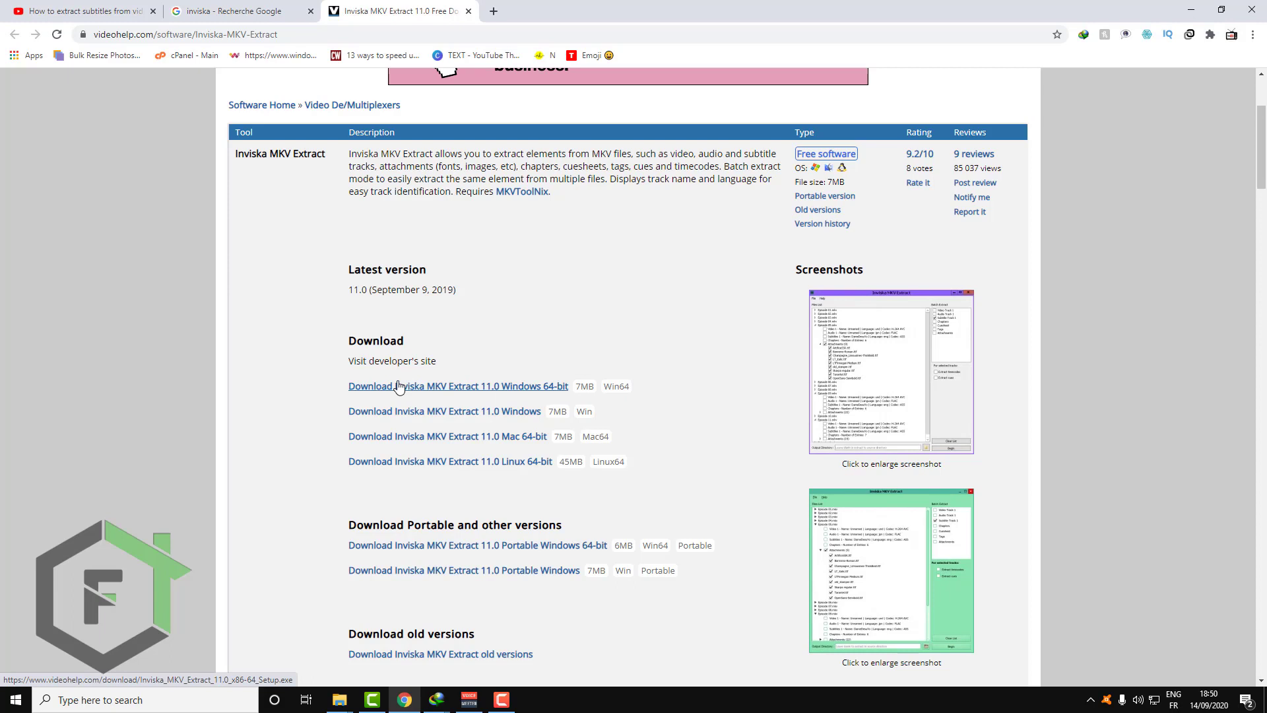
pyautogui.moveTo(485, 391)
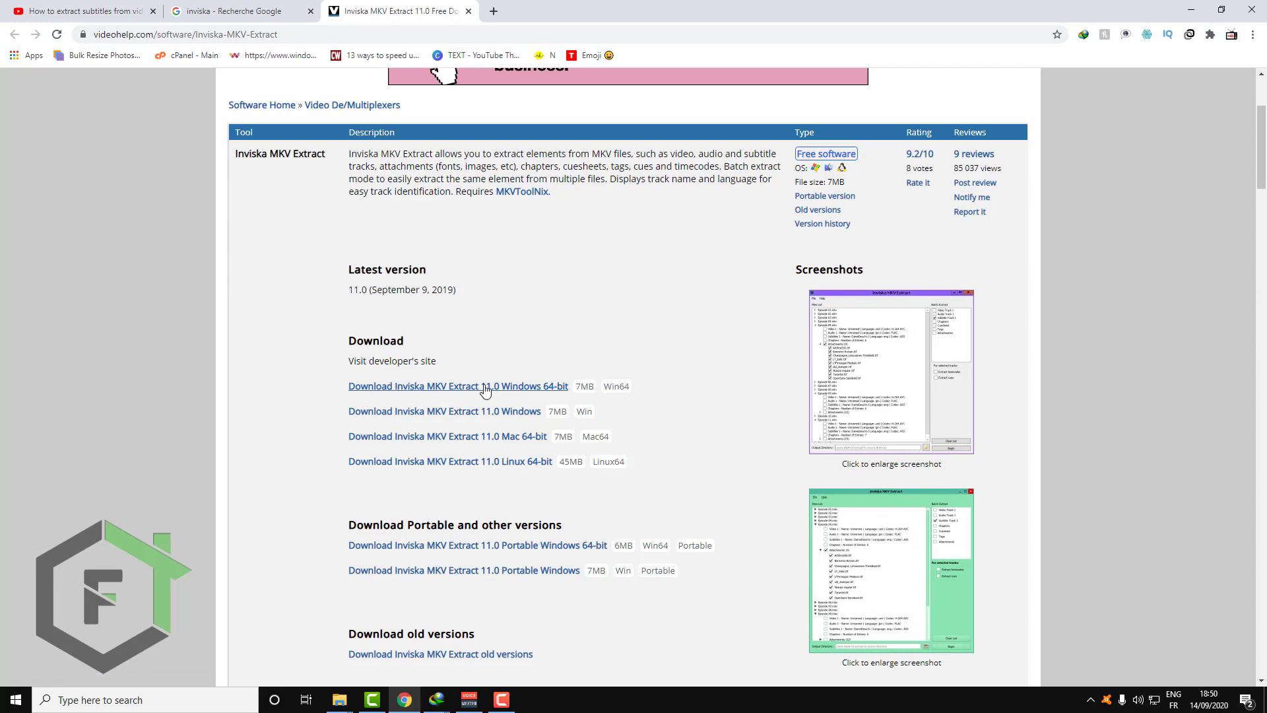
pyautogui.moveTo(550, 389)
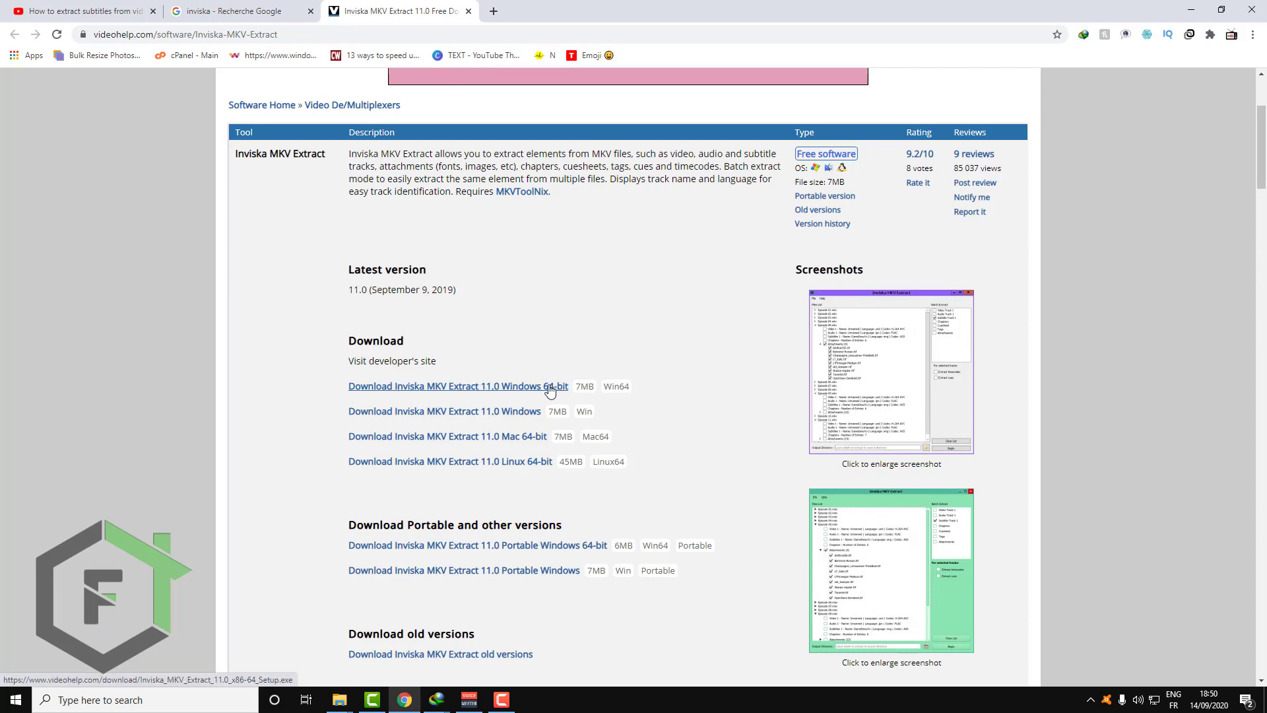
pyautogui.moveTo(516, 414)
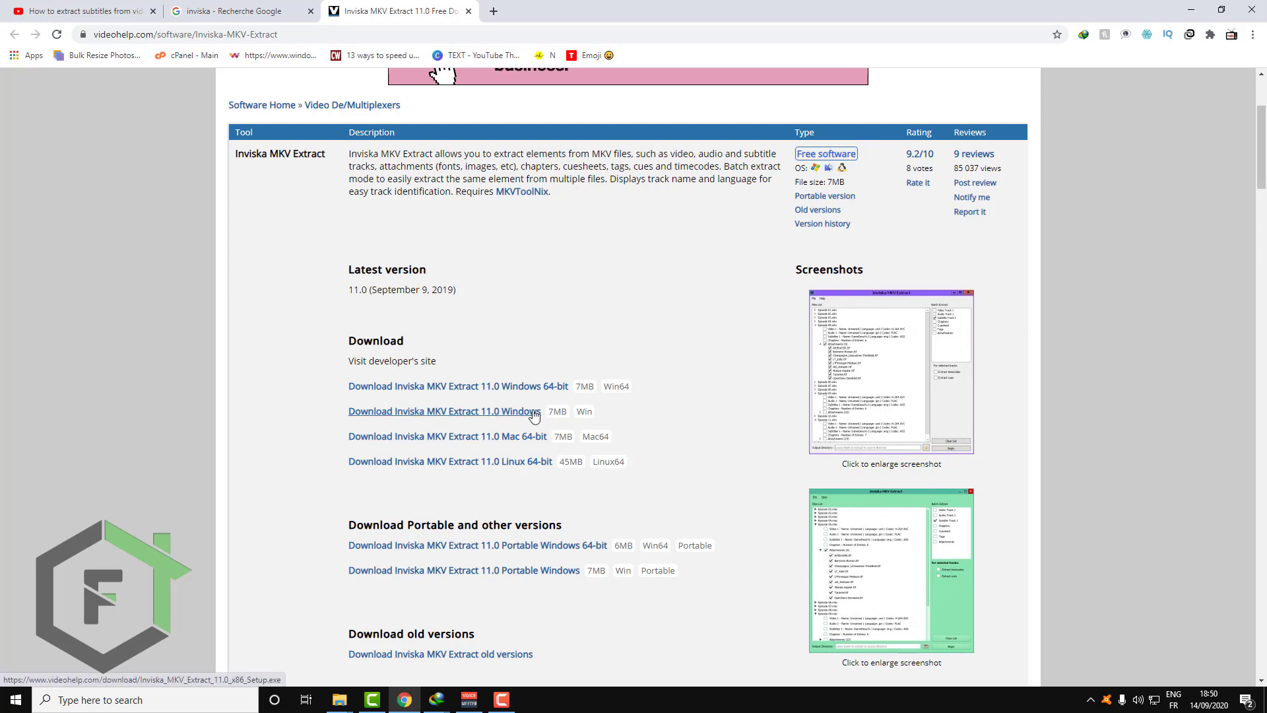
pyautogui.moveTo(464, 390)
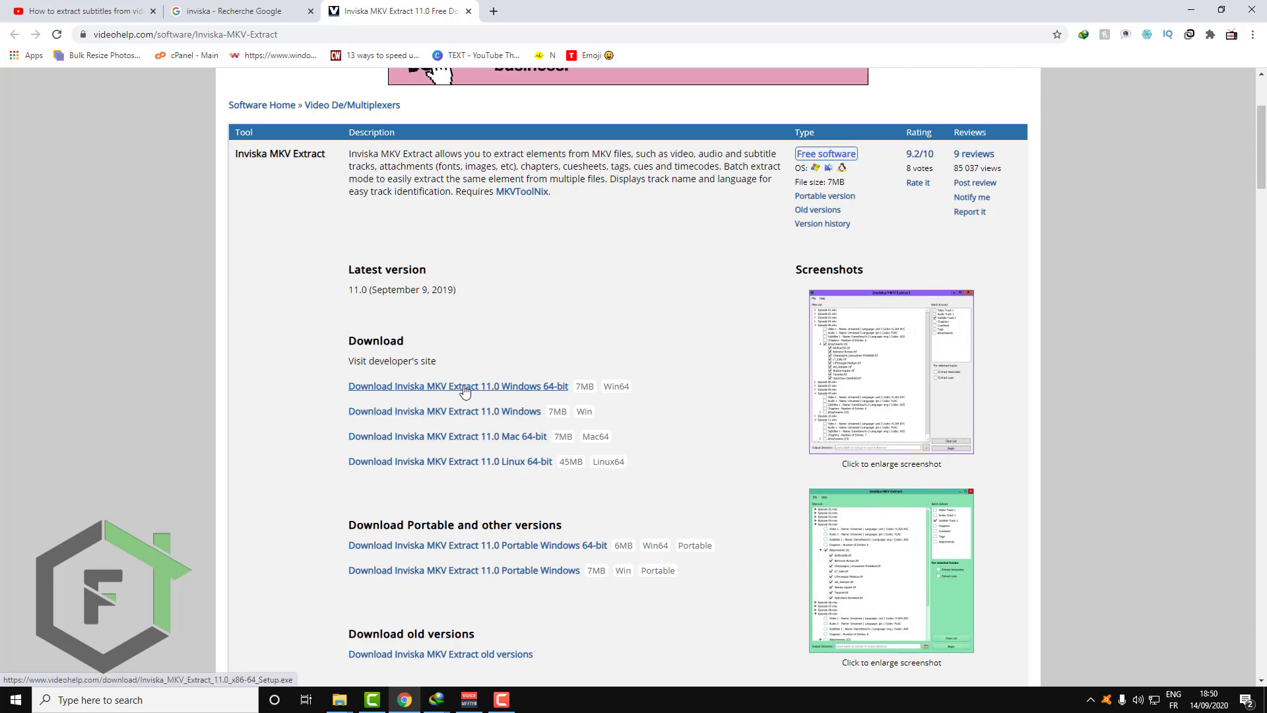
pyautogui.moveTo(483, 400)
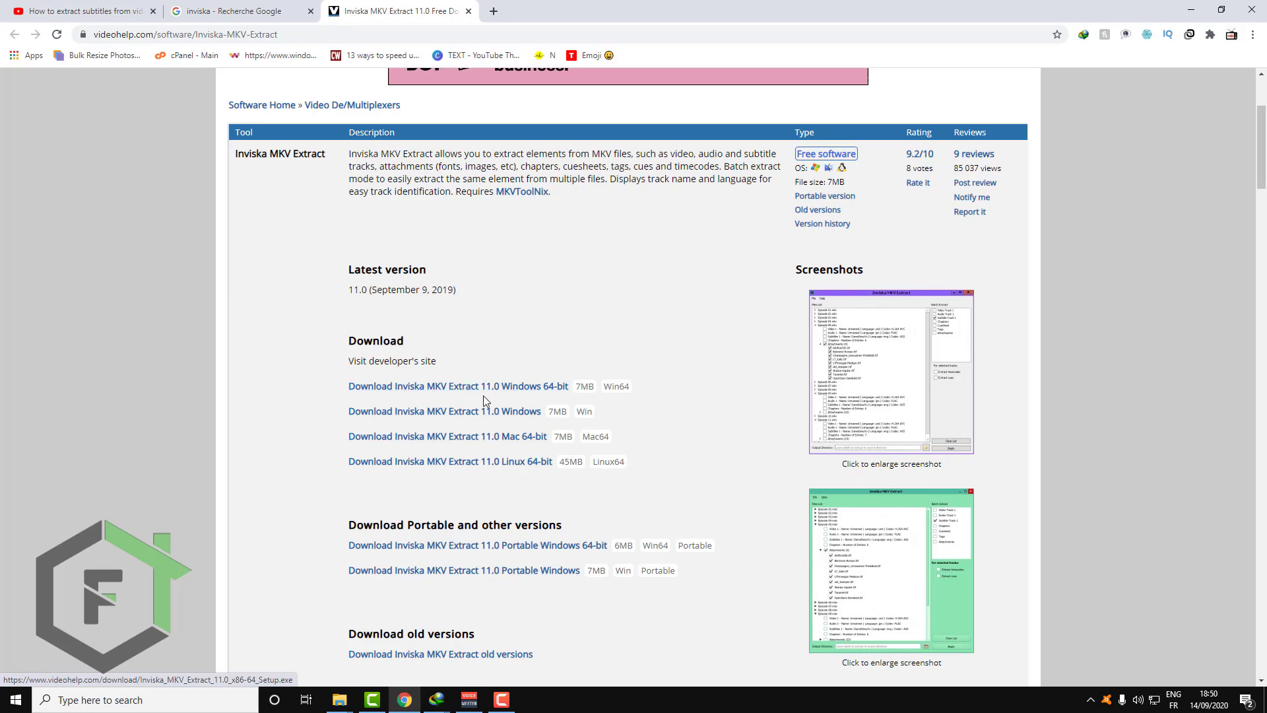
pyautogui.moveTo(517, 446)
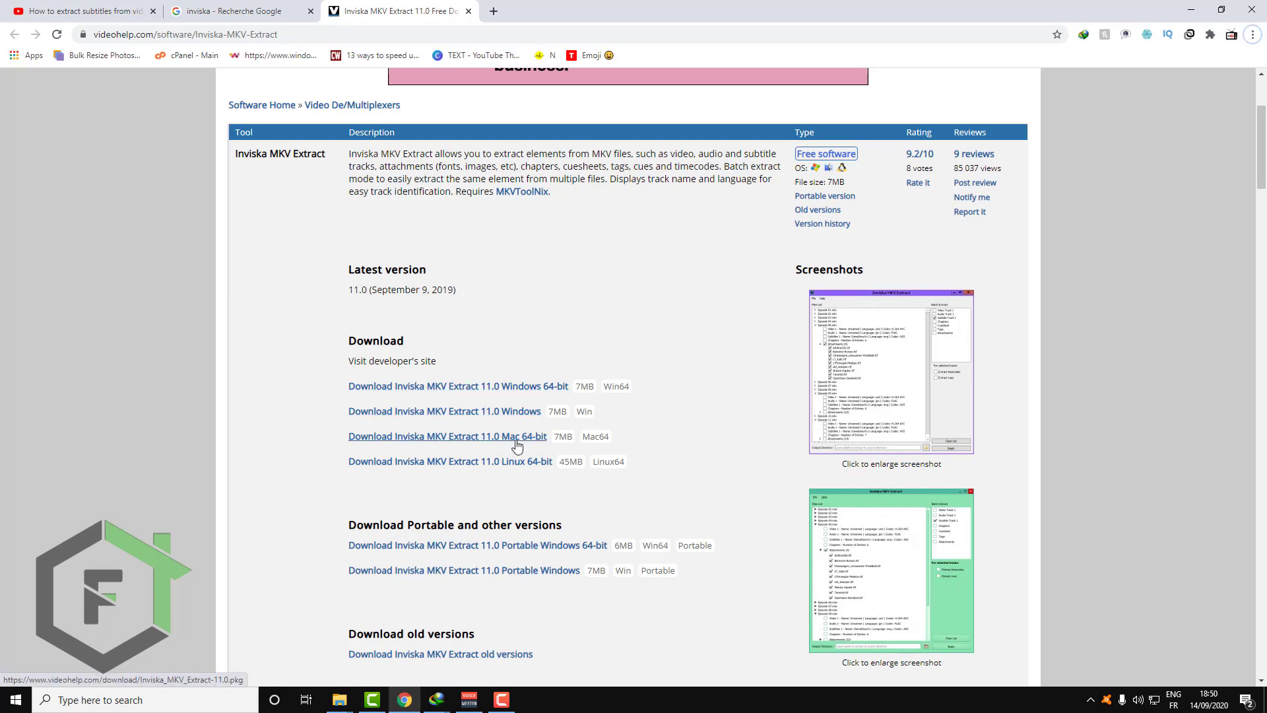
pyautogui.moveTo(494, 385)
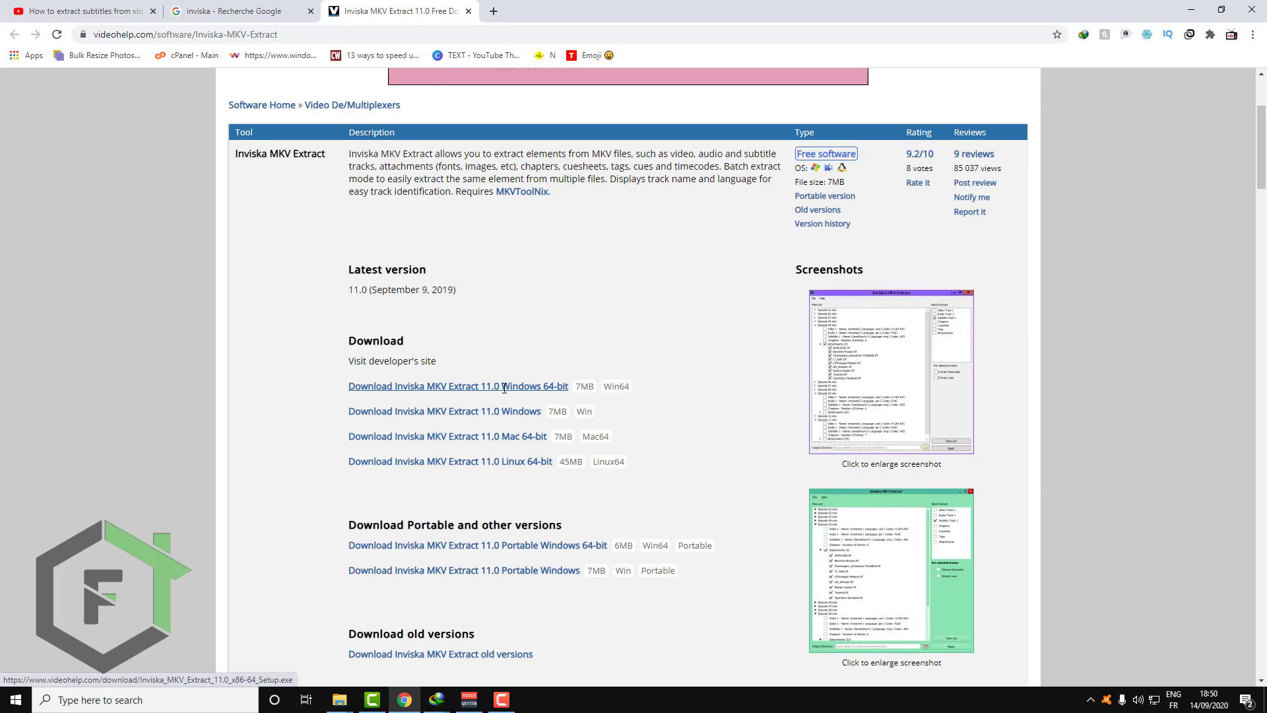
pyautogui.click(457, 386)
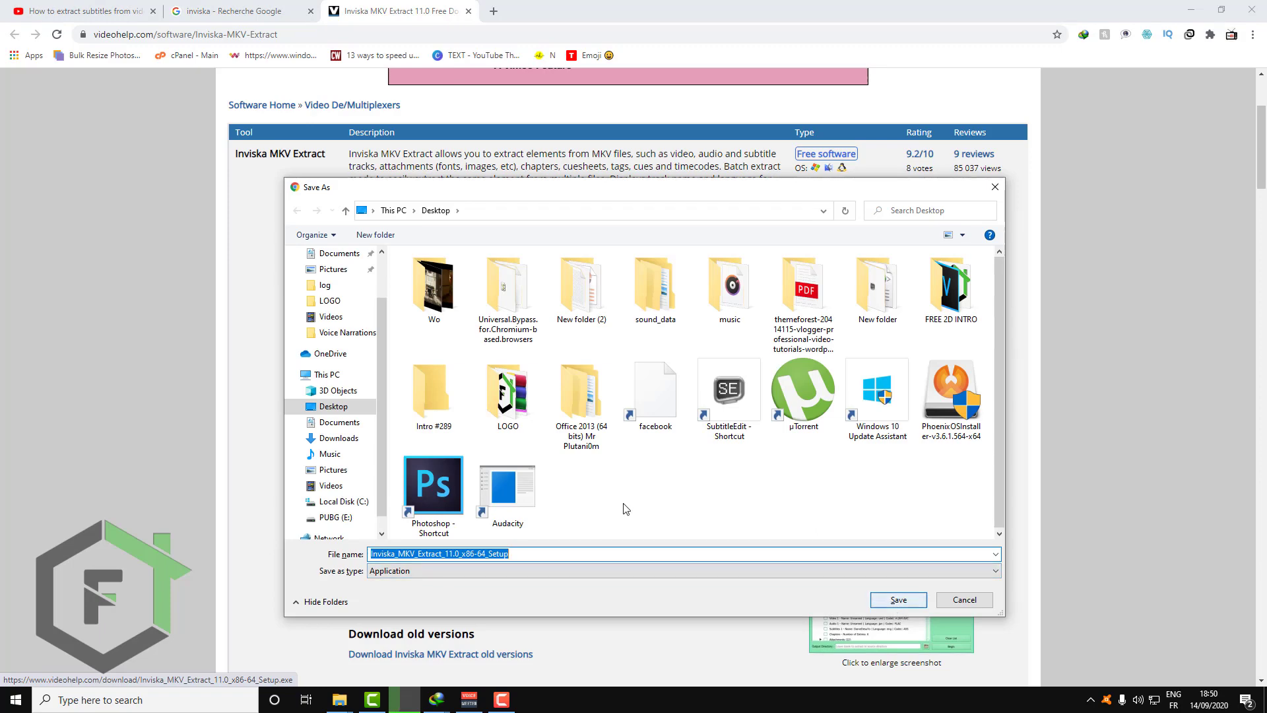
pyautogui.click(963, 600)
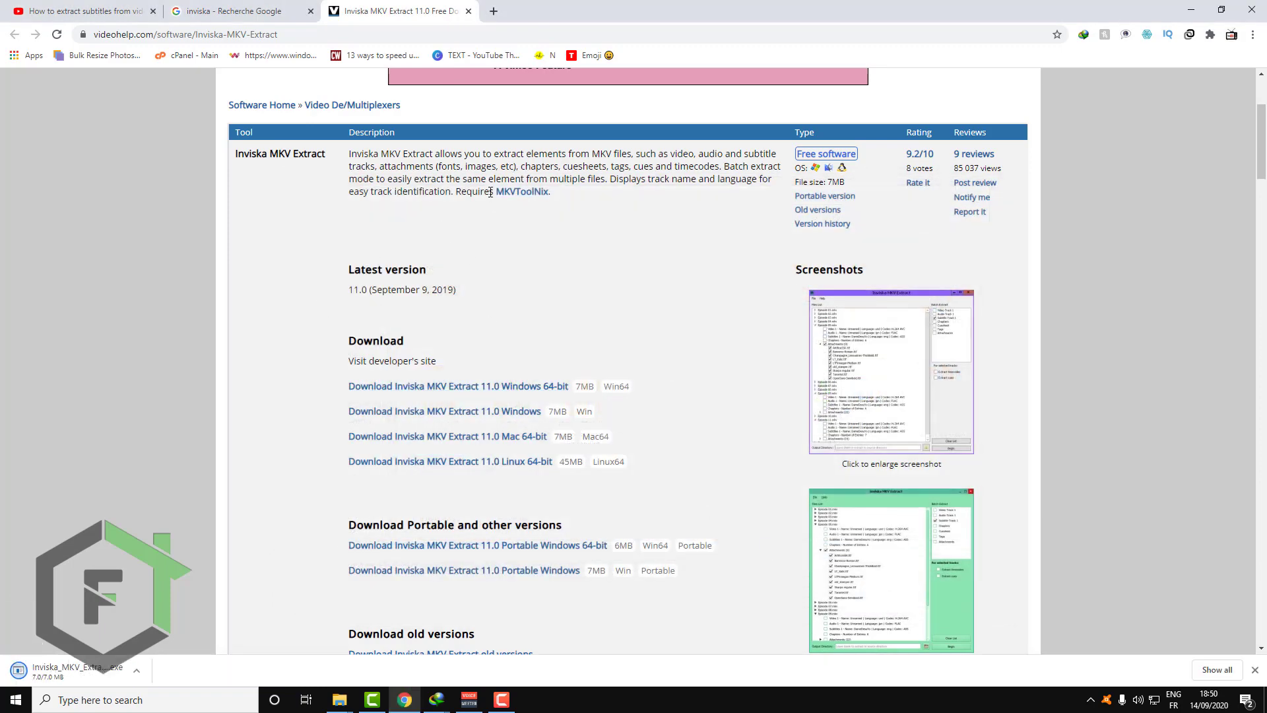
# - Save the MKVToolNix 50.0.0 Portable Windows 64-bit archive to the desktop
pyautogui.click(521, 191)
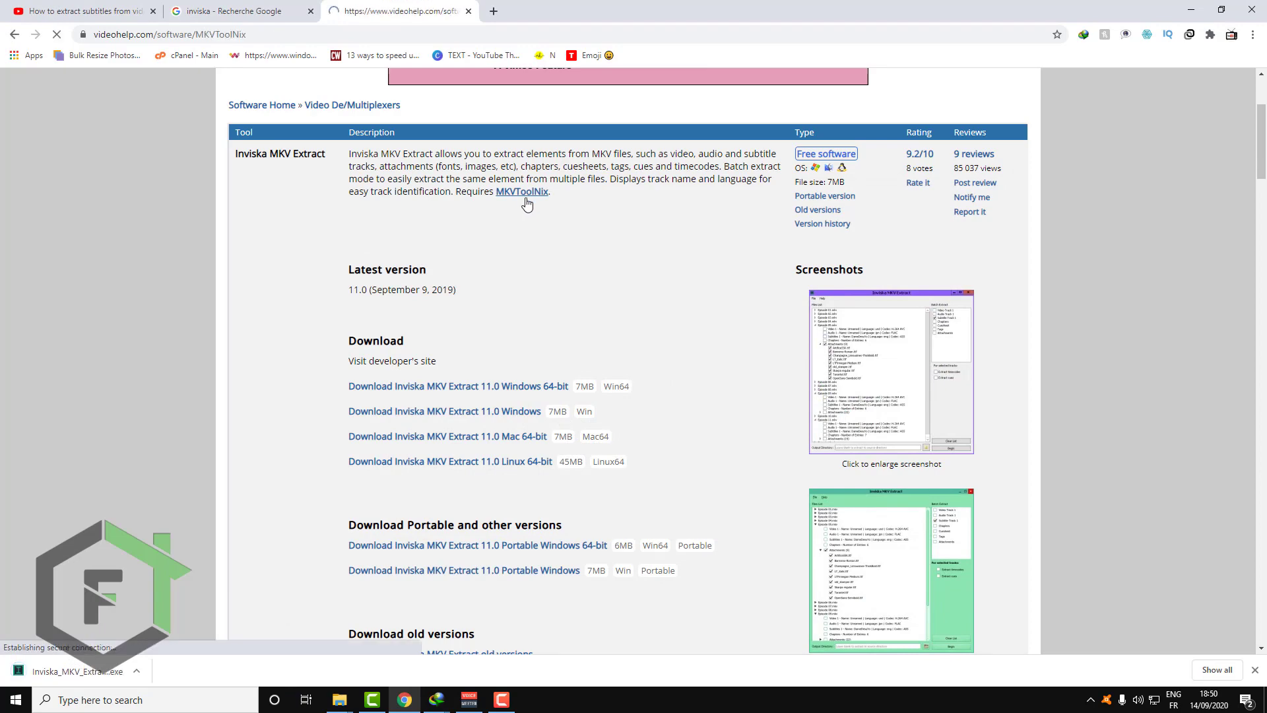
pyautogui.click(521, 191)
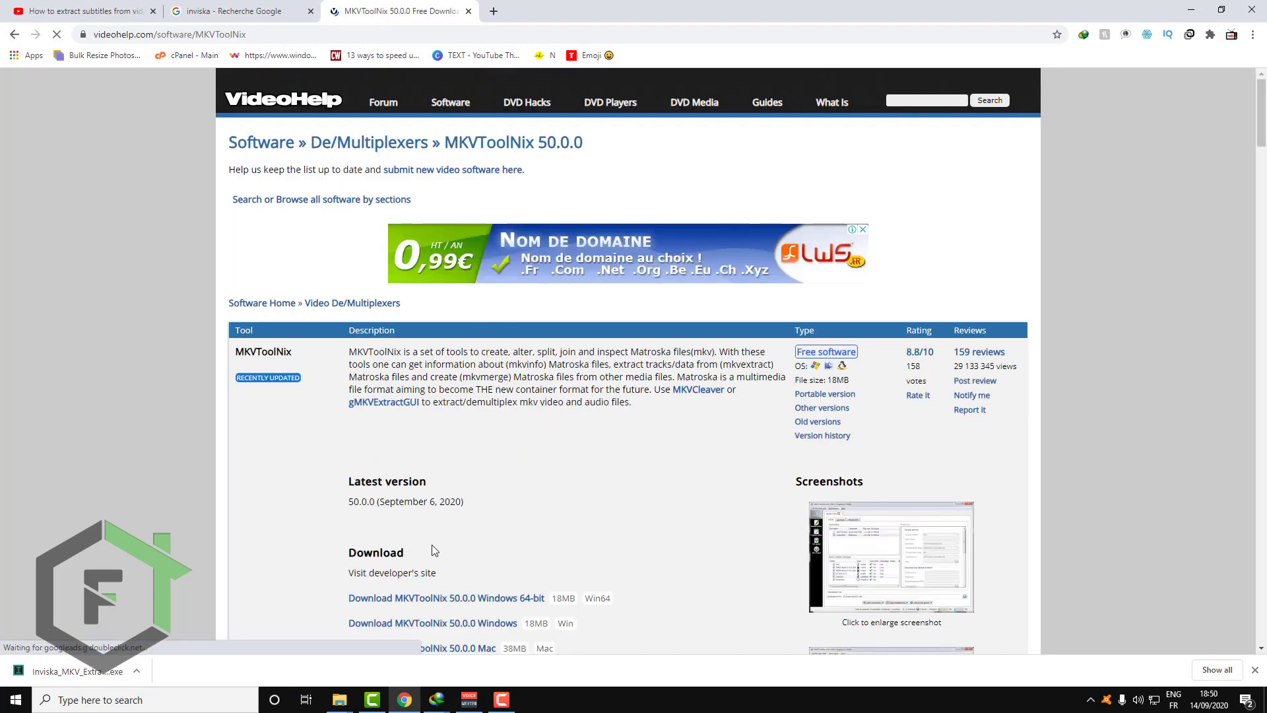
pyautogui.scroll(-3)
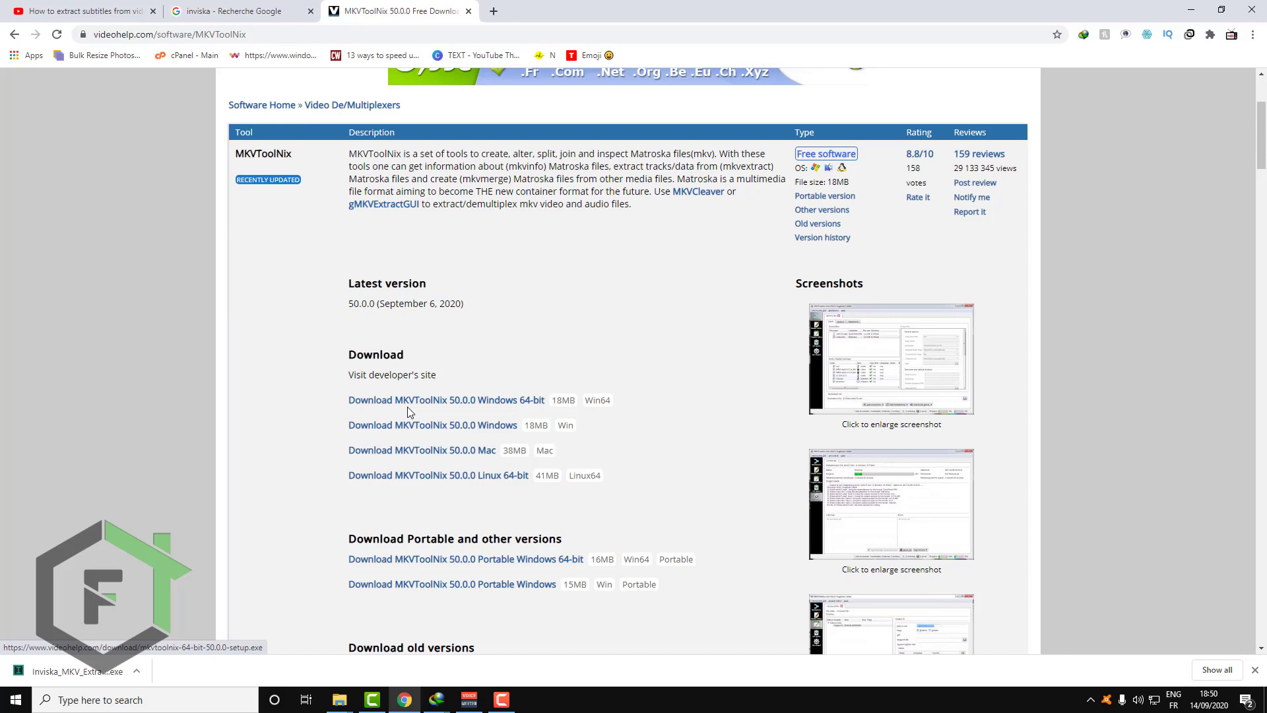
pyautogui.moveTo(457, 410)
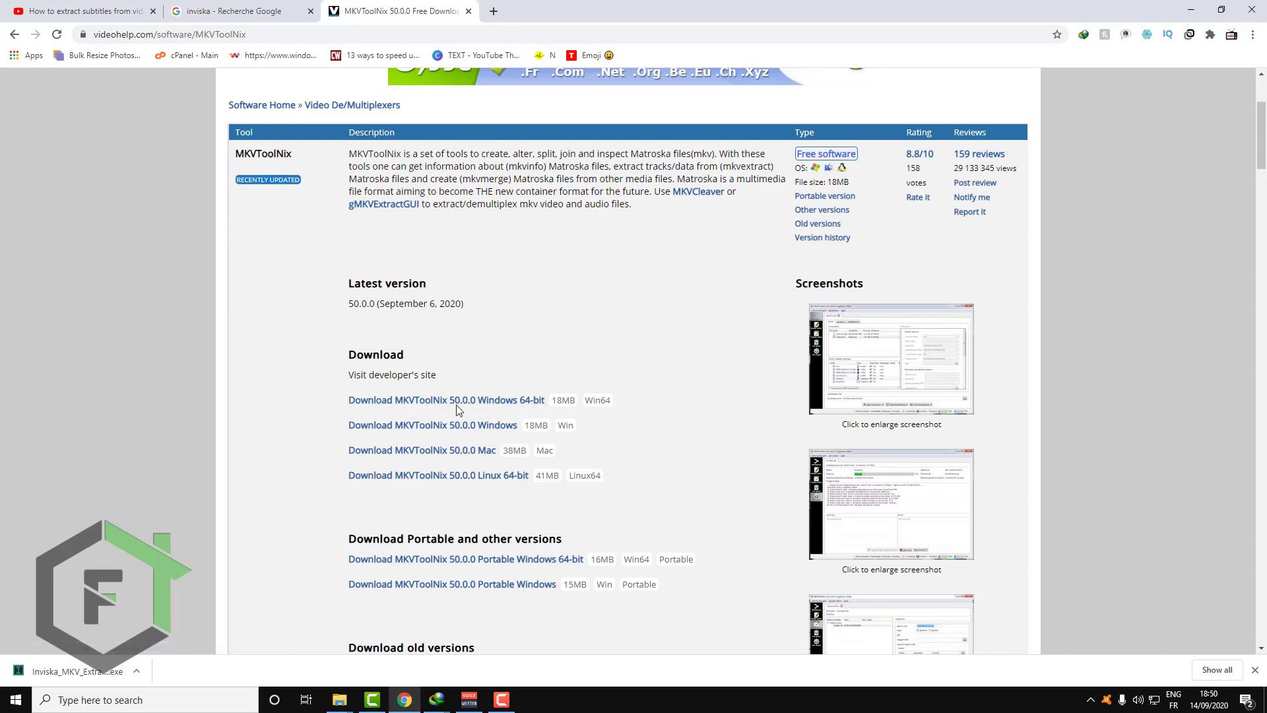
pyautogui.moveTo(508, 406)
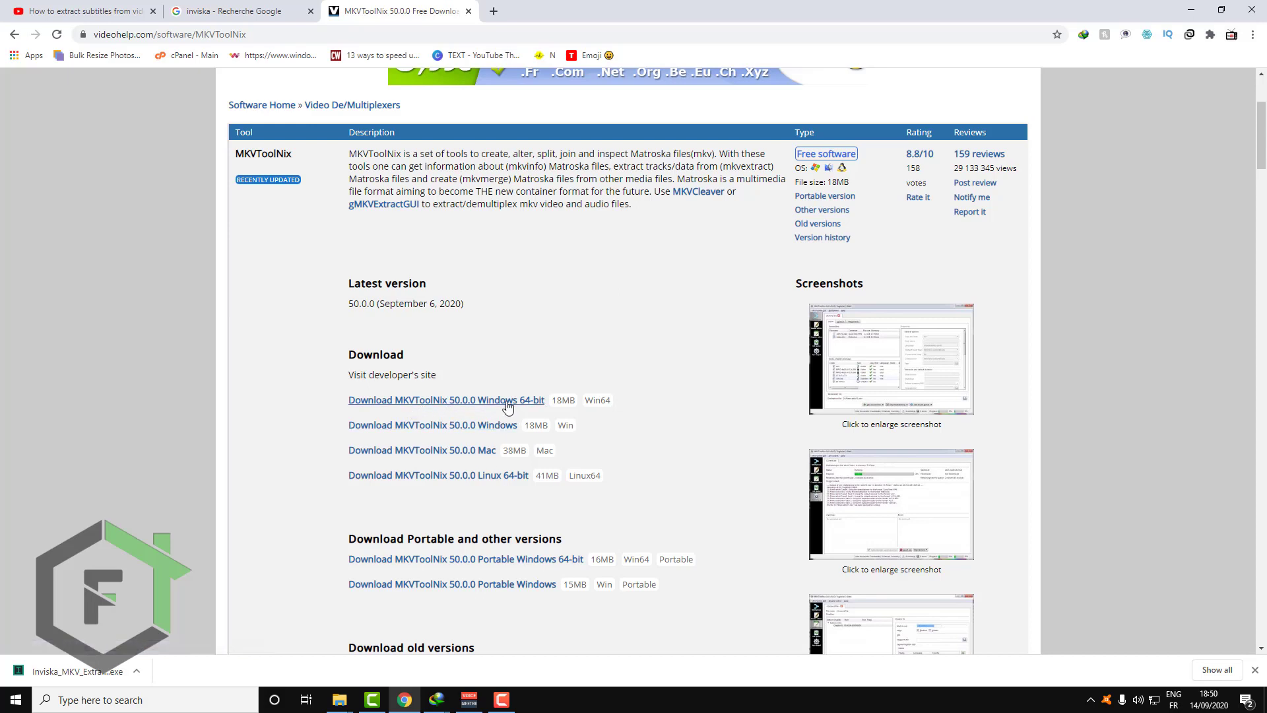
pyautogui.moveTo(501, 408)
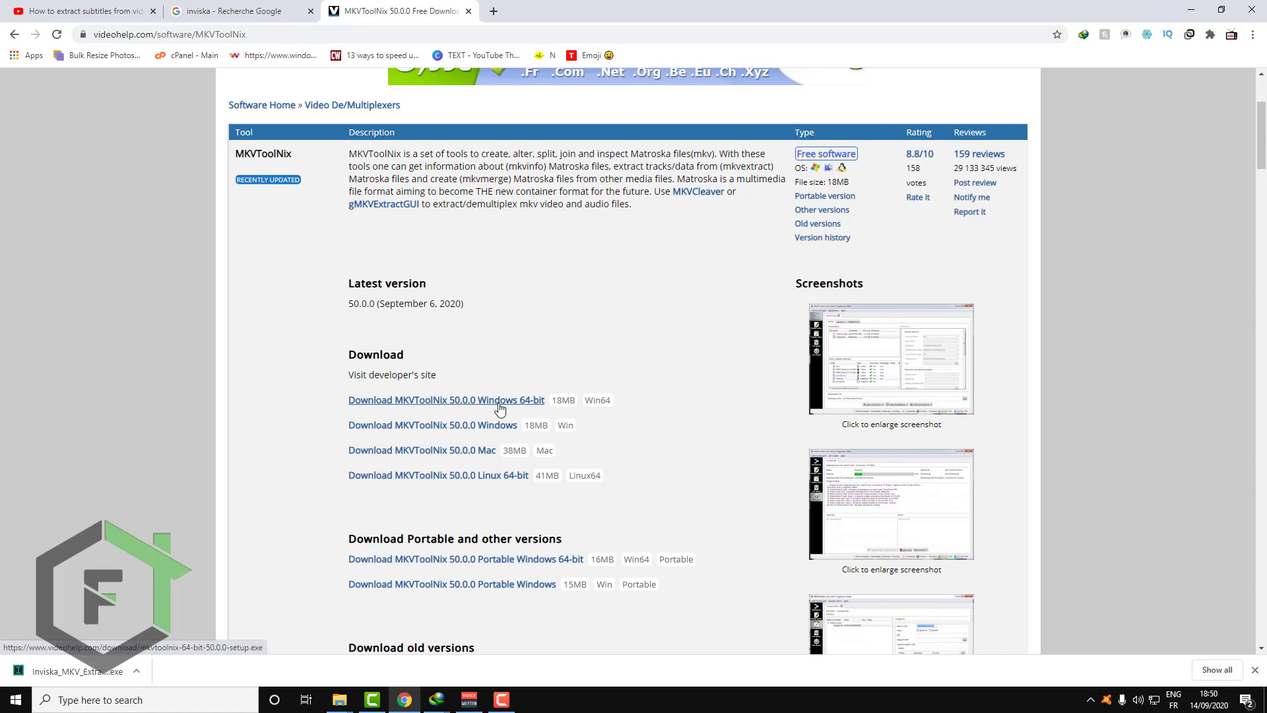
pyautogui.moveTo(490, 421)
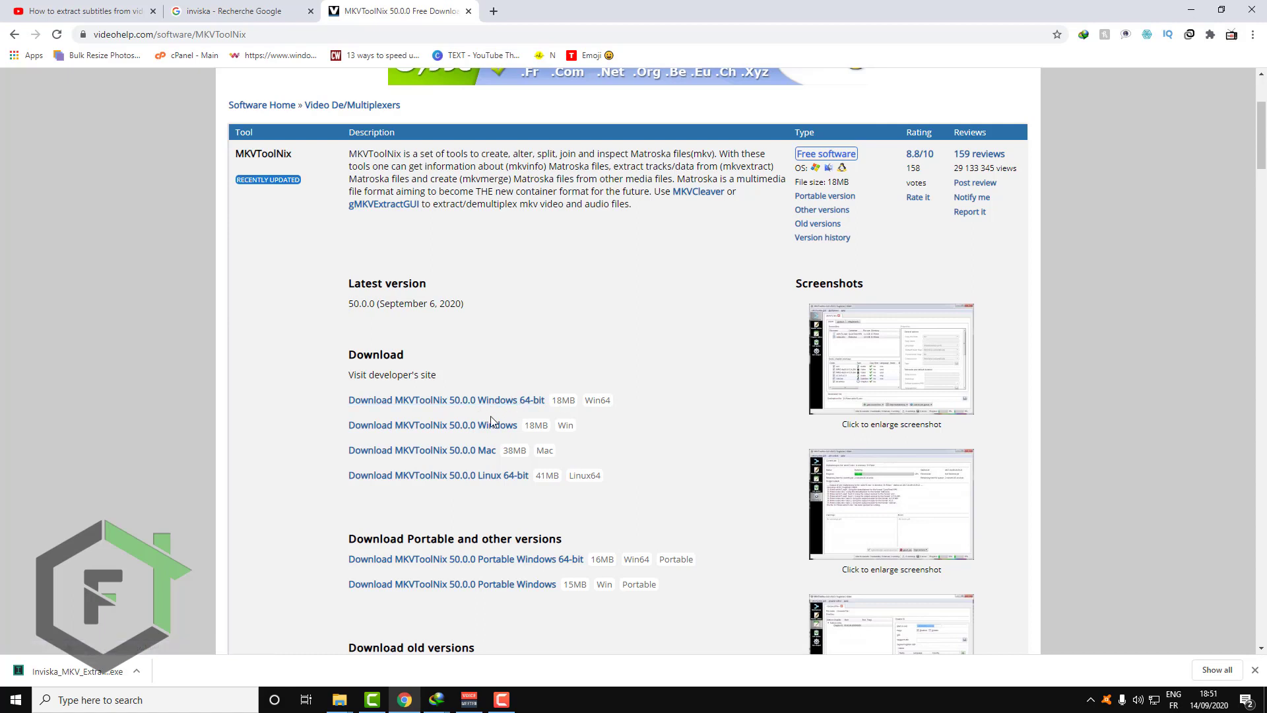
pyautogui.moveTo(500, 412)
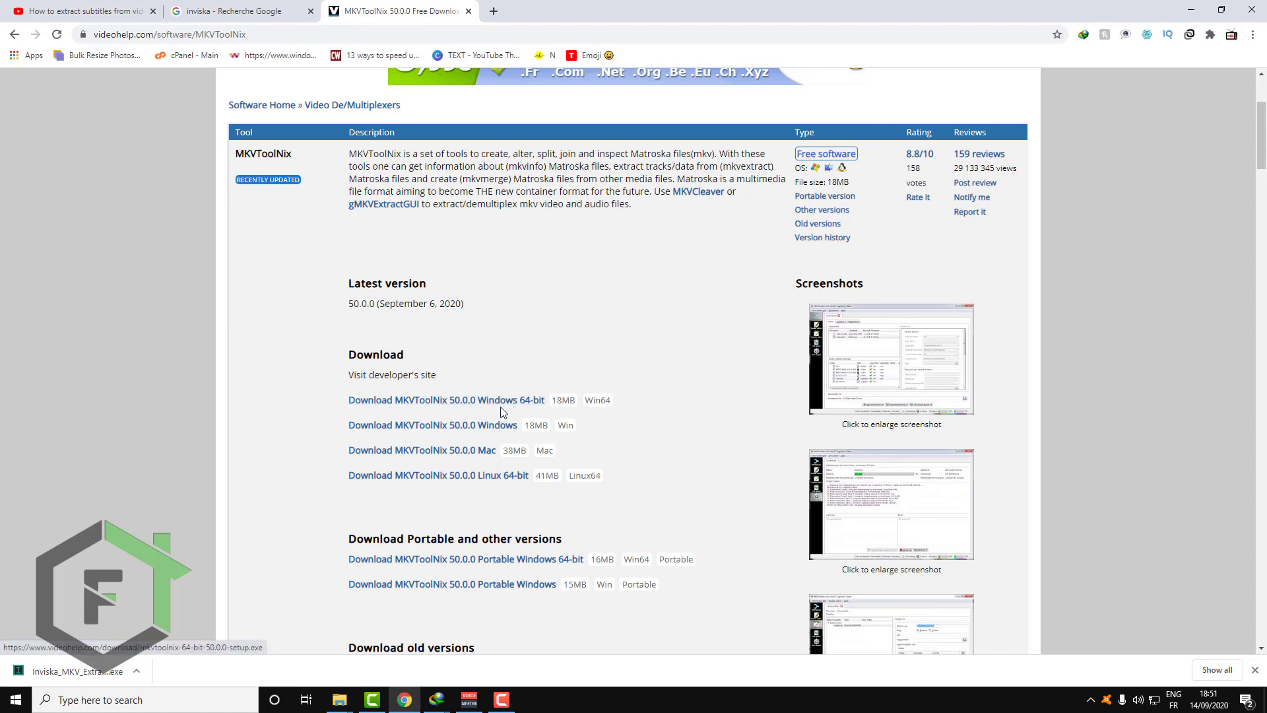
pyautogui.moveTo(475, 544)
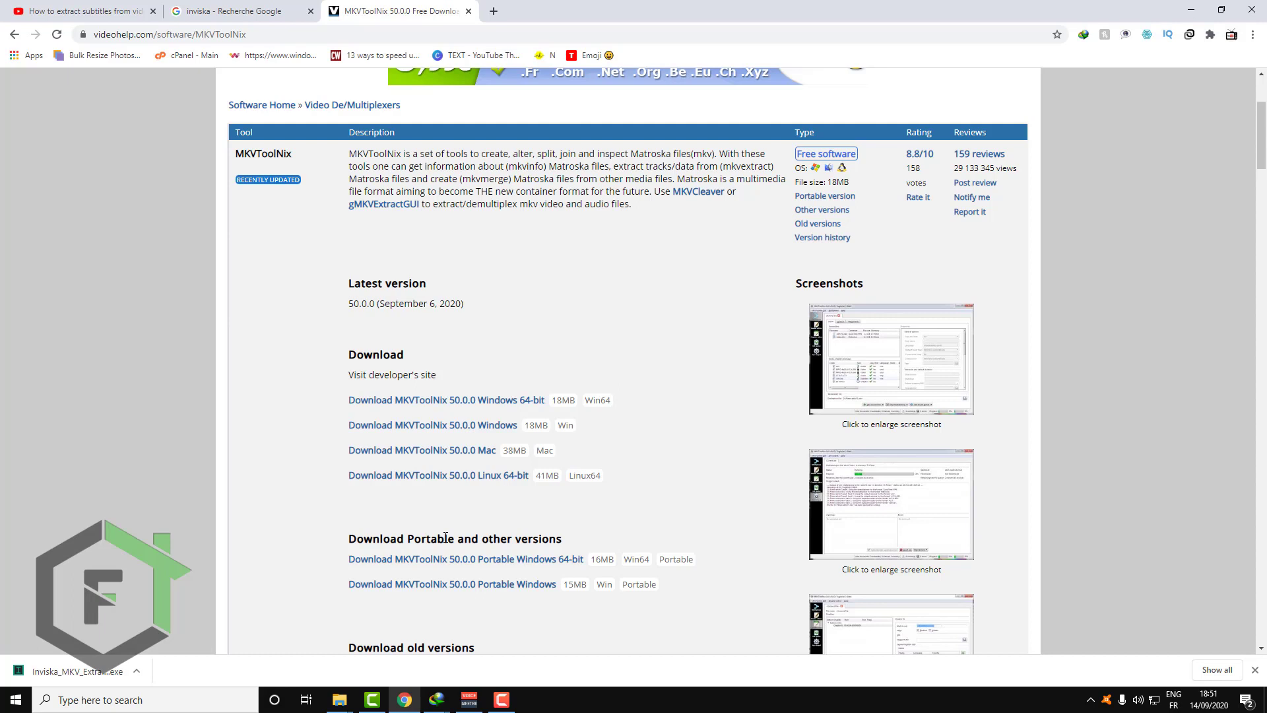
pyautogui.moveTo(487, 419)
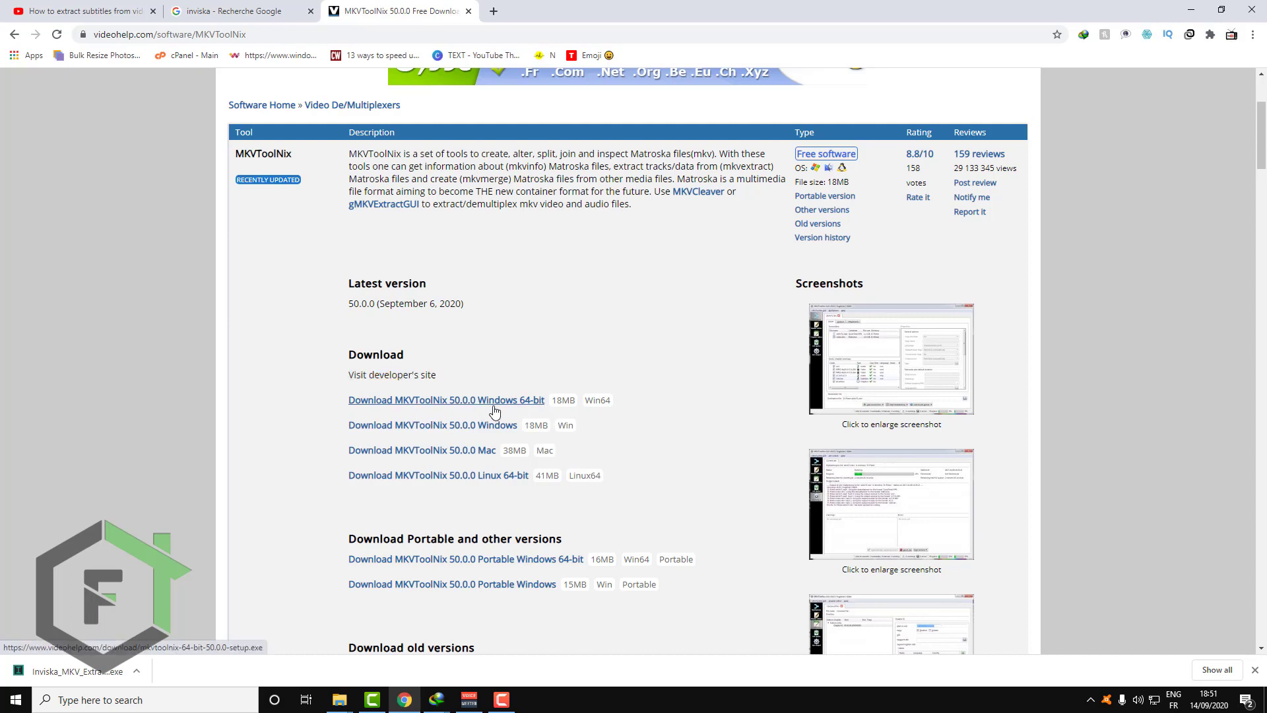
pyautogui.moveTo(493, 560)
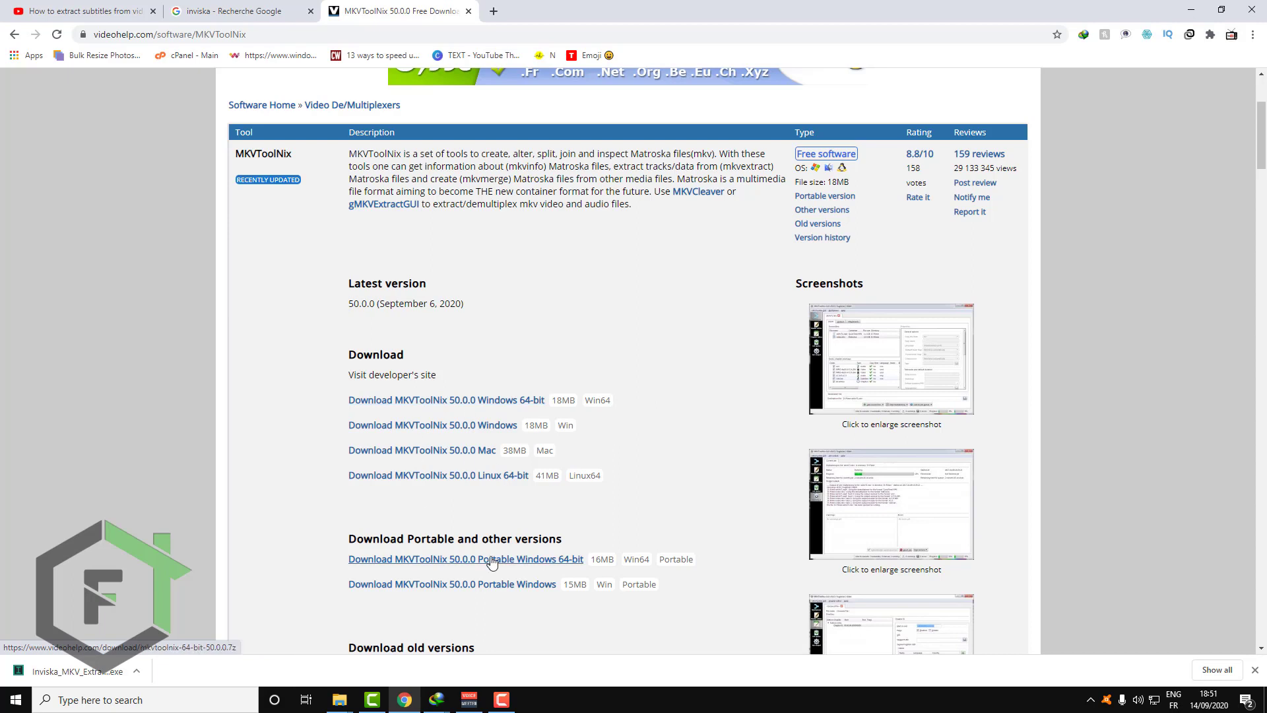
pyautogui.moveTo(526, 562)
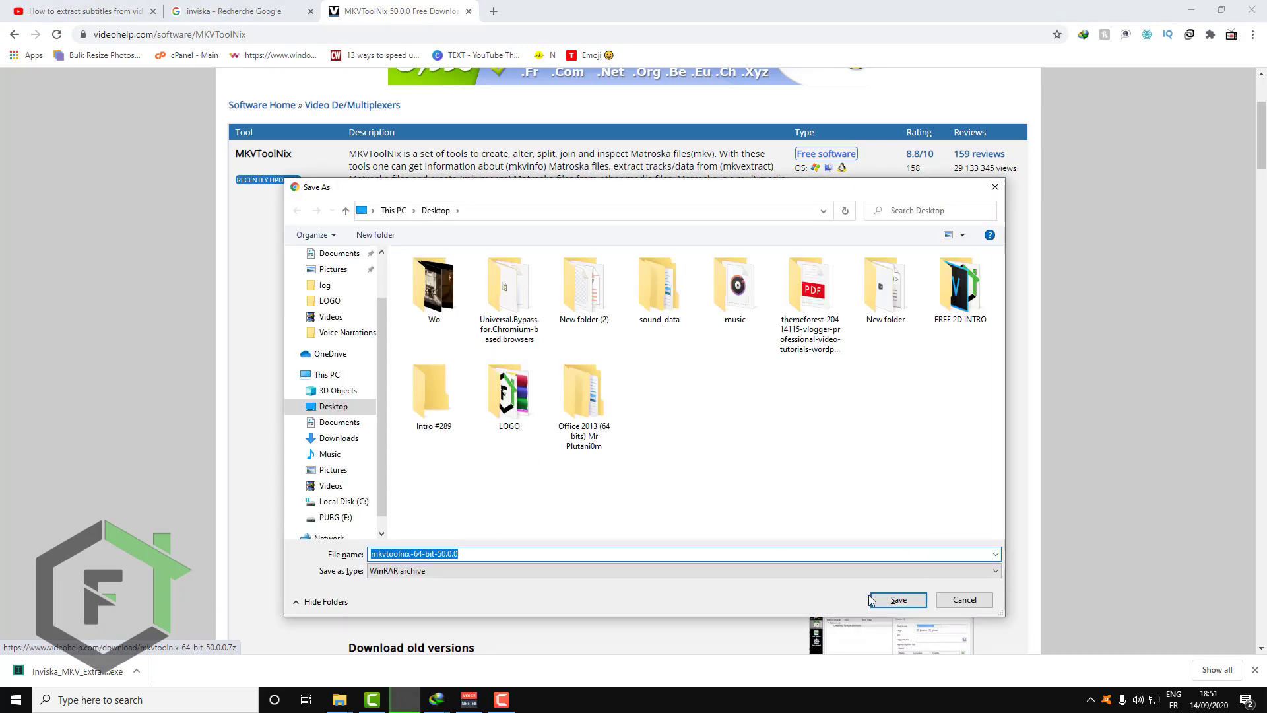
pyautogui.click(895, 600)
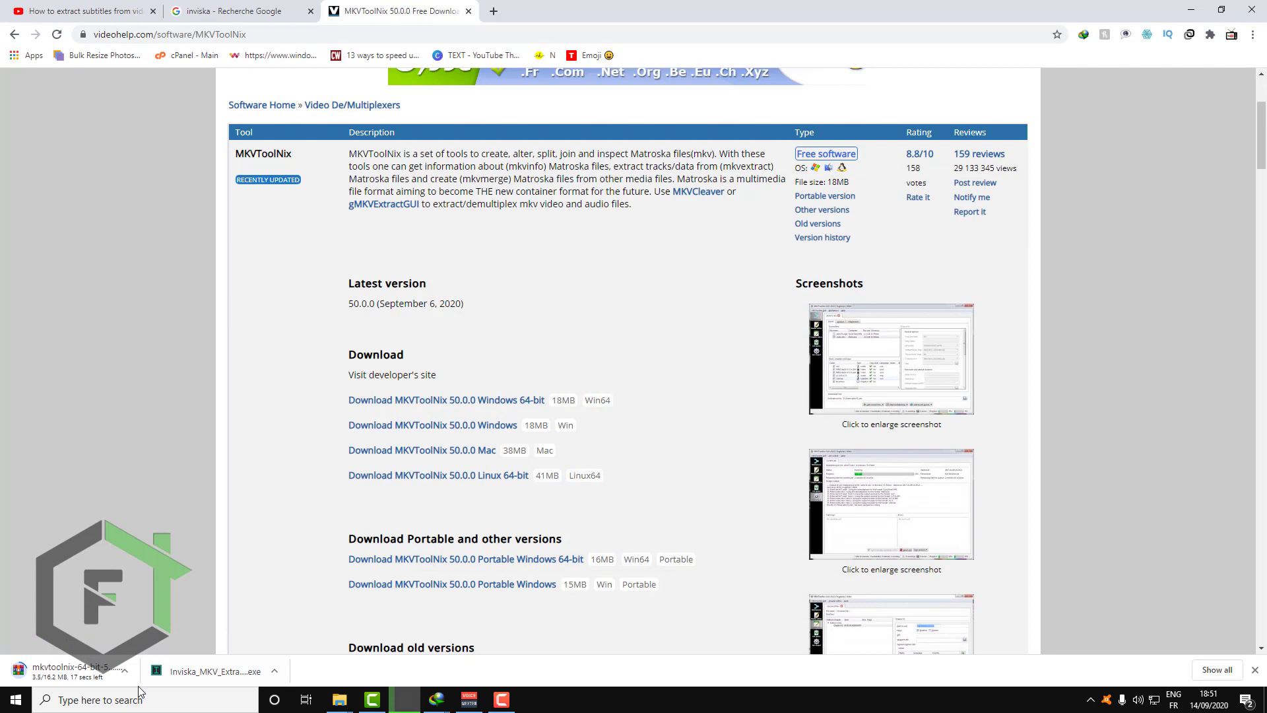
pyautogui.moveTo(210, 670)
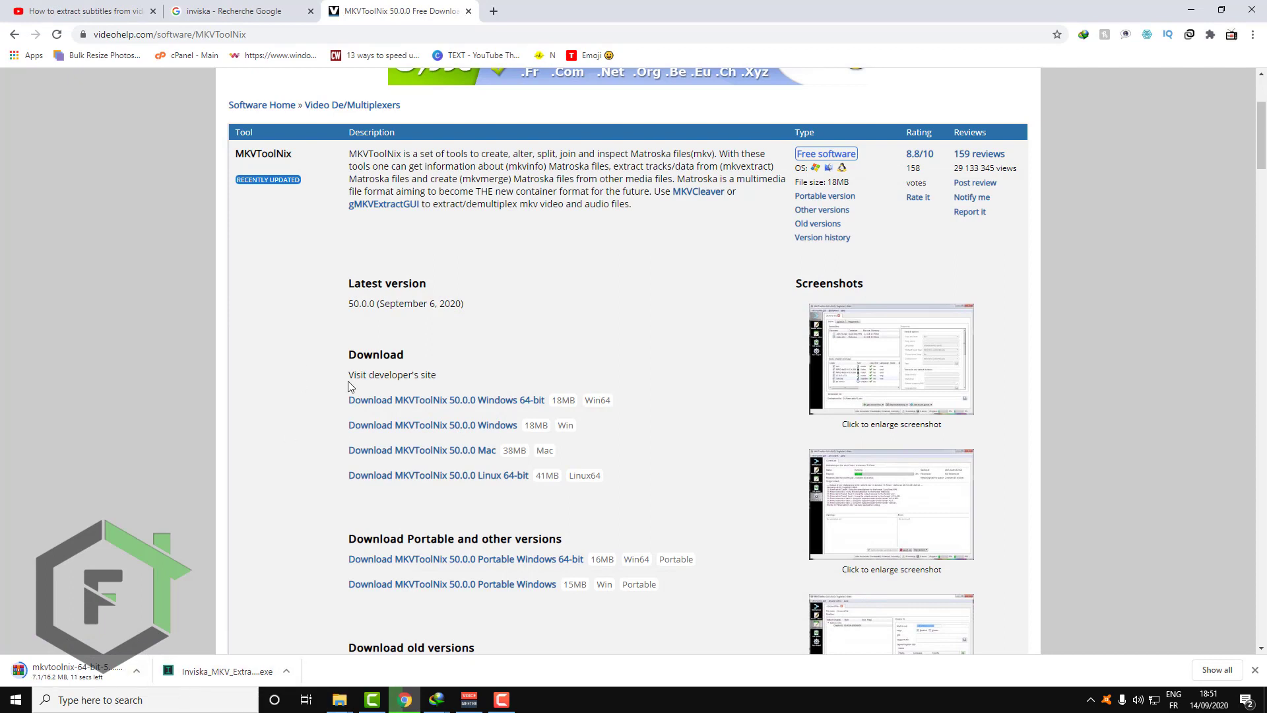
pyautogui.moveTo(196, 682)
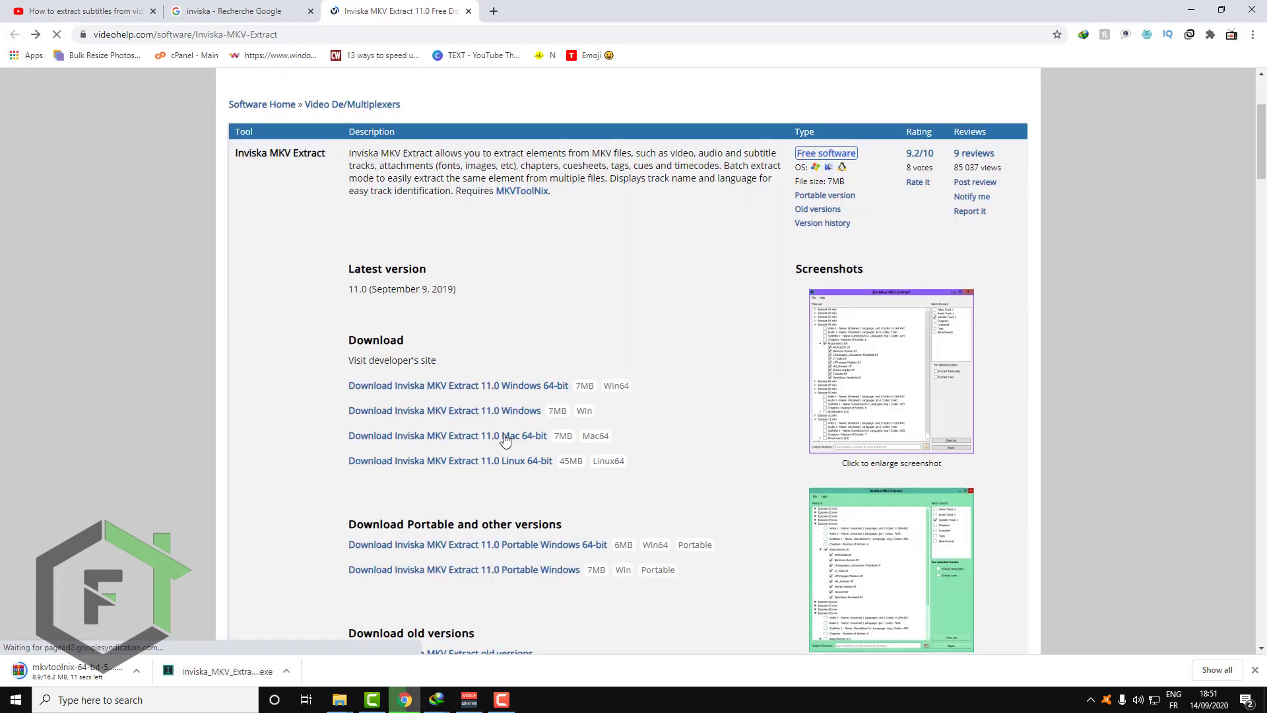
# - Save the Inviska MKV Extract 11.0 Portable Windows 64-bit archive to the desktop
pyautogui.scroll(-3)
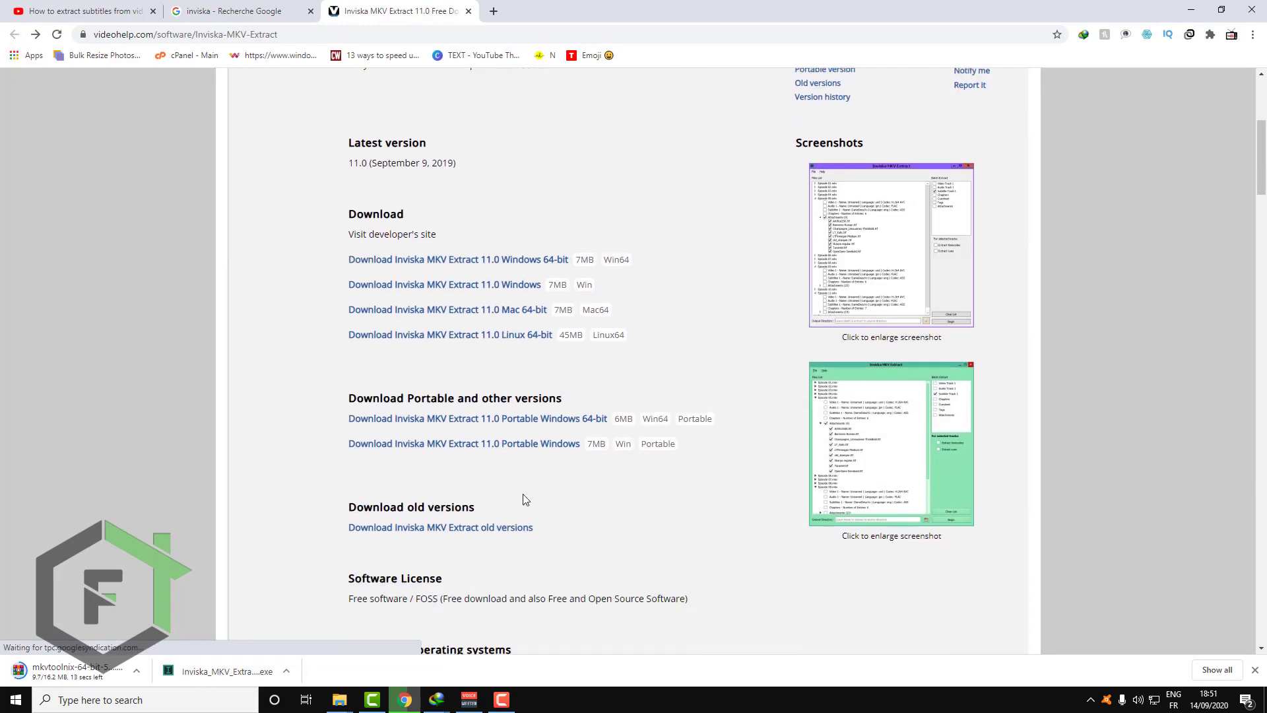
pyautogui.scroll(-3)
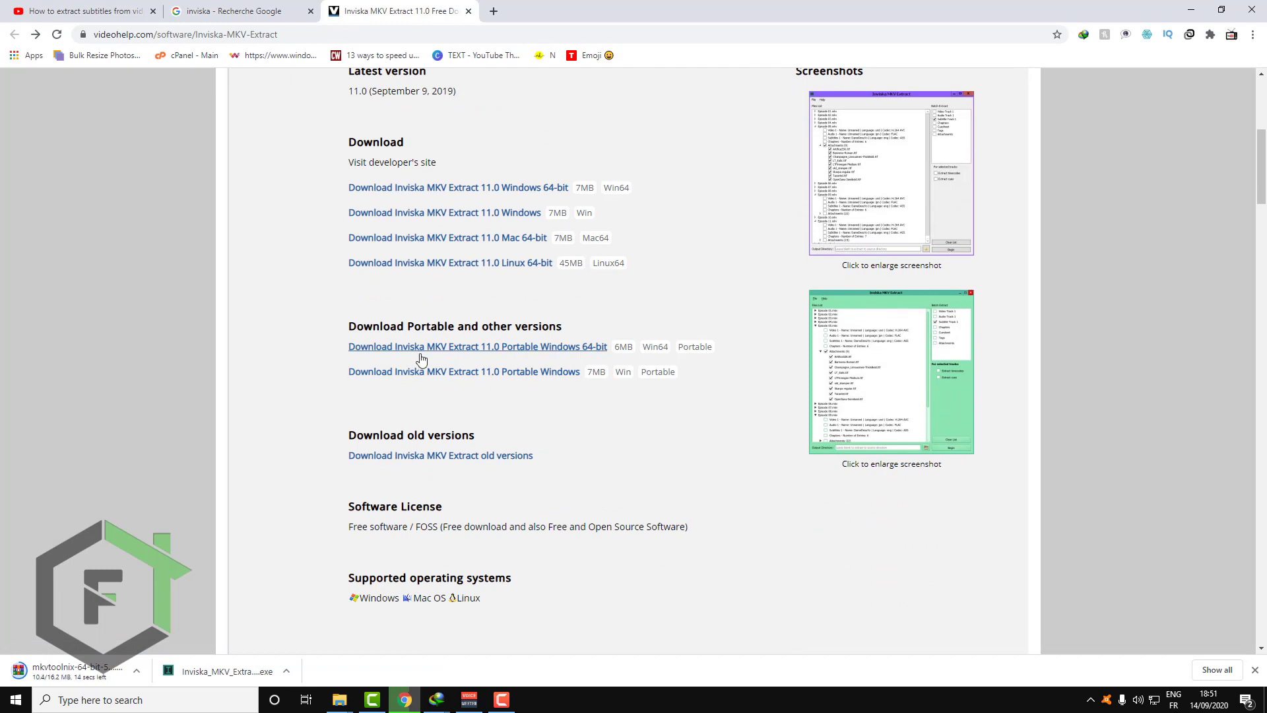
pyautogui.moveTo(562, 353)
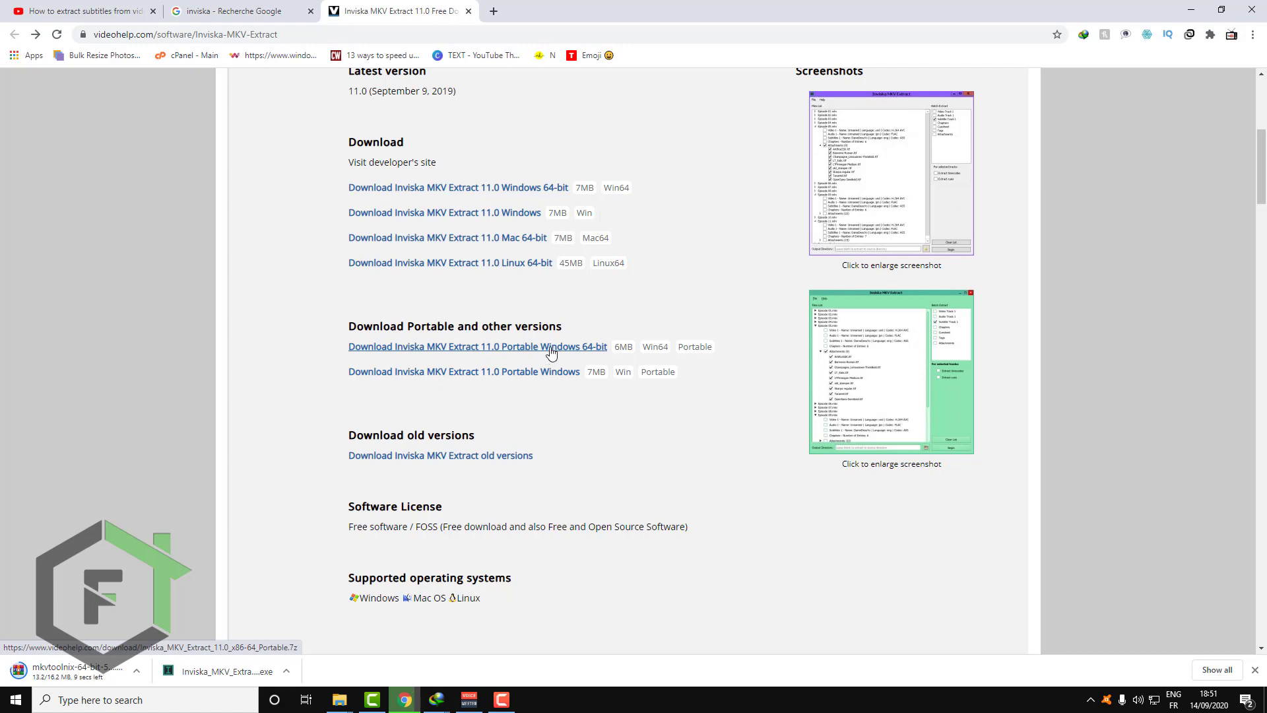
pyautogui.moveTo(555, 402)
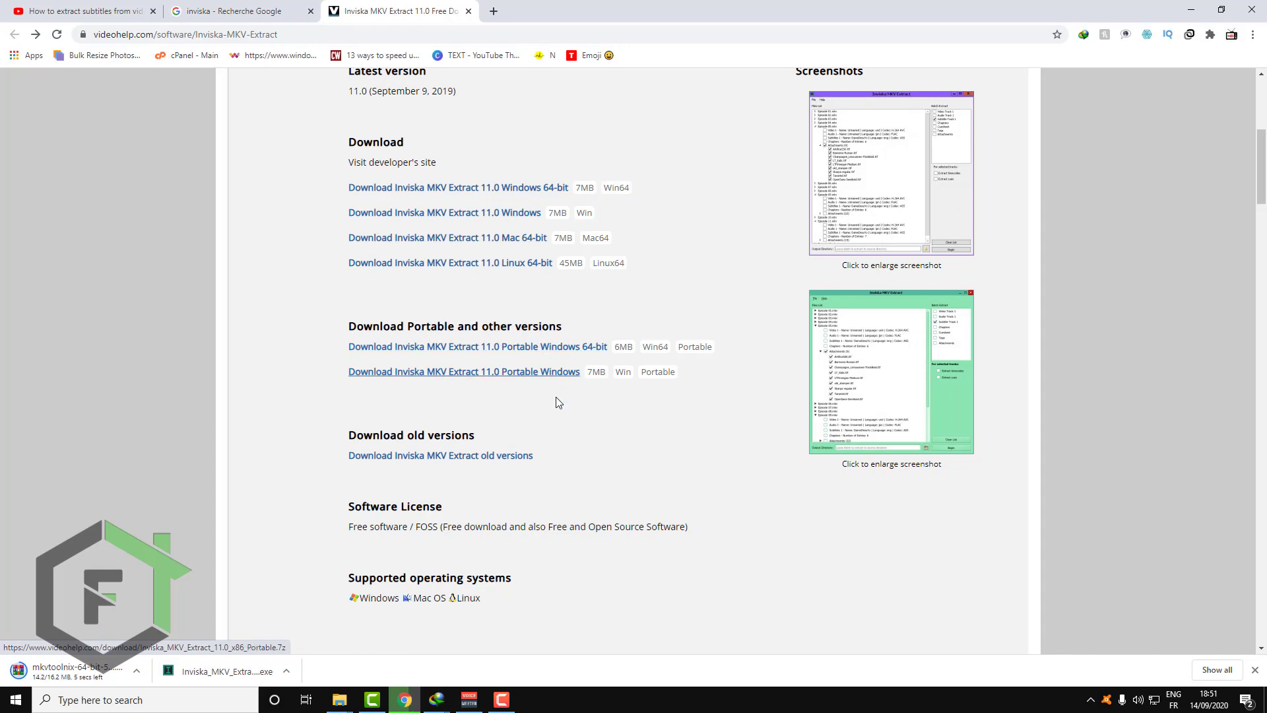
pyautogui.click(464, 371)
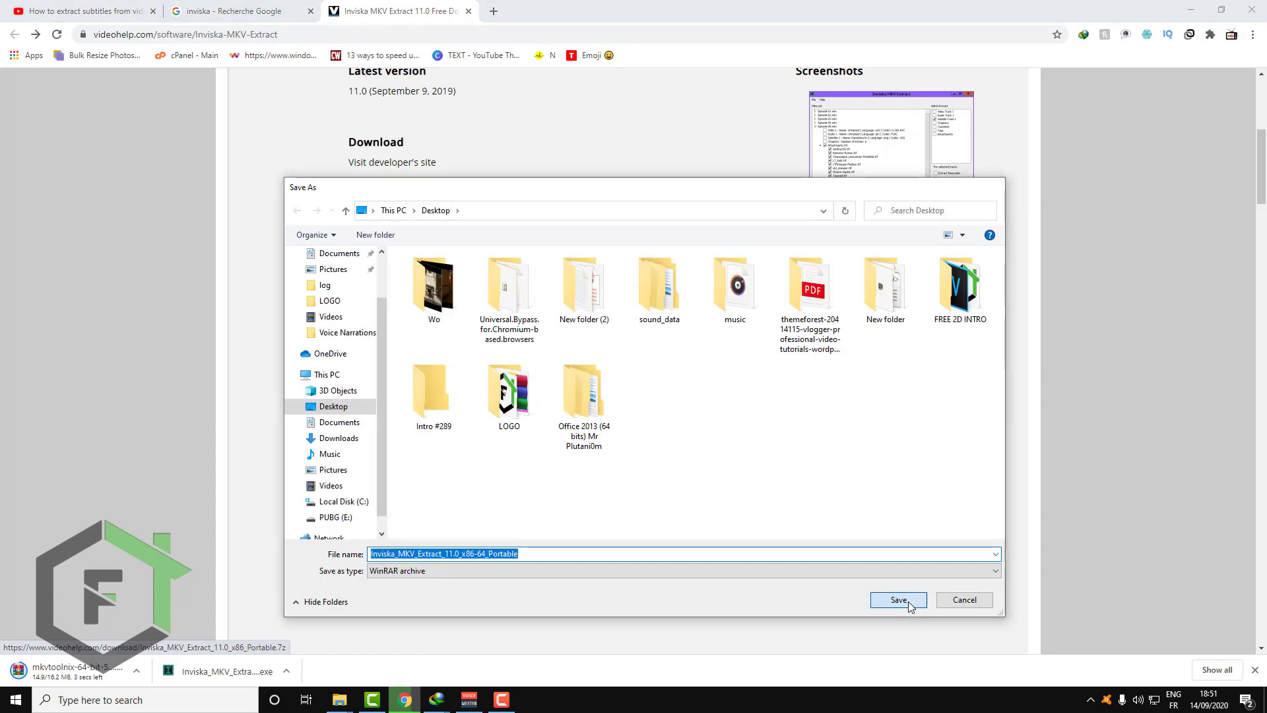
pyautogui.click(897, 600)
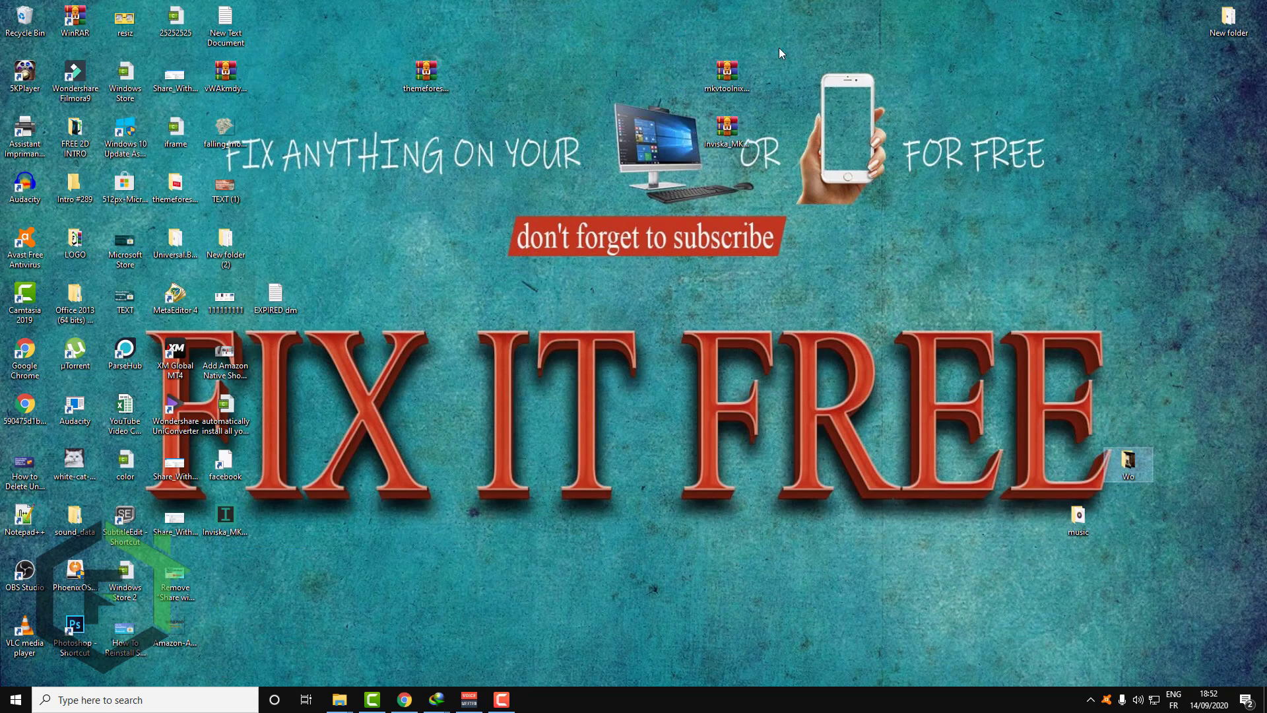
# - Extract the MKVToolNix archive into its own folder with WinRAR
pyautogui.rightClick(727, 130)
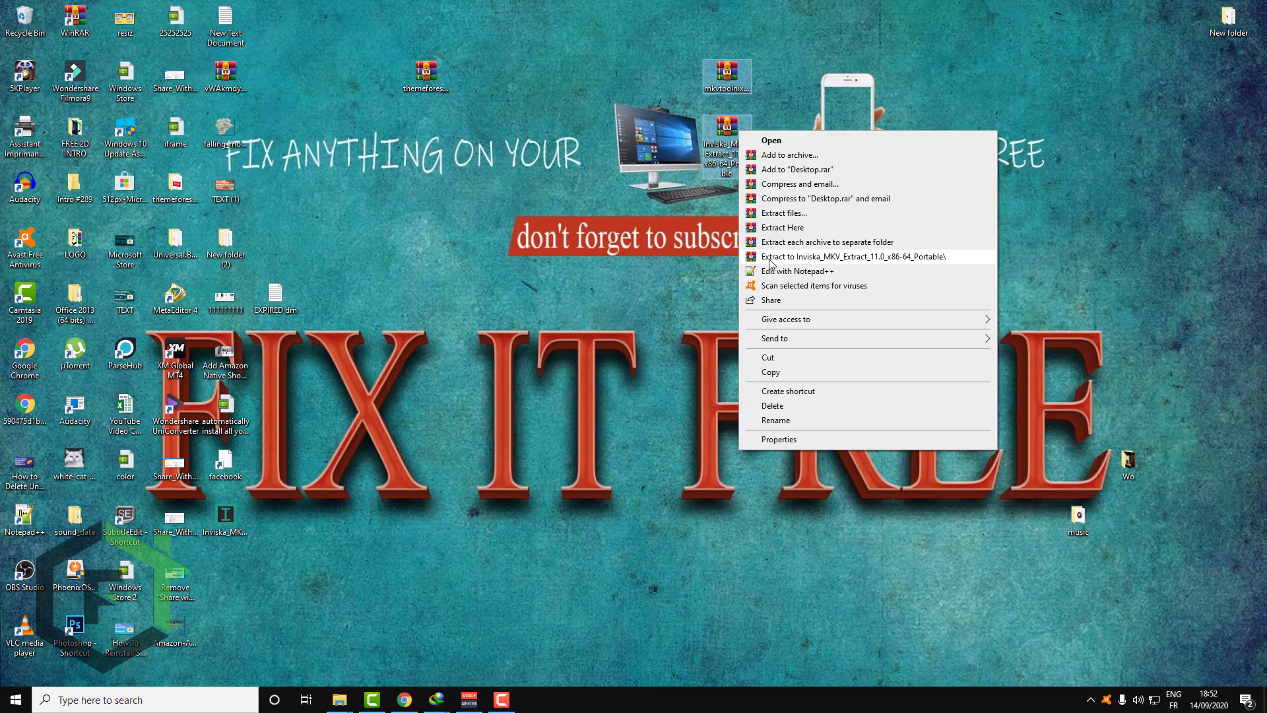
pyautogui.rightClick(725, 71)
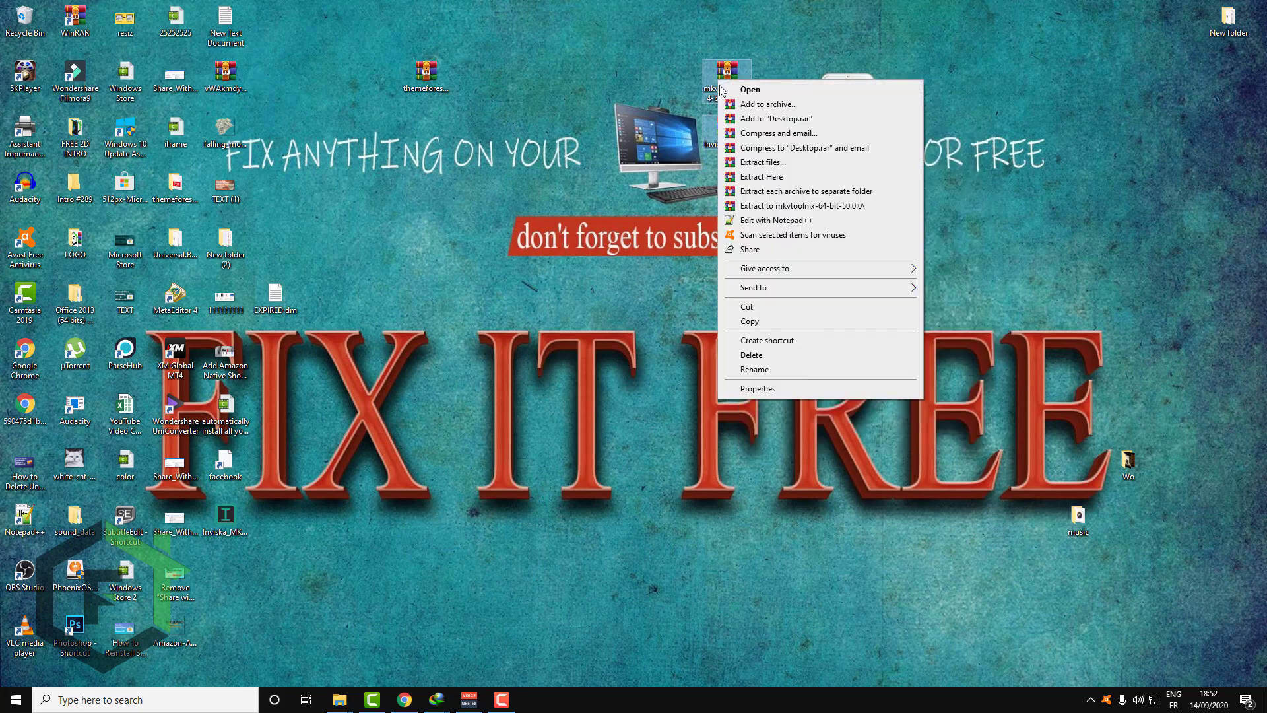
pyautogui.moveTo(768, 205)
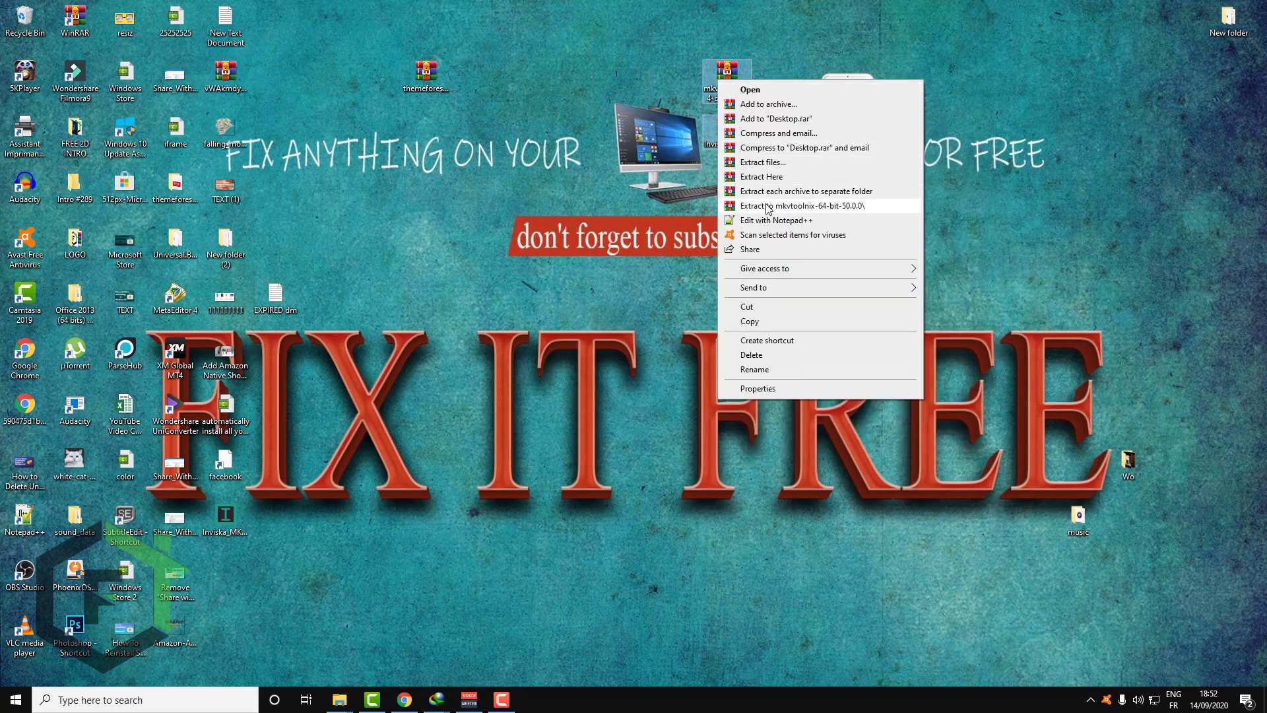
pyautogui.click(761, 176)
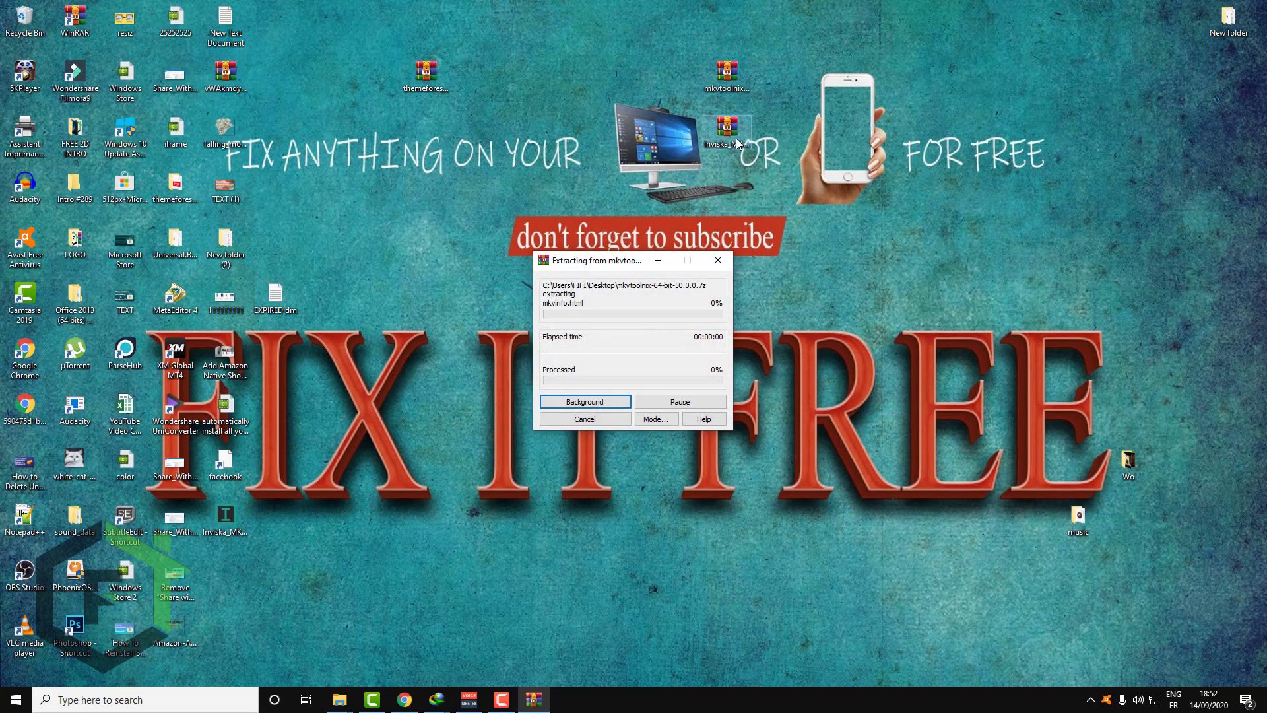
# - Extract the Inviska MKV Extract portable archive into its own folder with WinRAR
pyautogui.rightClick(717, 143)
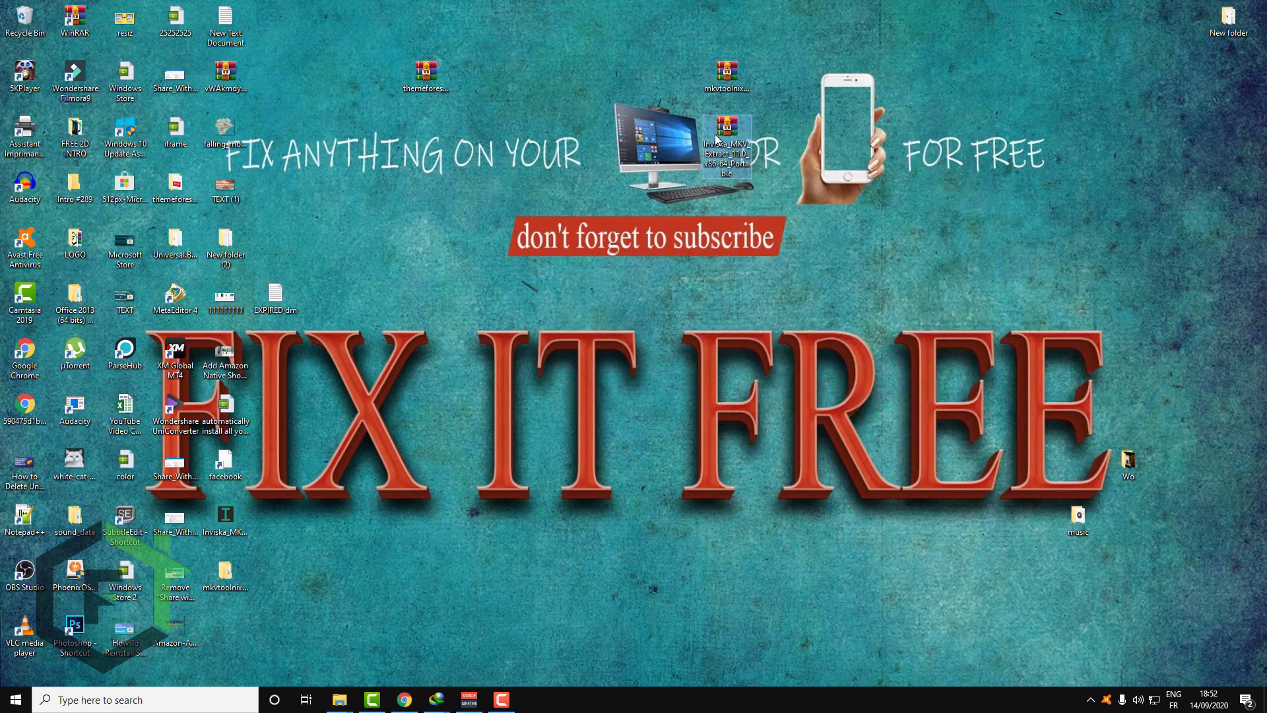
pyautogui.rightClick(725, 145)
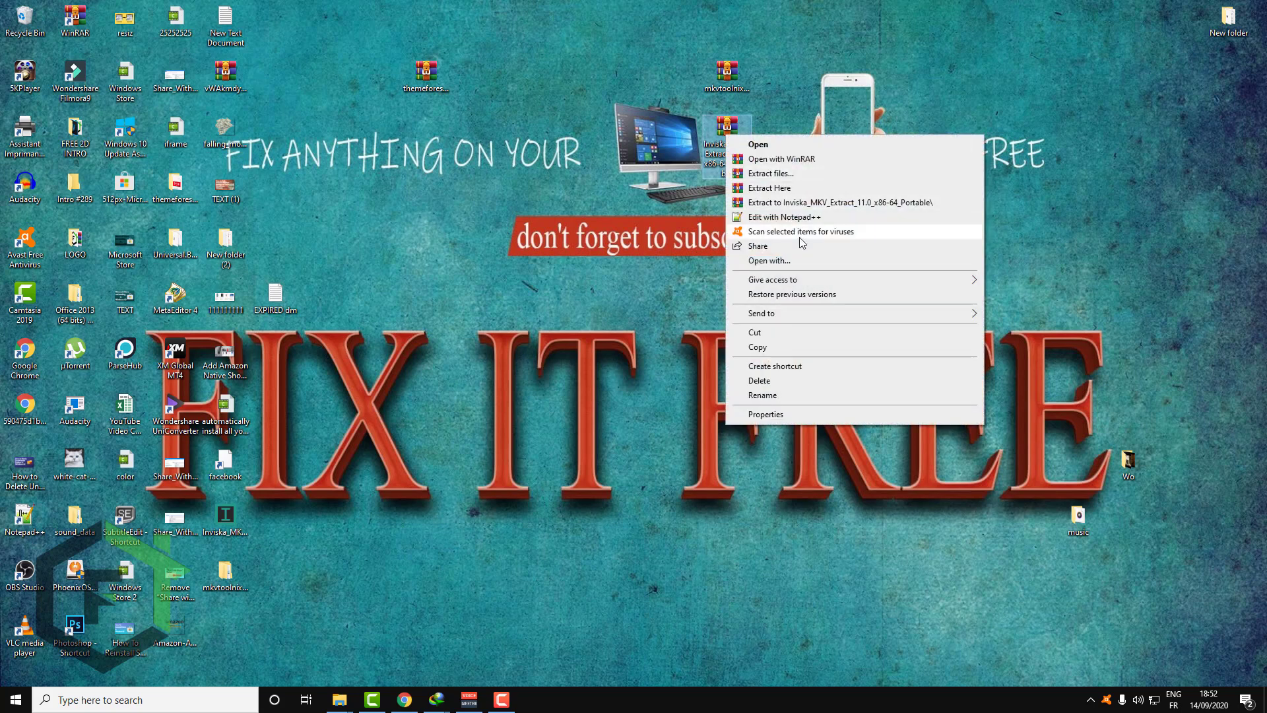
pyautogui.click(770, 173)
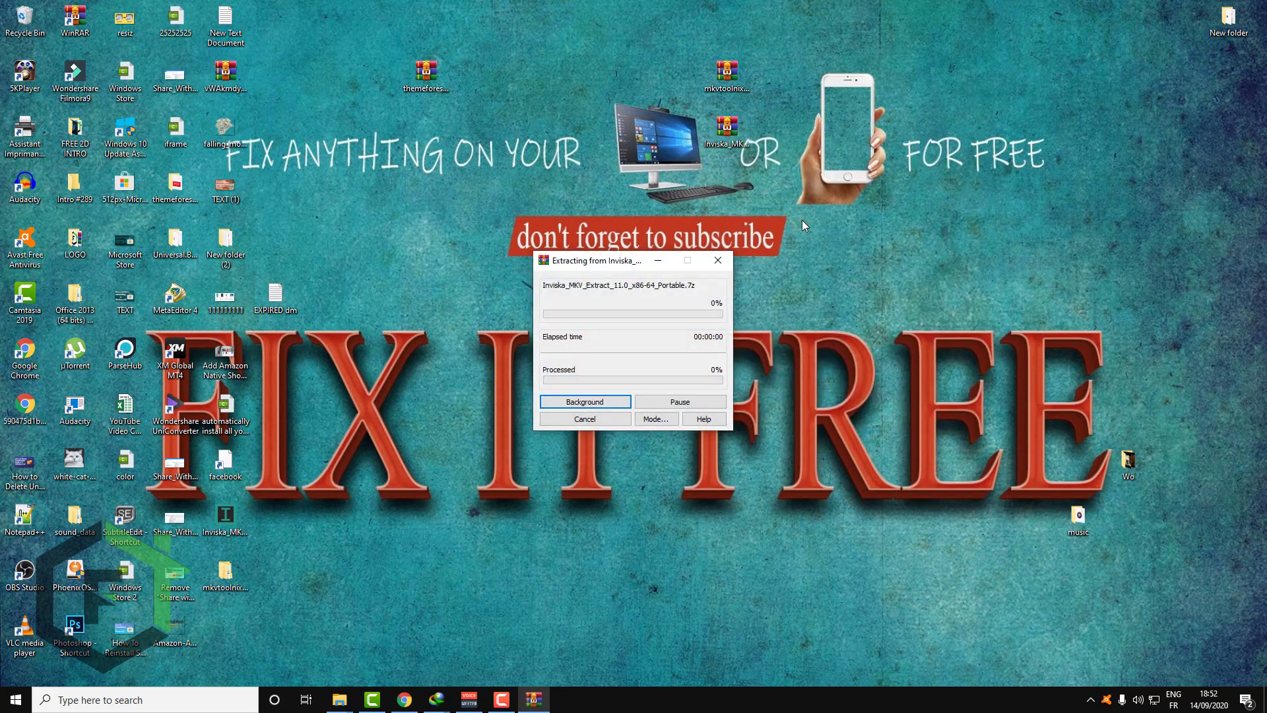
pyautogui.click(583, 402)
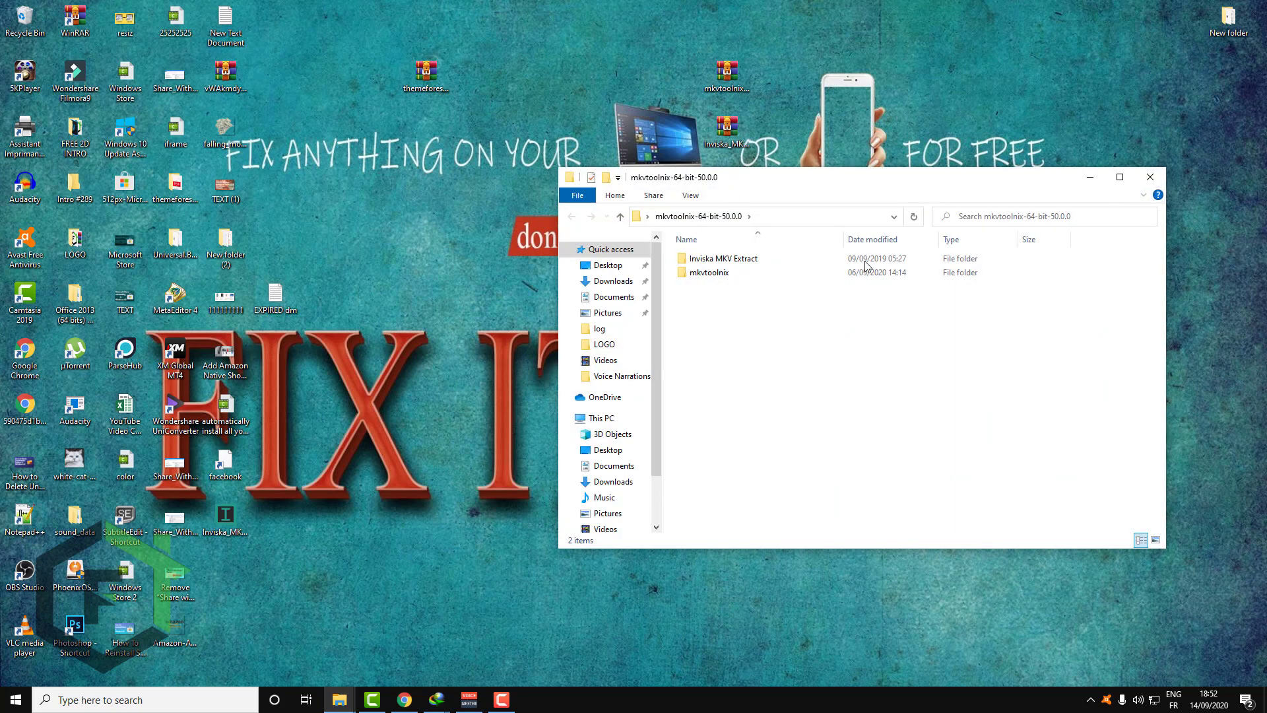
# - Run InviskaMKVExtract.exe from the Inviska MKV Extract folder, triggering the MKVToolNix Required notice
pyautogui.doubleClick(720, 258)
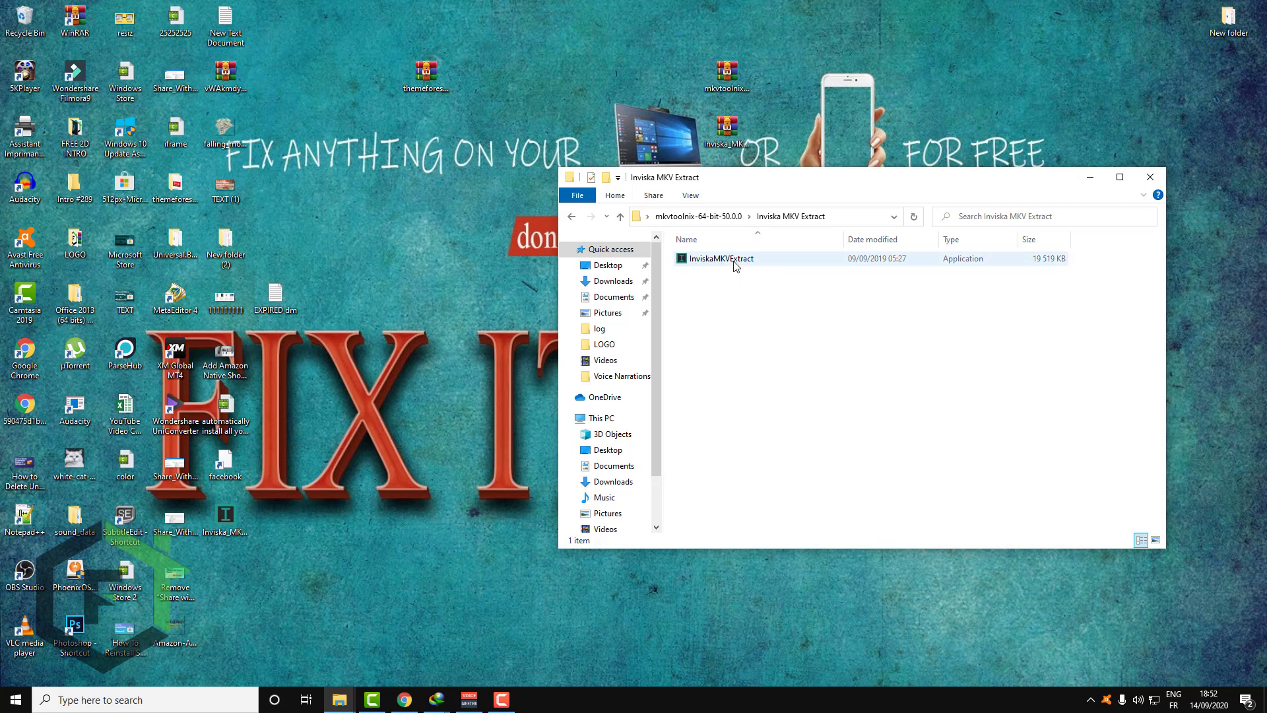
pyautogui.doubleClick(719, 258)
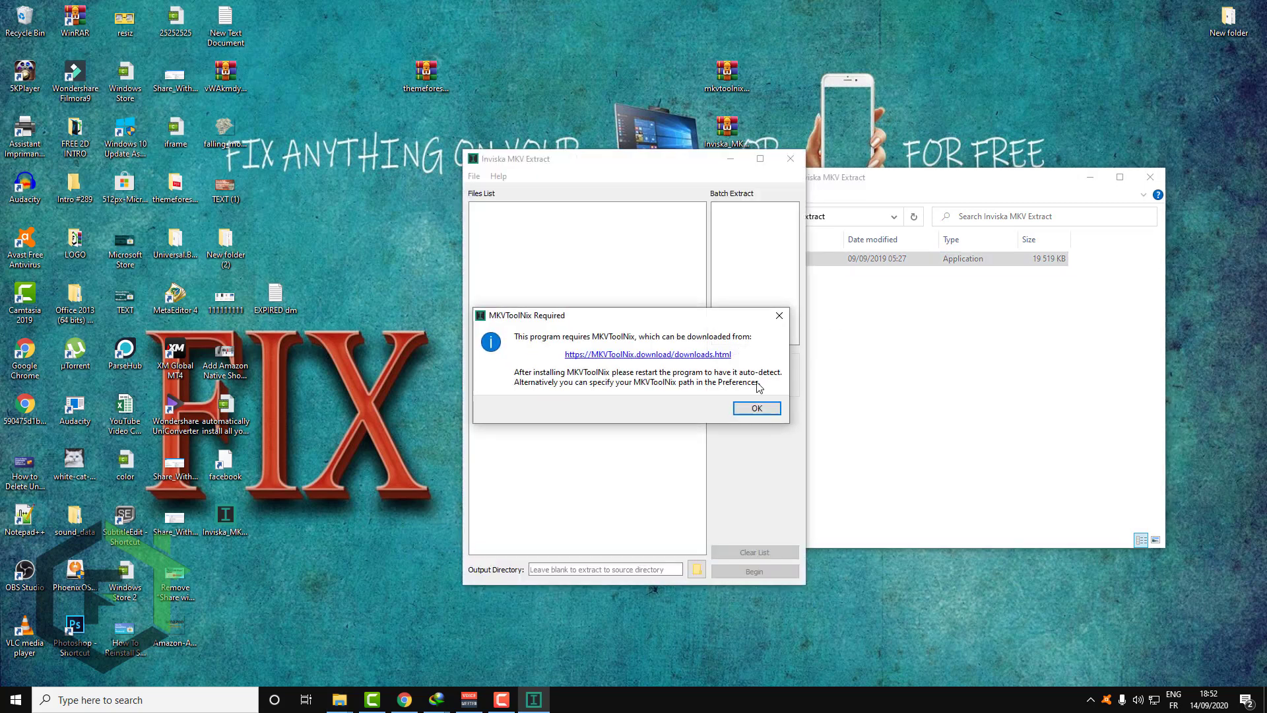
pyautogui.moveTo(650, 345)
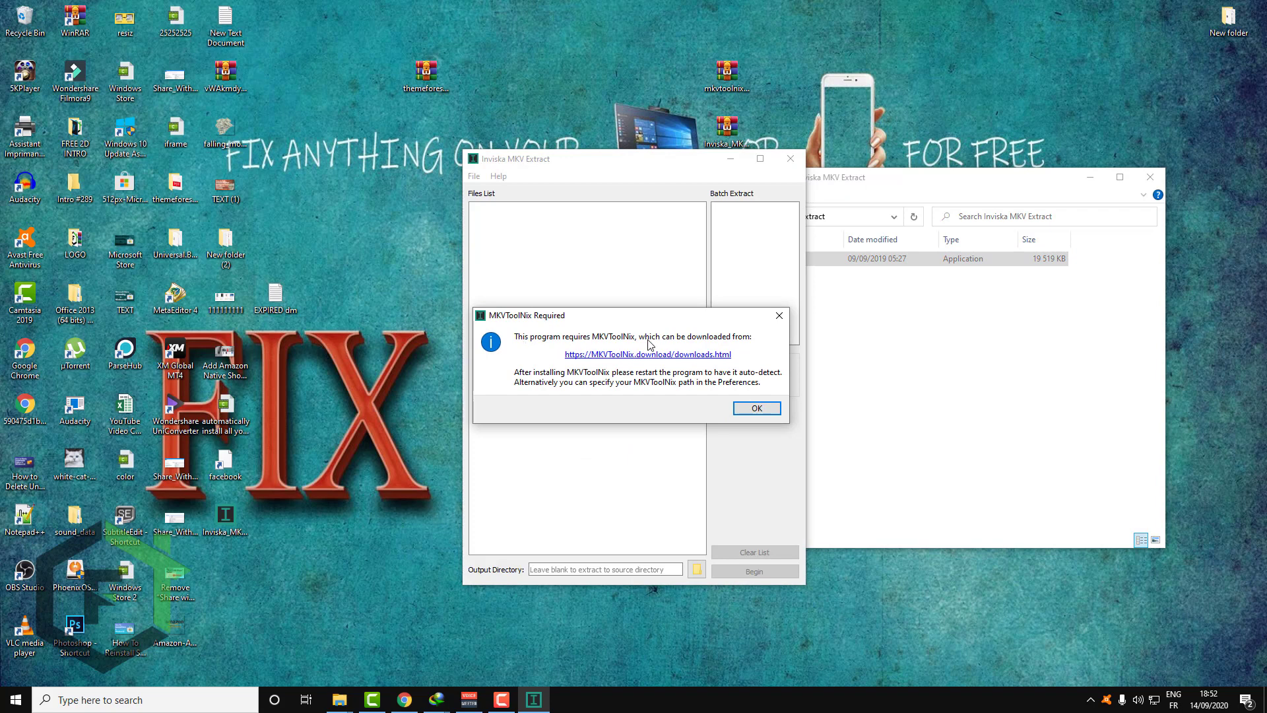
pyautogui.moveTo(539, 358)
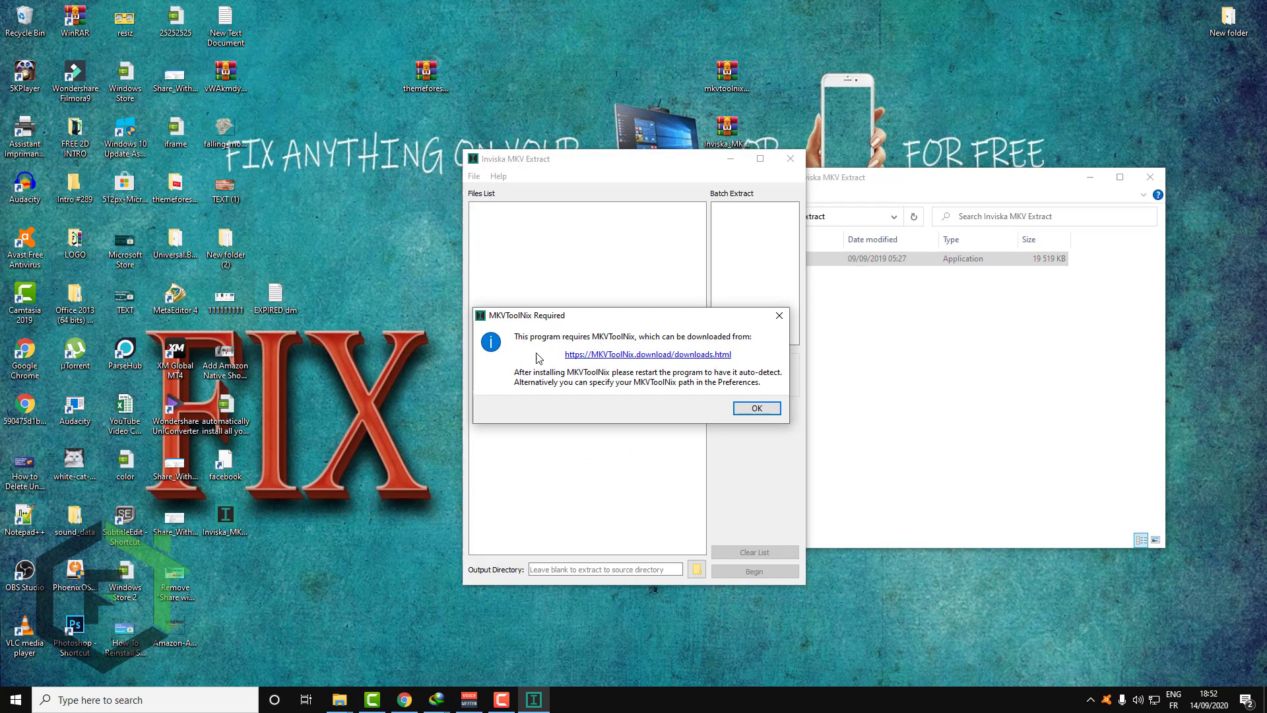
pyautogui.moveTo(606, 345)
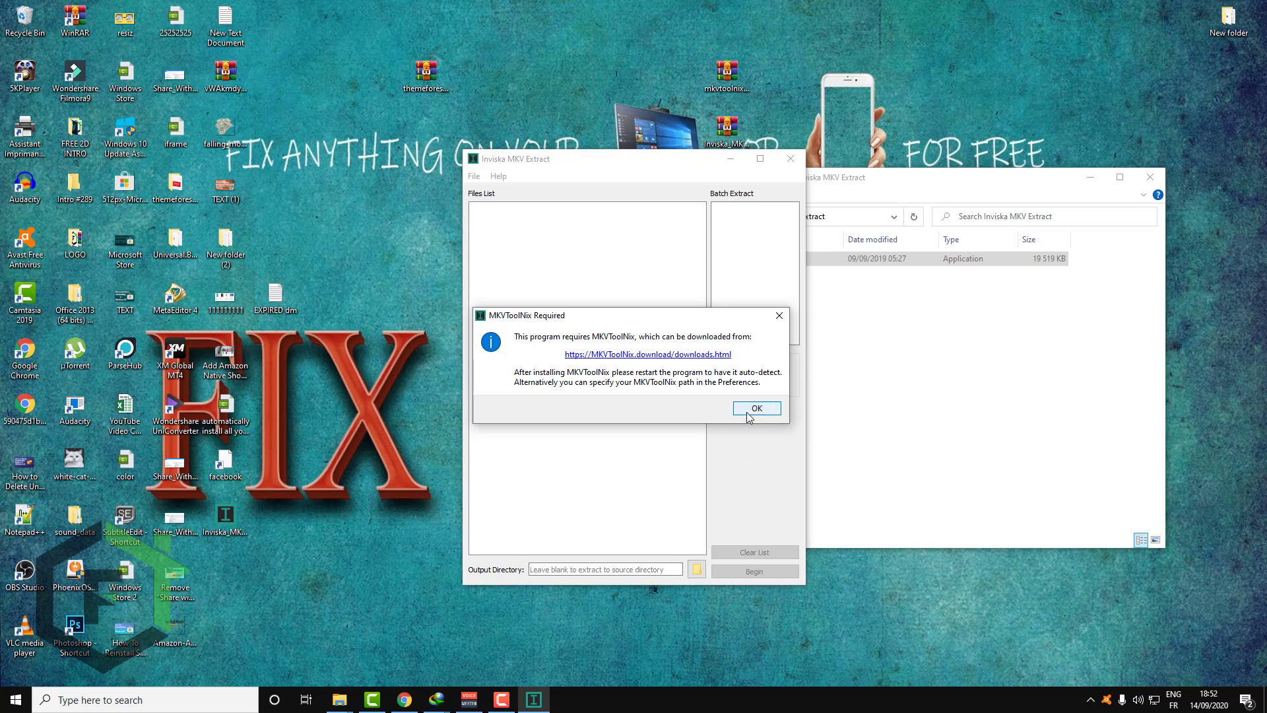
# - Dismiss the notice and set Desktop > mkvtoolnix-64-bit-50.0.0 > mkvtoolnix as the MKVToolNix directory
pyautogui.click(755, 408)
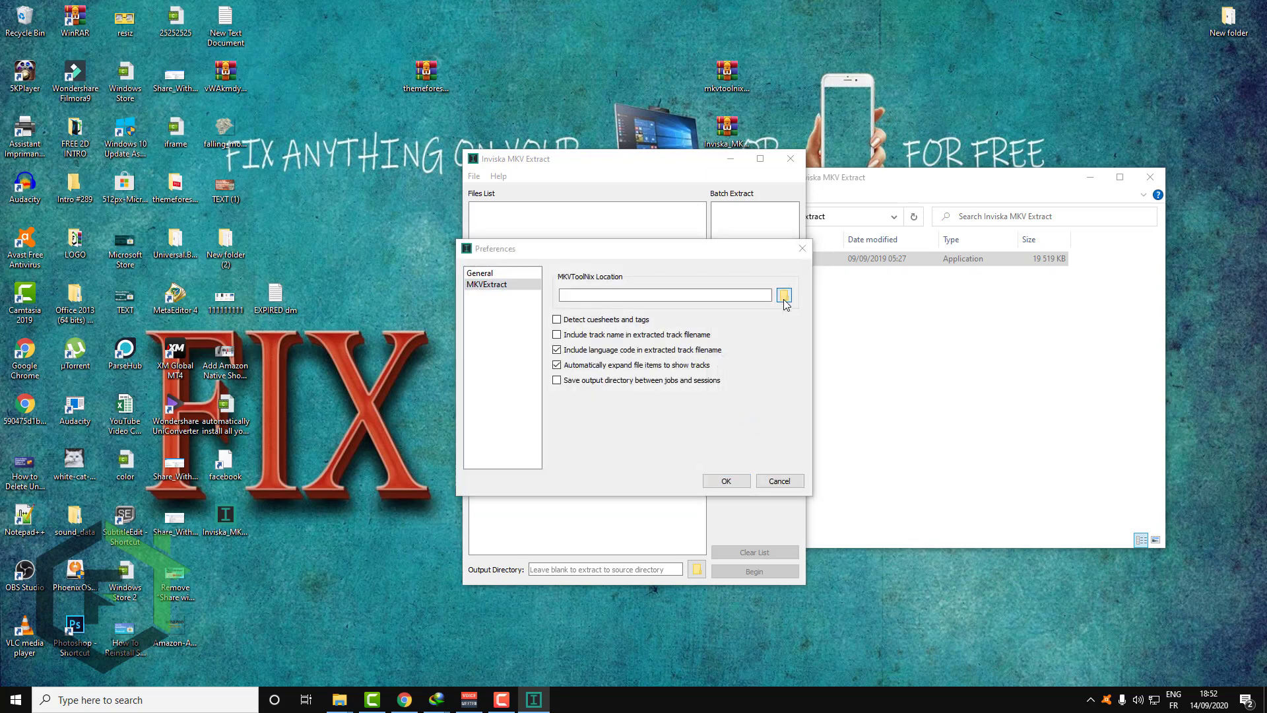
pyautogui.click(784, 294)
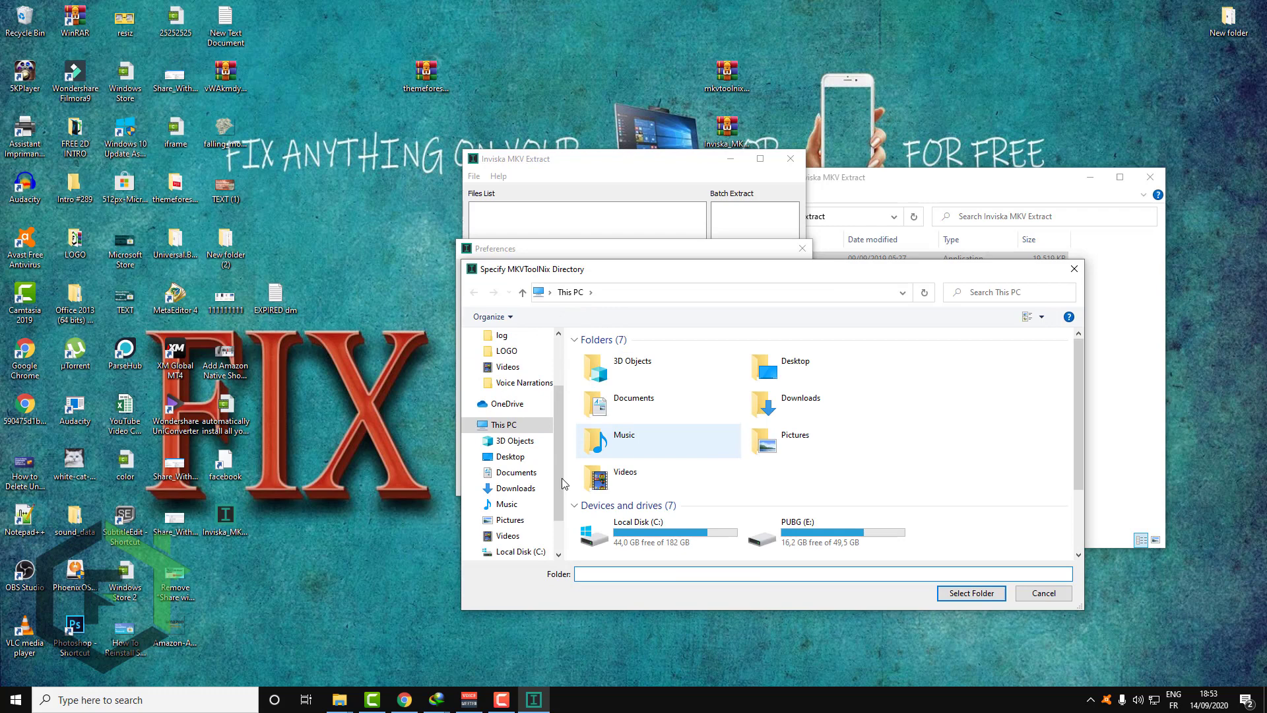
pyautogui.scroll(-3)
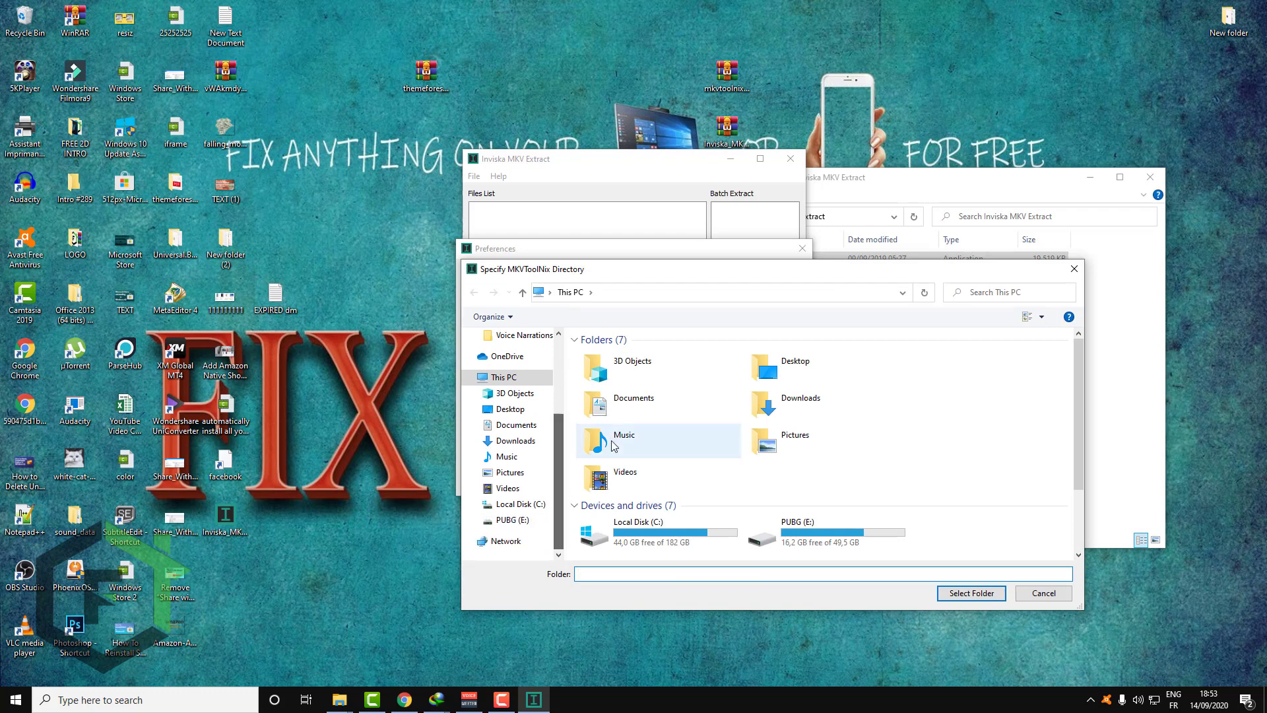
pyautogui.click(508, 408)
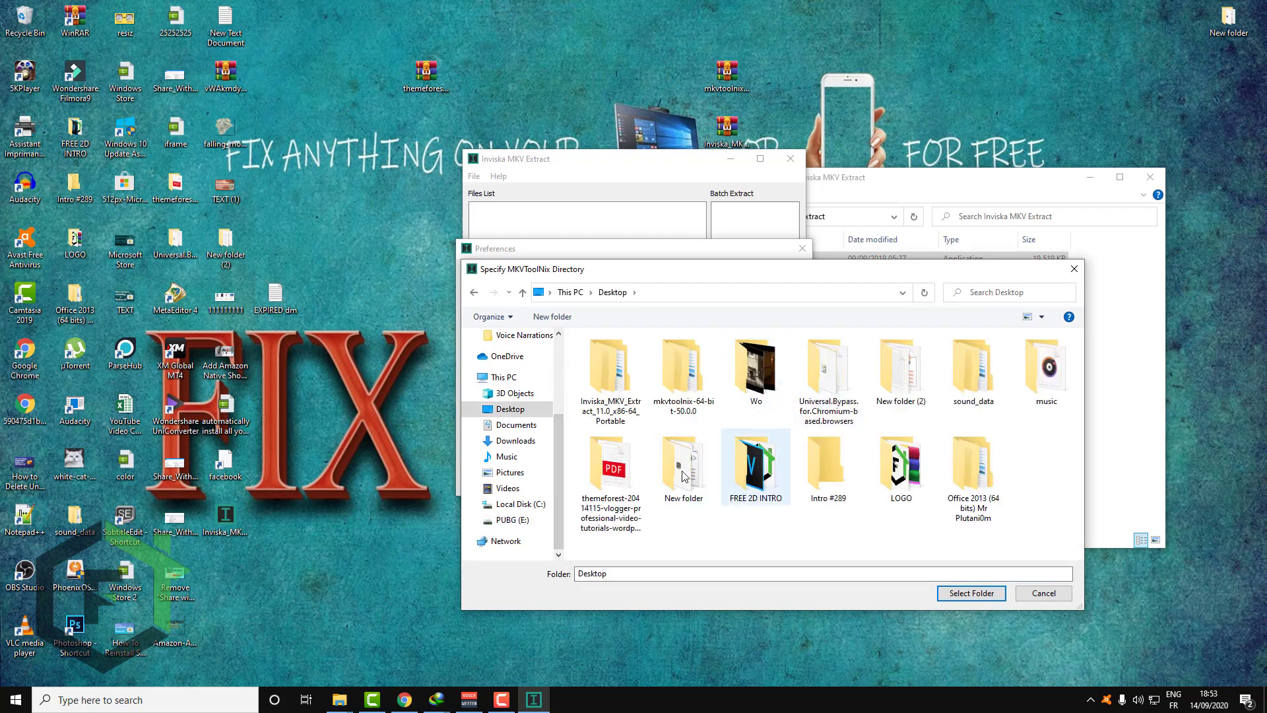
pyautogui.doubleClick(684, 372)
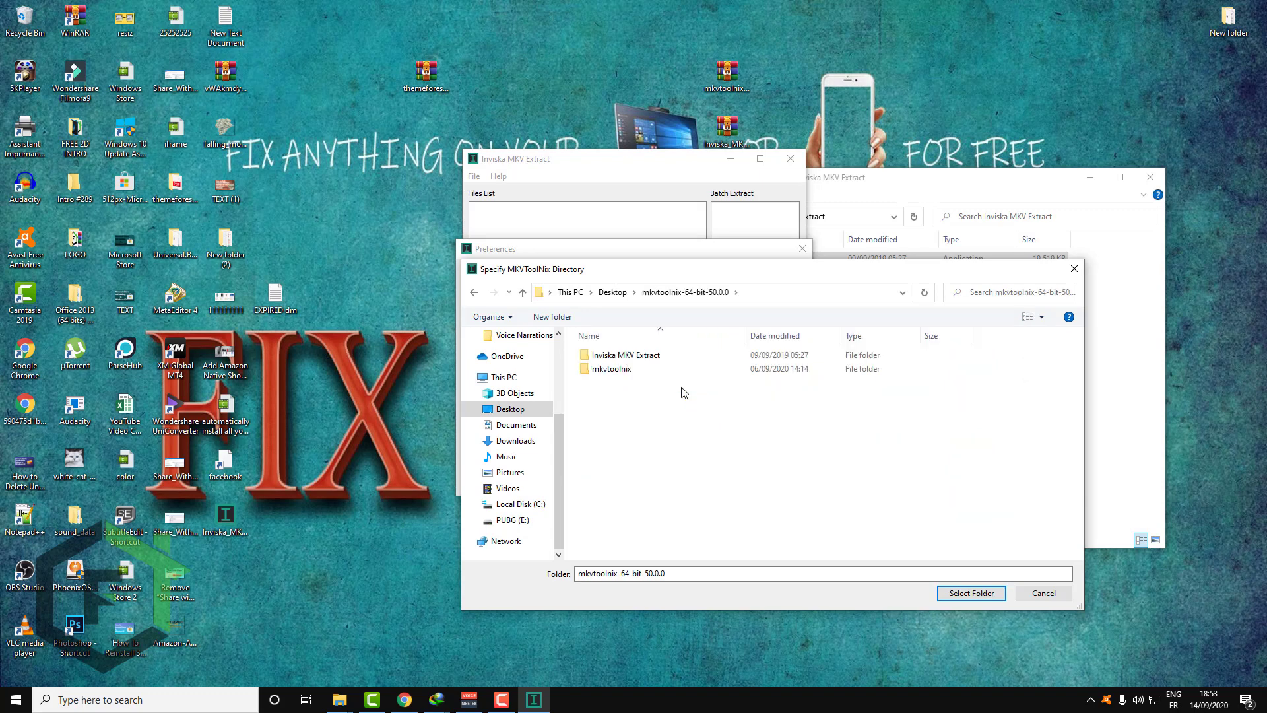
pyautogui.click(612, 368)
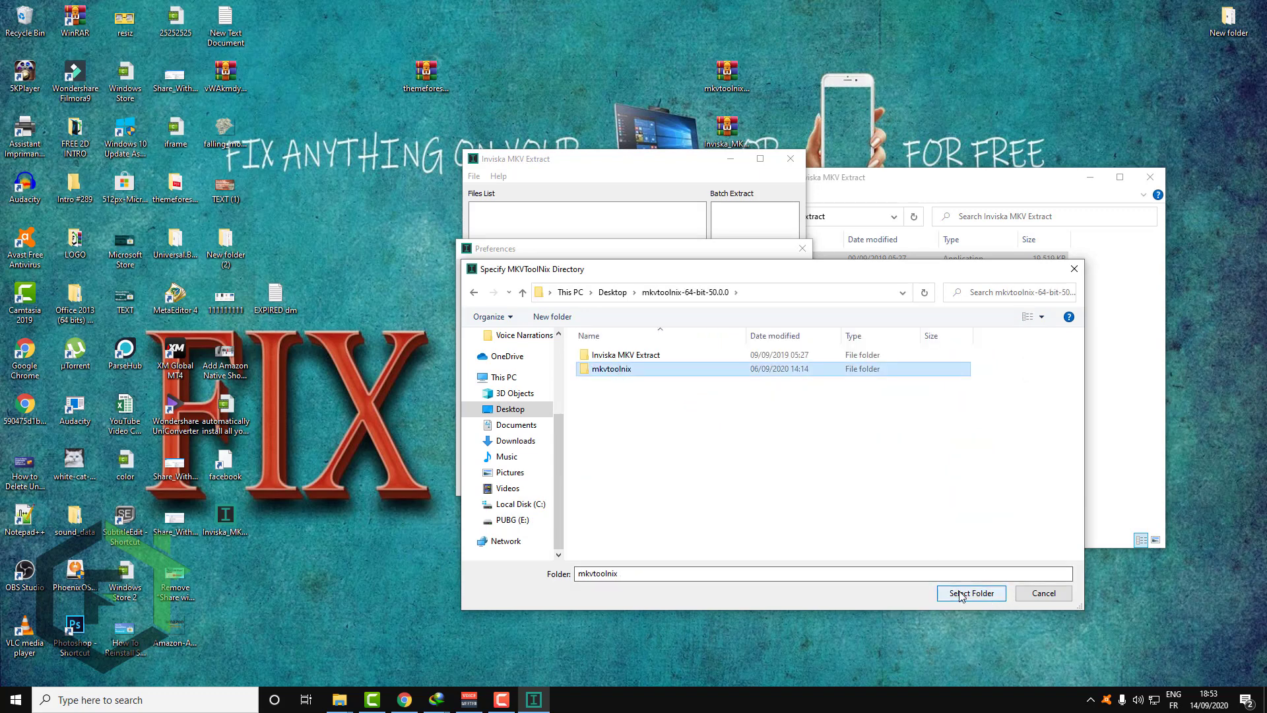
pyautogui.click(971, 592)
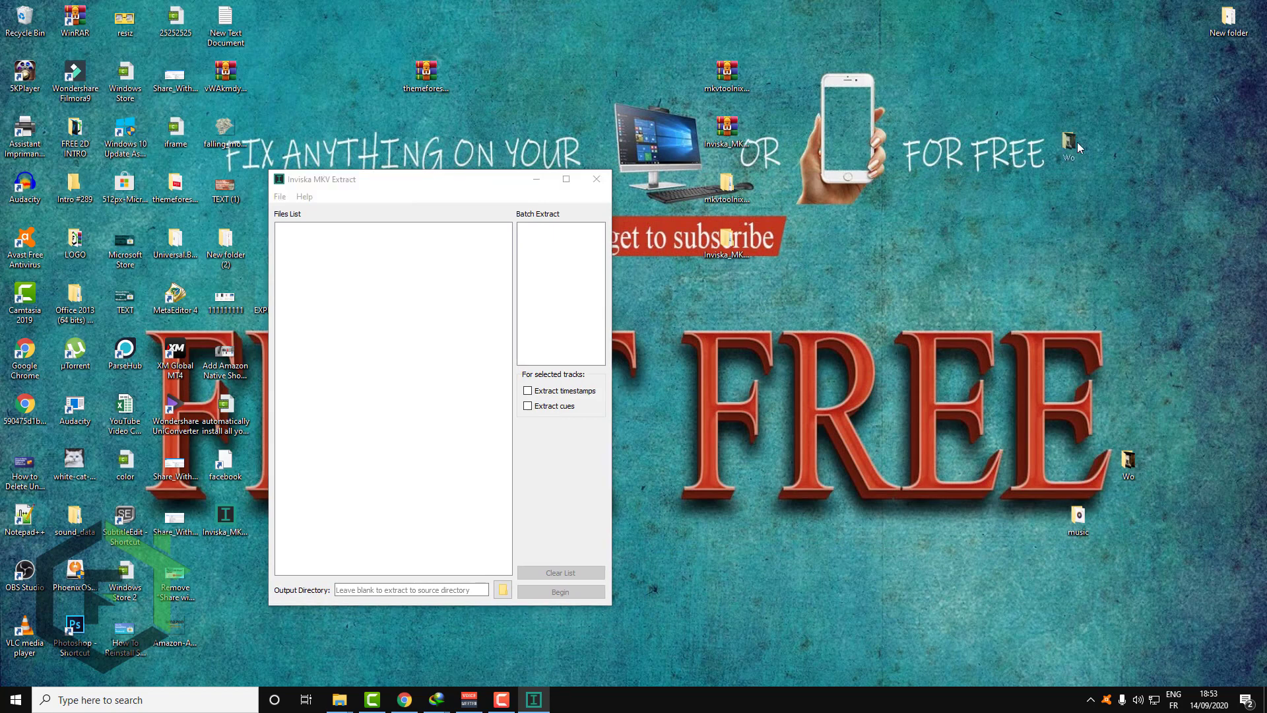
# - Drag the eight Woke episodes from the Wo folder into the Files List
pyautogui.doubleClick(1068, 138)
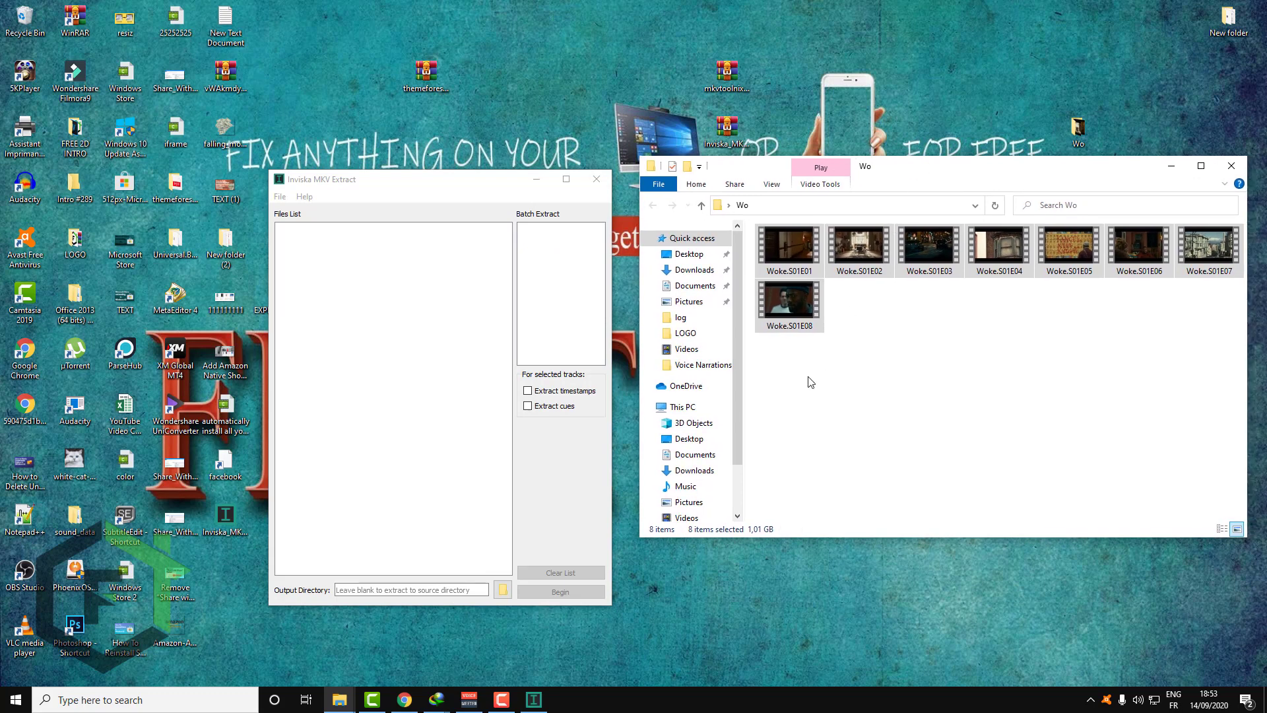
pyautogui.moveTo(856, 251); pyautogui.dragTo(357, 259)
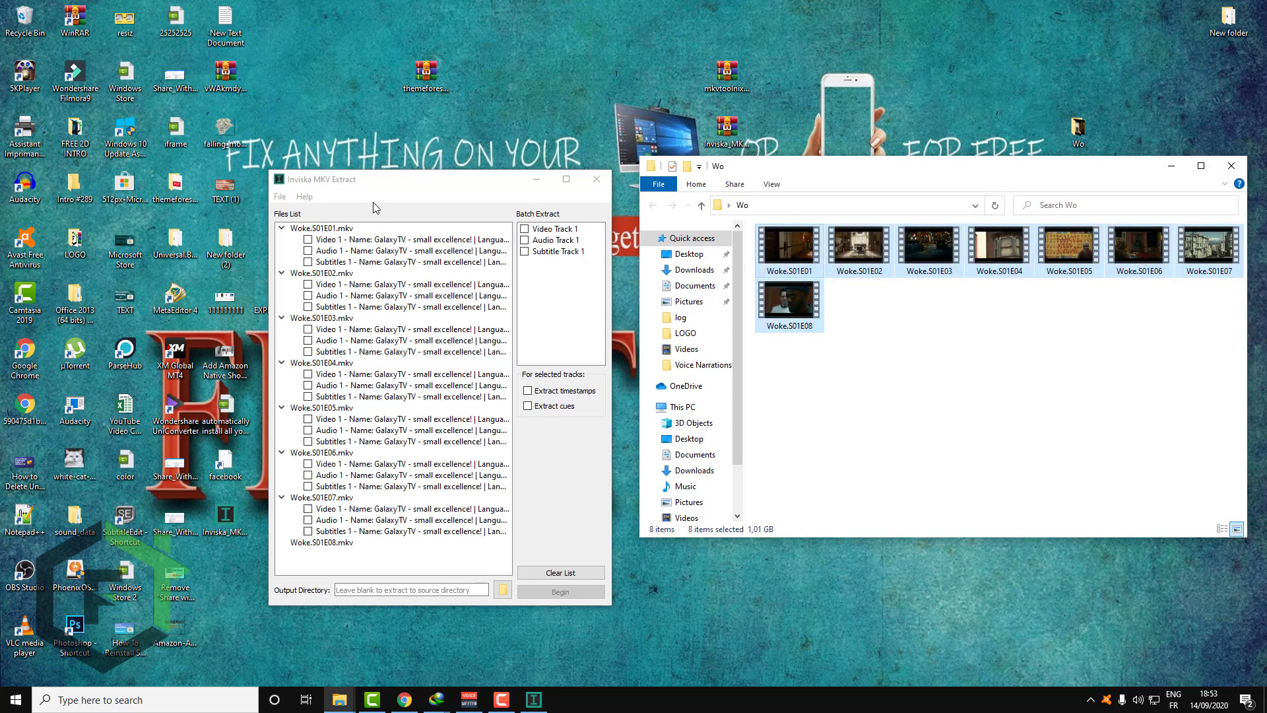
pyautogui.scroll(-3)
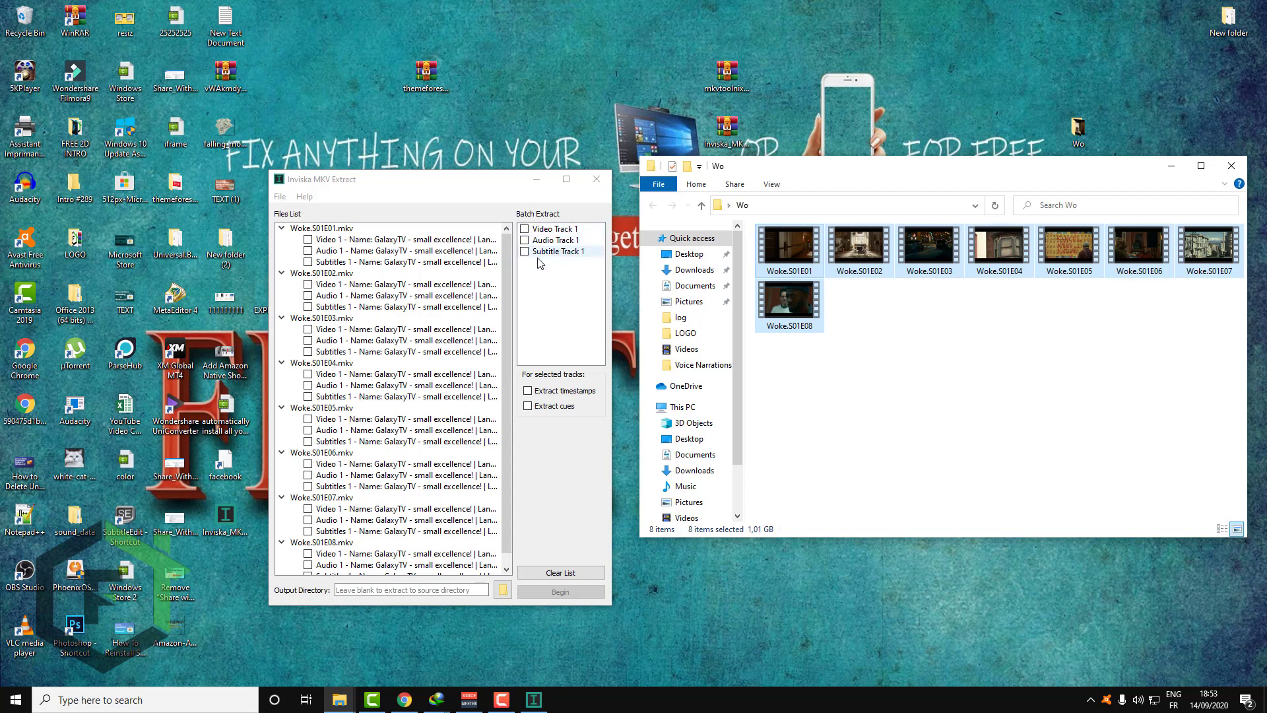
# - Tick Subtitle Track 1 for batch extraction and check the episodes' subtitle tracks
pyautogui.click(526, 251)
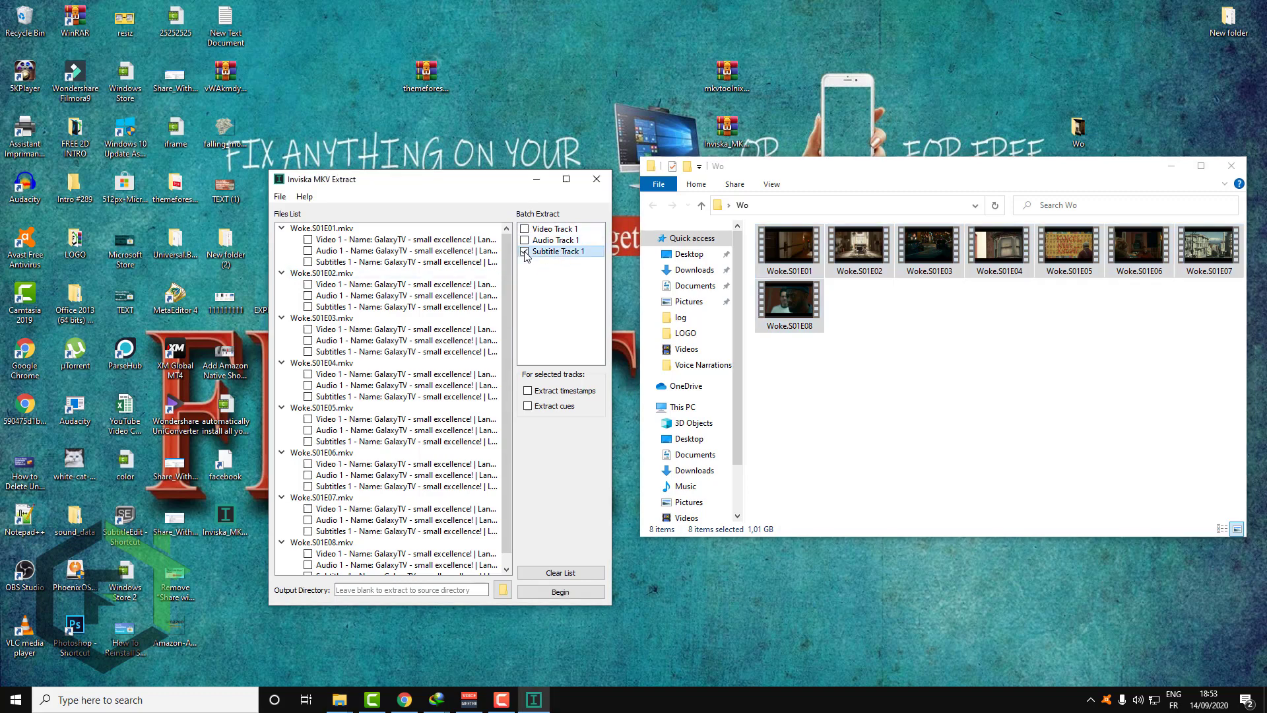
pyautogui.click(526, 251)
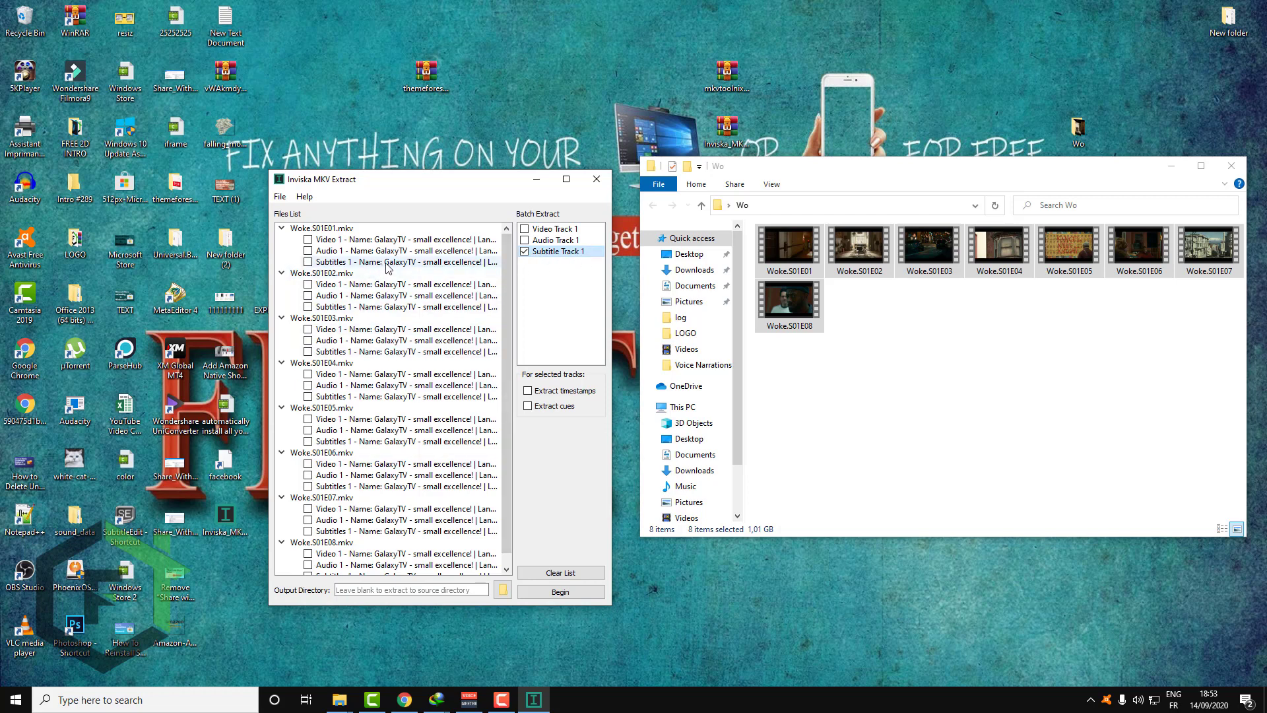
pyautogui.click(401, 262)
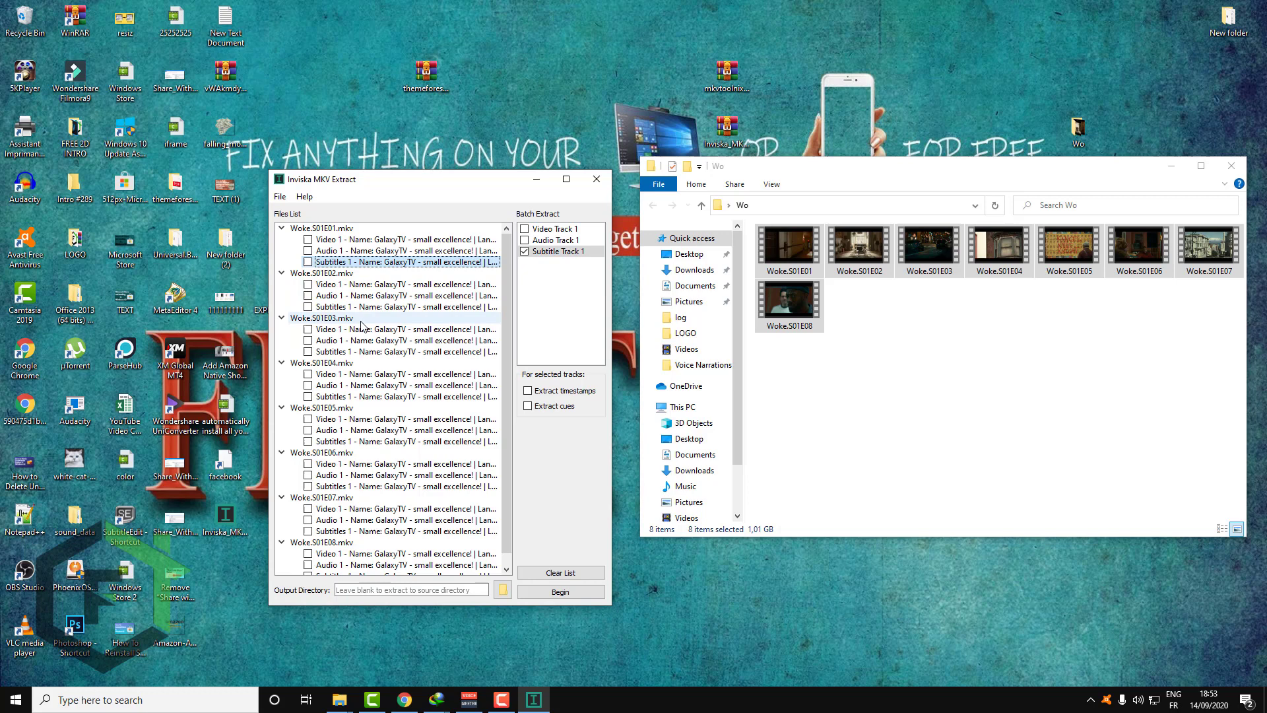
pyautogui.click(402, 306)
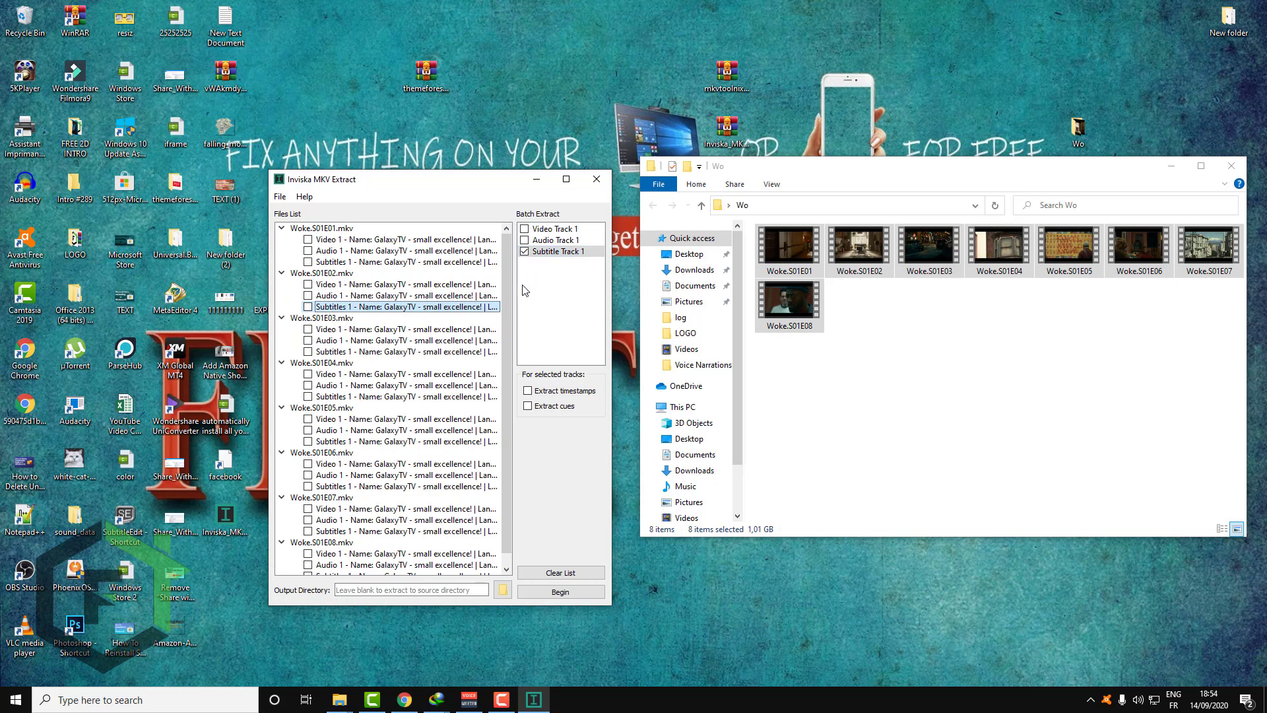
pyautogui.moveTo(648, 282)
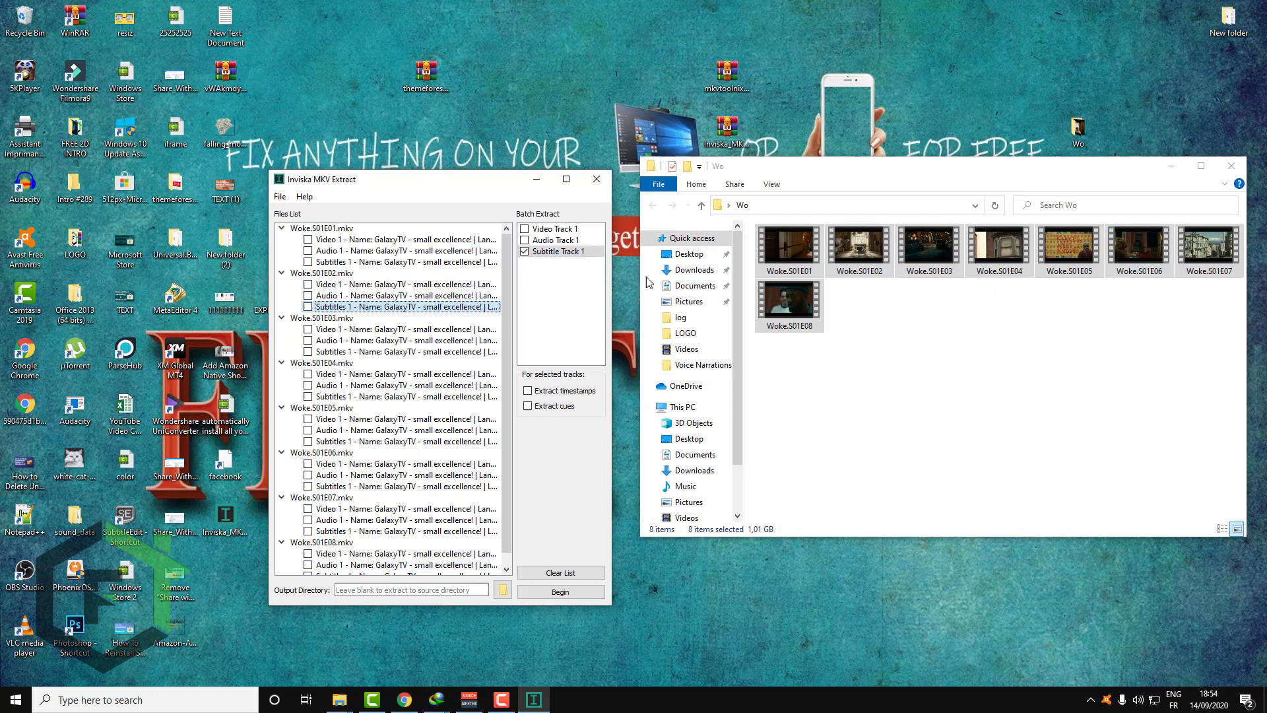
pyautogui.moveTo(1046, 425)
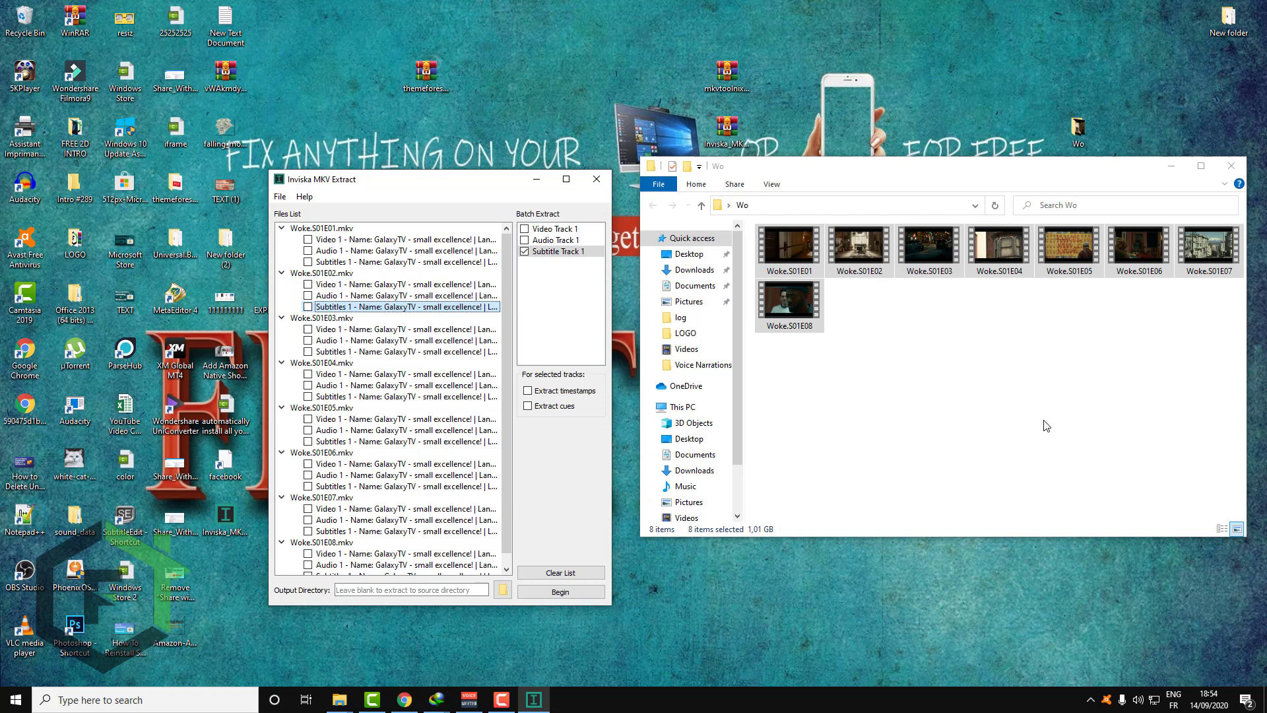
pyautogui.moveTo(374, 636)
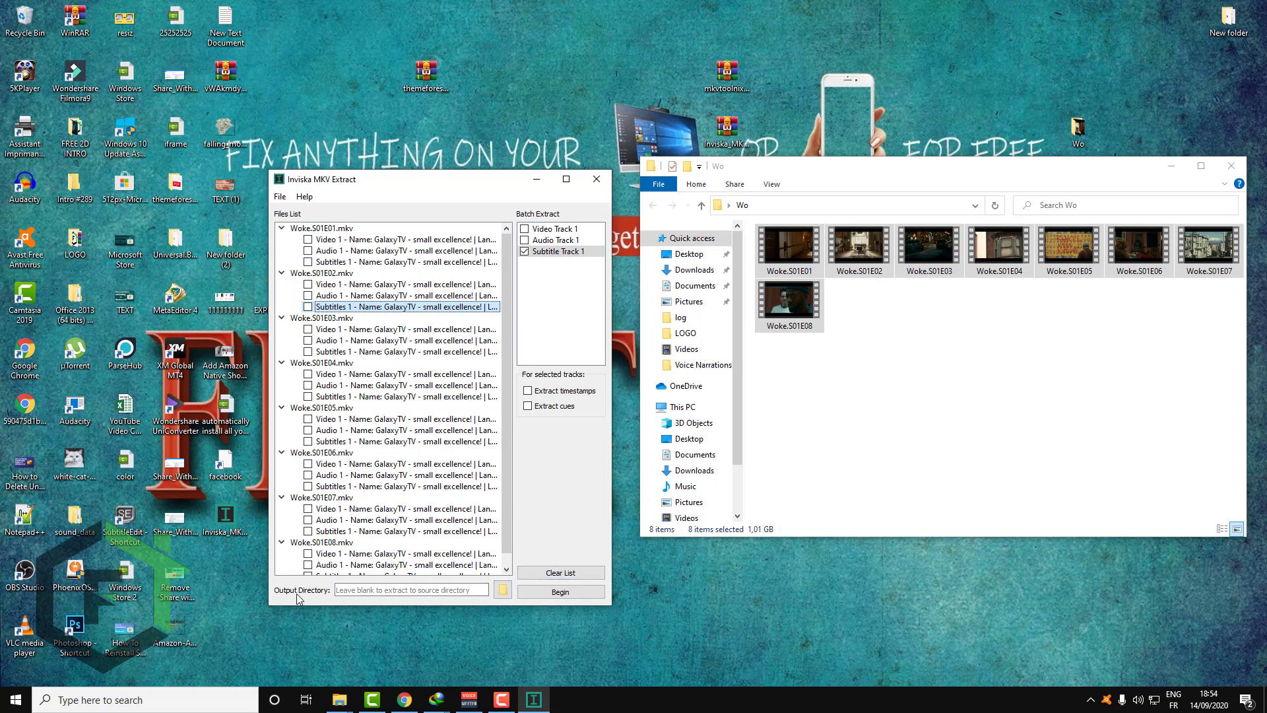
pyautogui.click(409, 589)
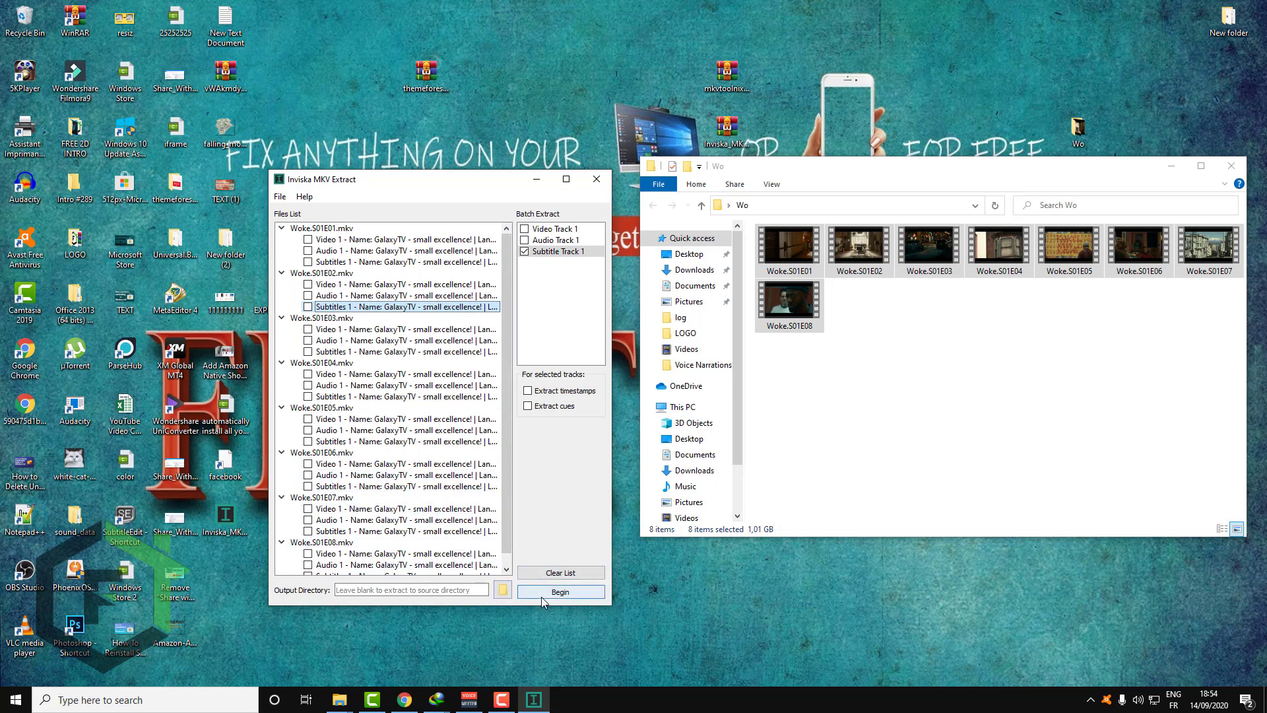
# - Run the batch extraction of Subtitle Track 1 for all eight Woke episodes
pyautogui.click(560, 591)
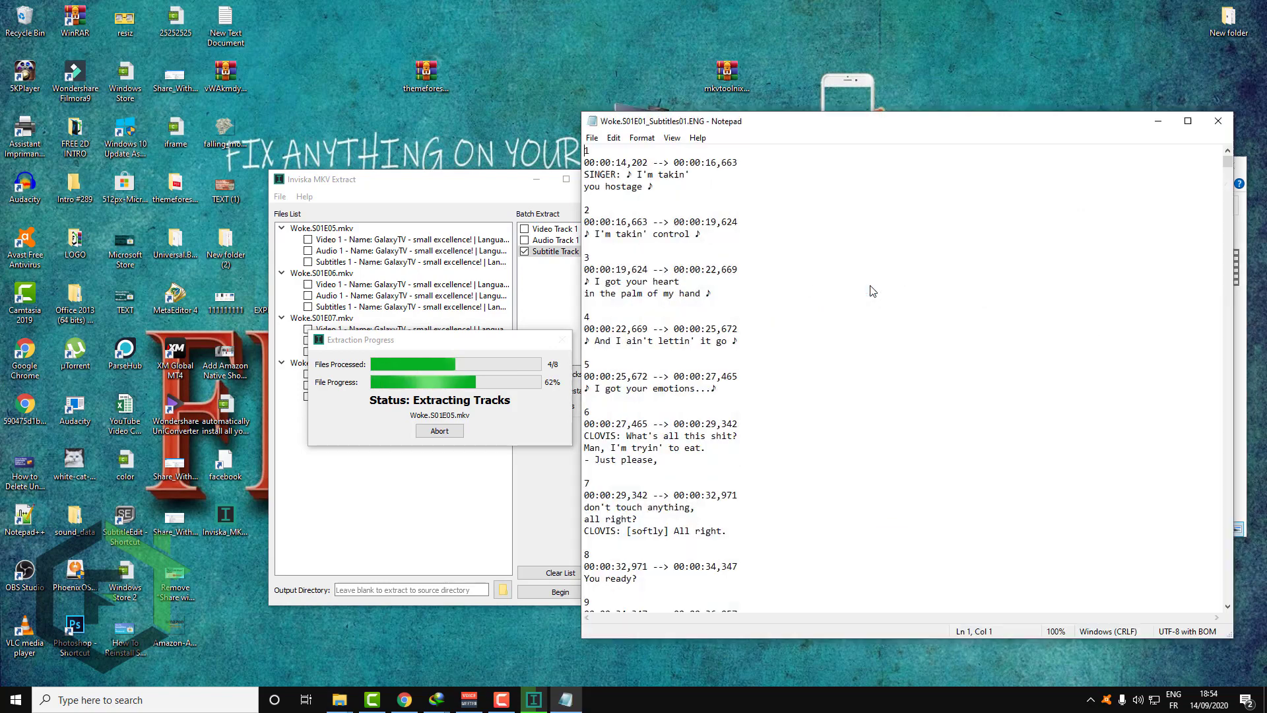
pyautogui.scroll(-3)
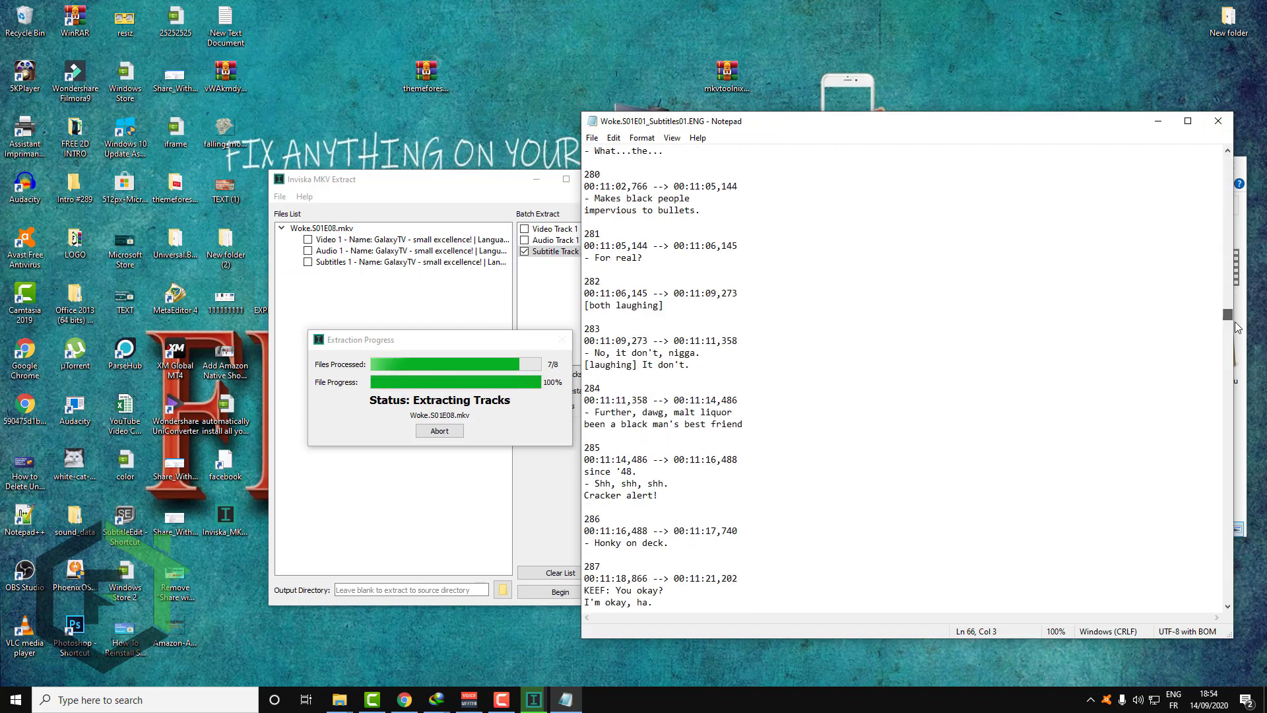
pyautogui.scroll(-3)
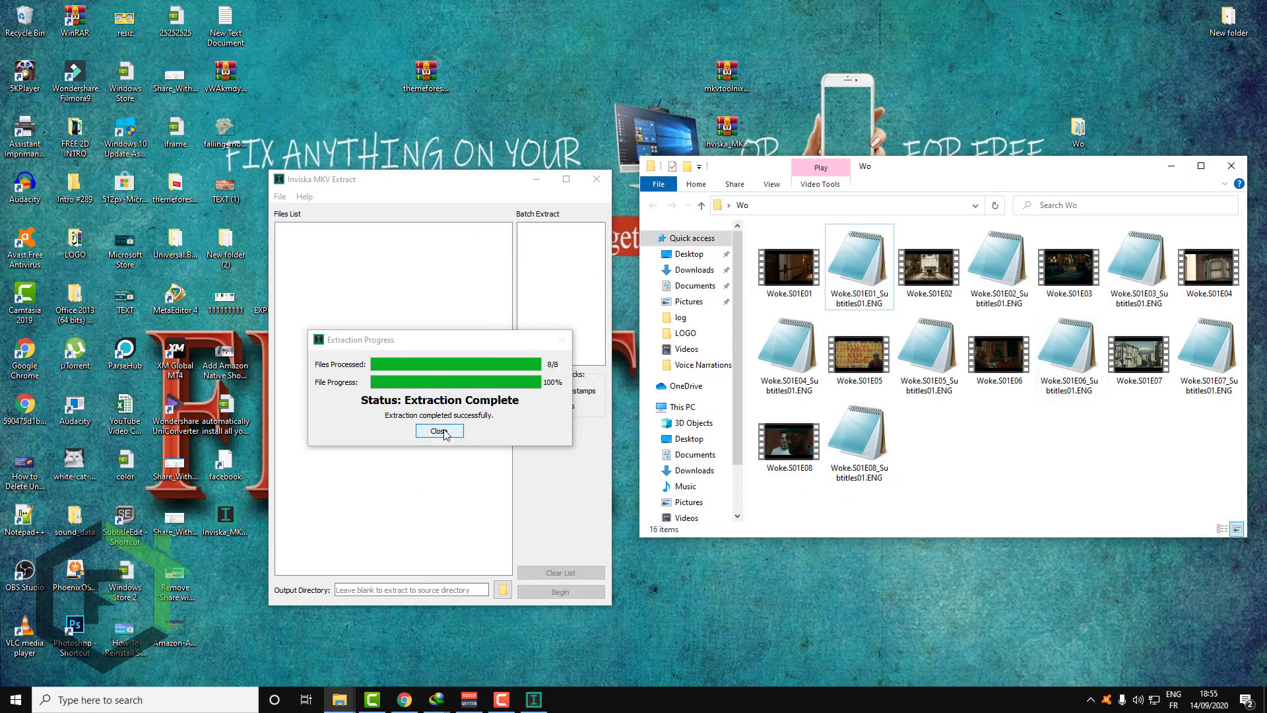
pyautogui.moveTo(536, 381)
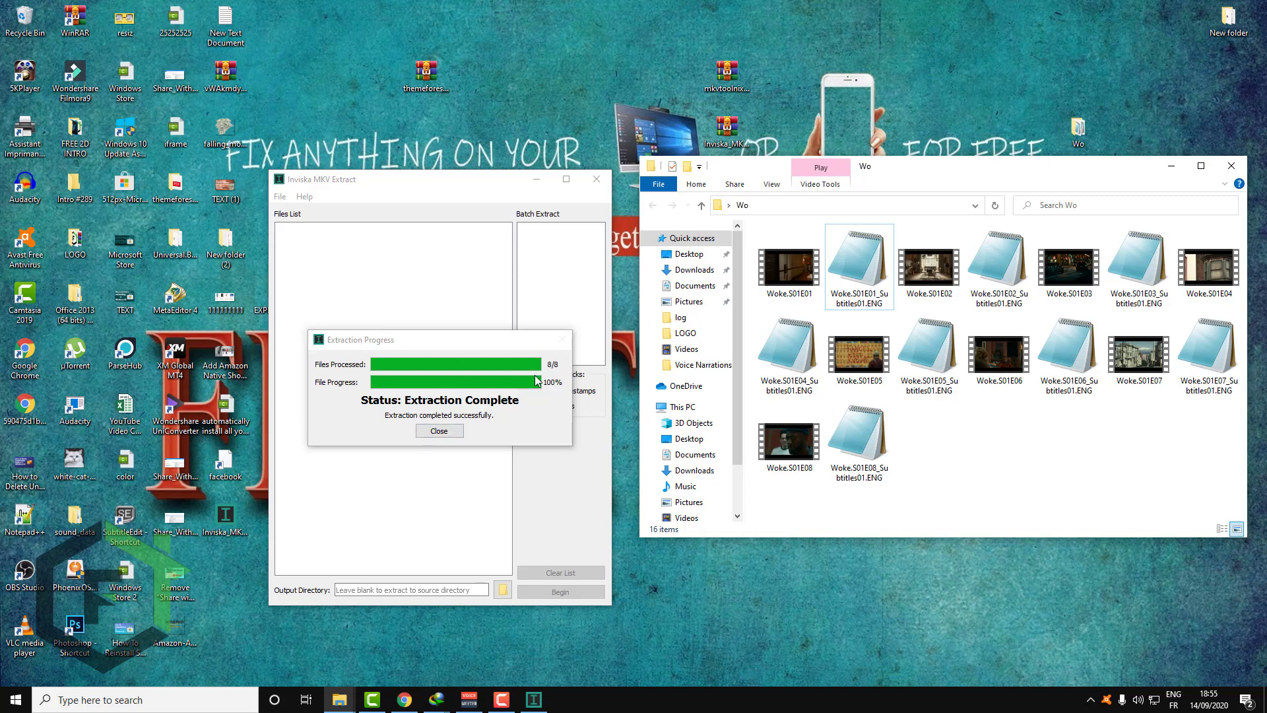
# - Dismiss the completion notice and open Woke.S01E08_Subtitles01.ENG in Notepad
pyautogui.click(439, 431)
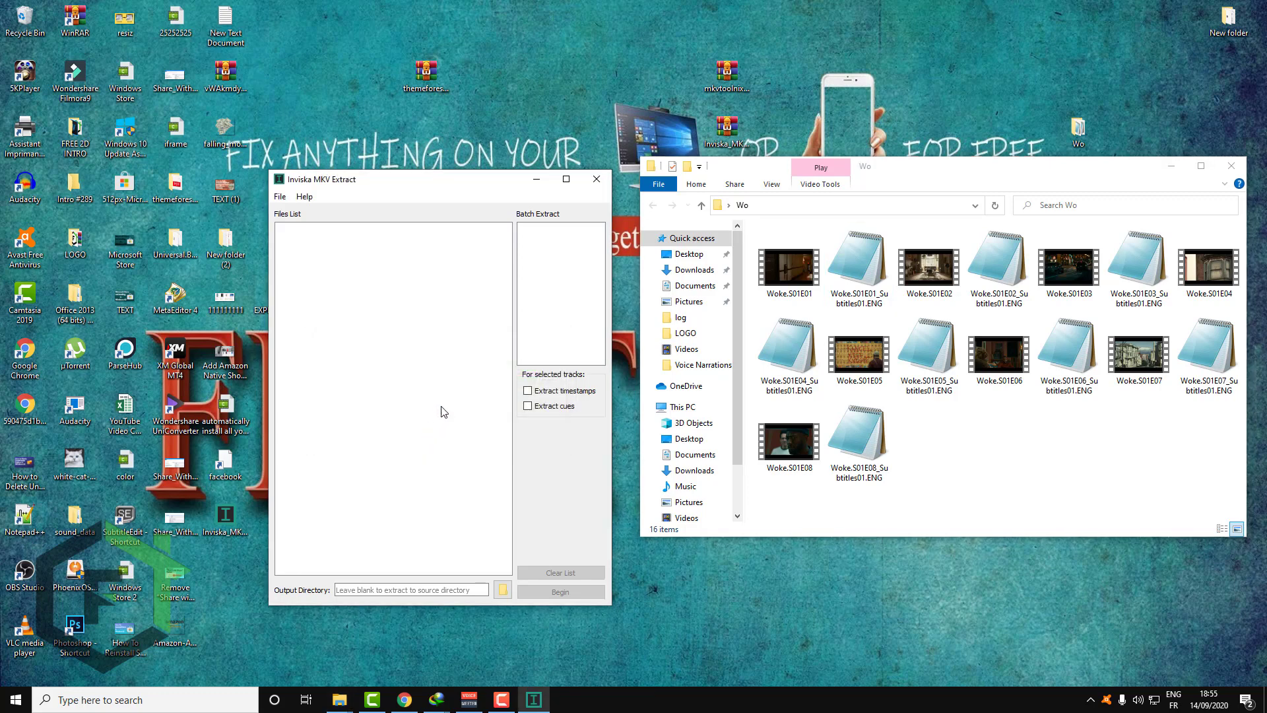
pyautogui.click(859, 436)
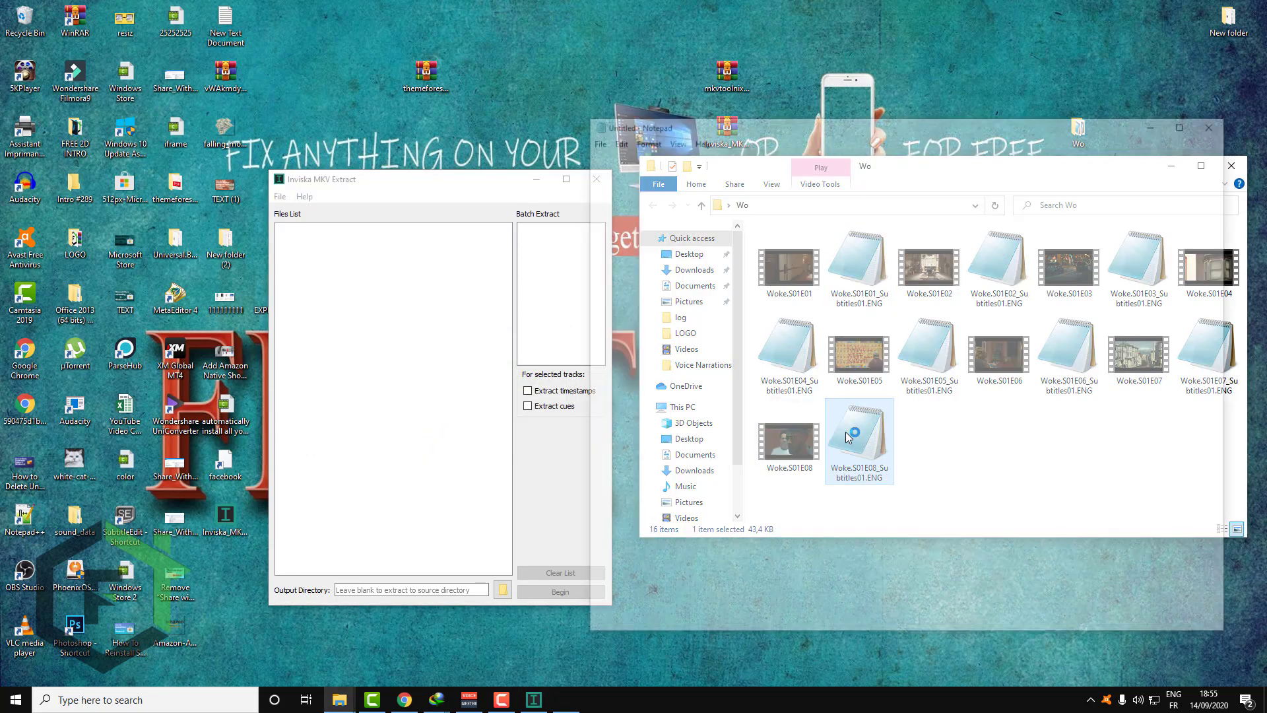
pyautogui.doubleClick(859, 431)
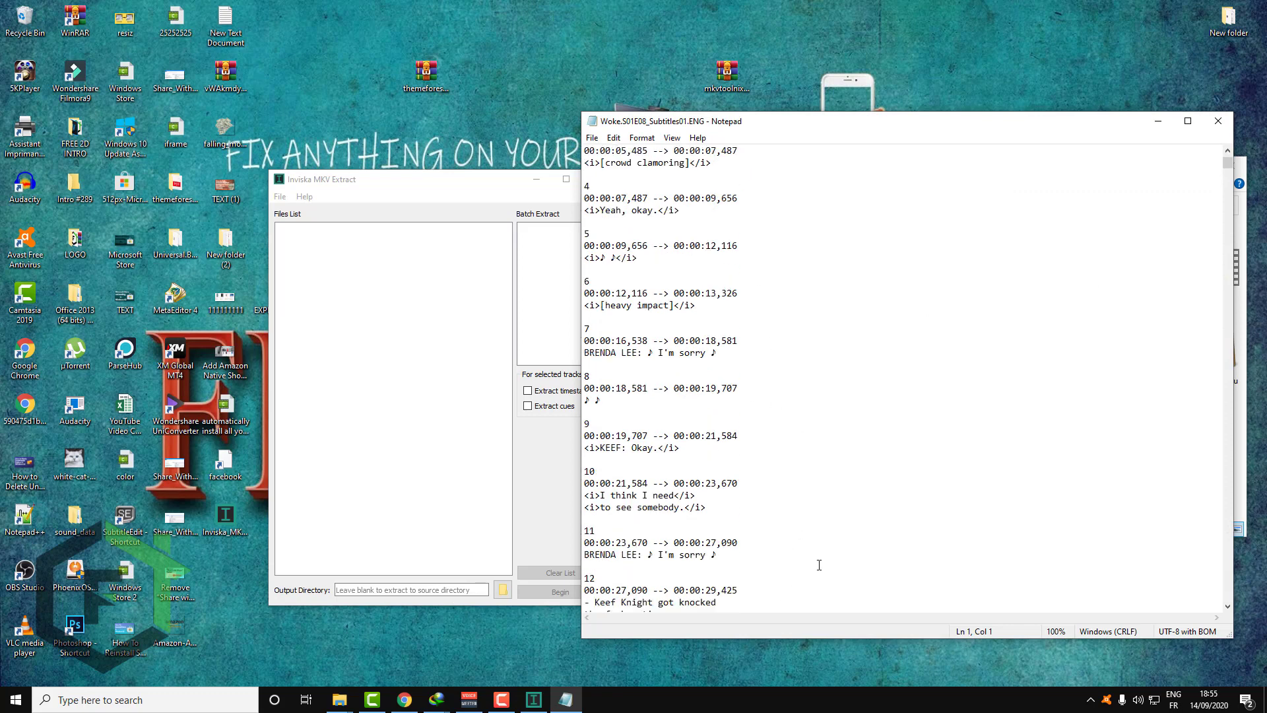
pyautogui.scroll(-3)
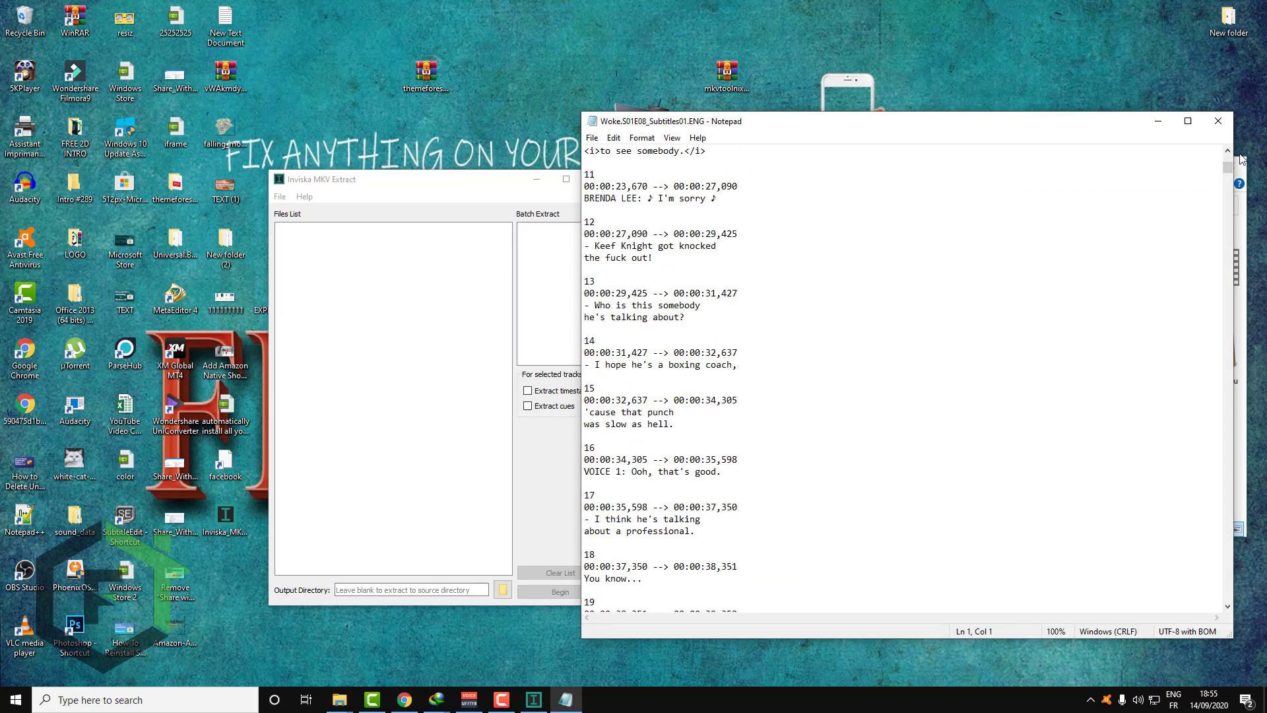